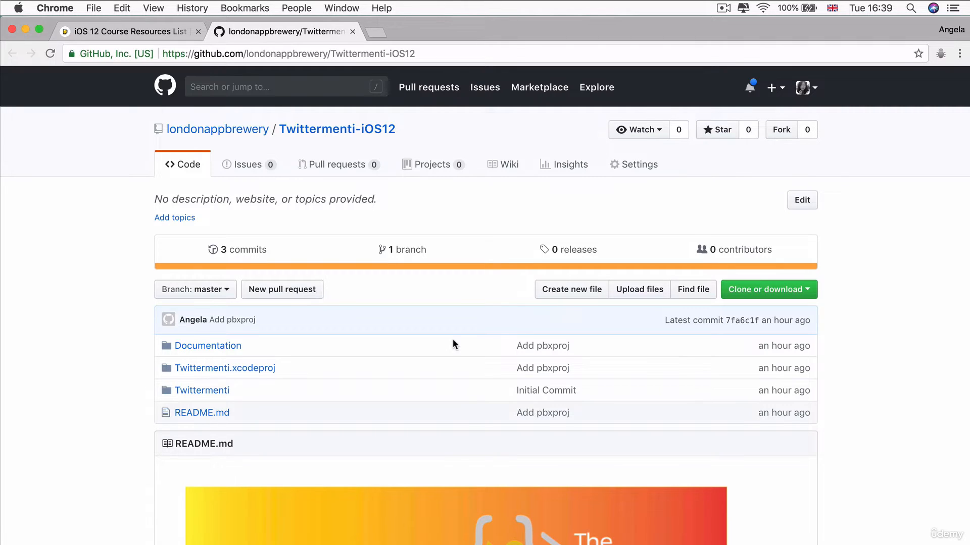
mouse_move(689, 331)
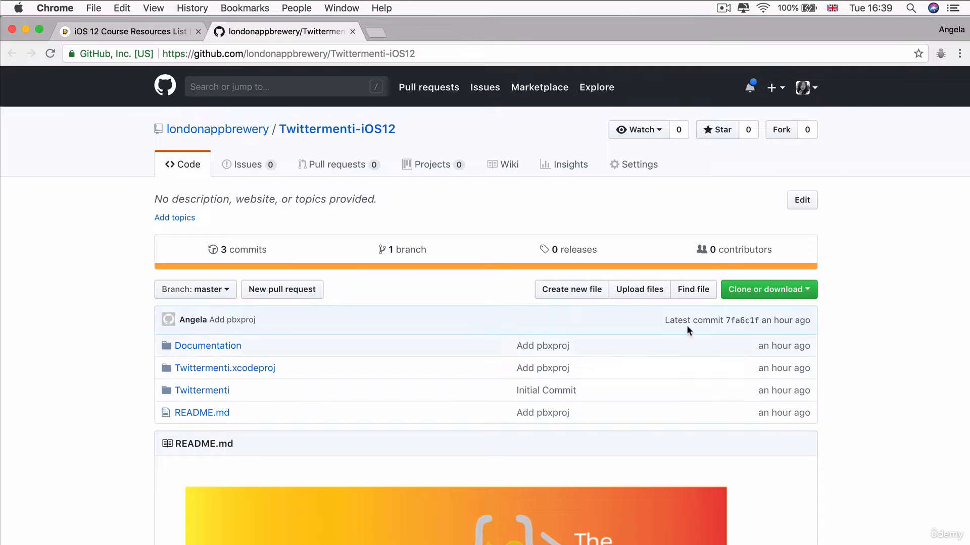
mouse_move(936, 214)
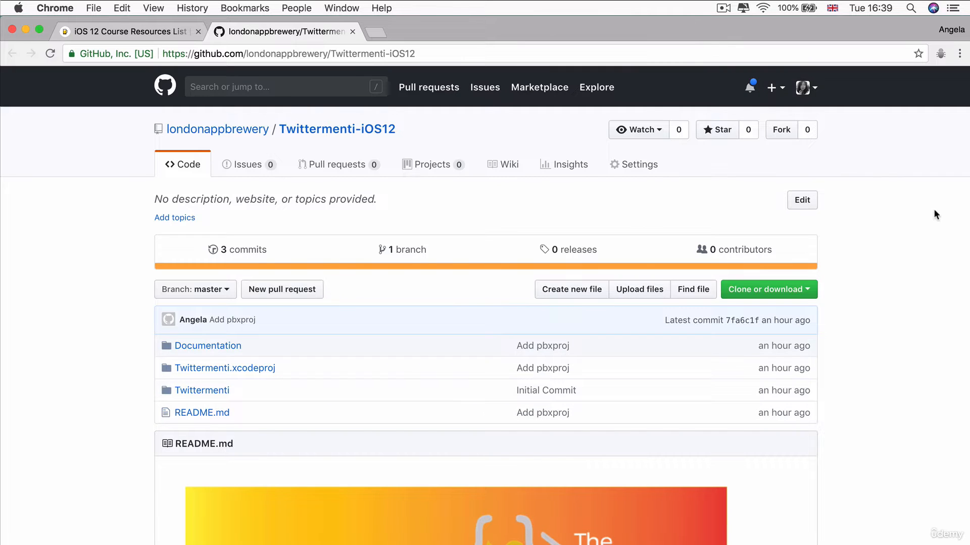
mouse_move(851, 411)
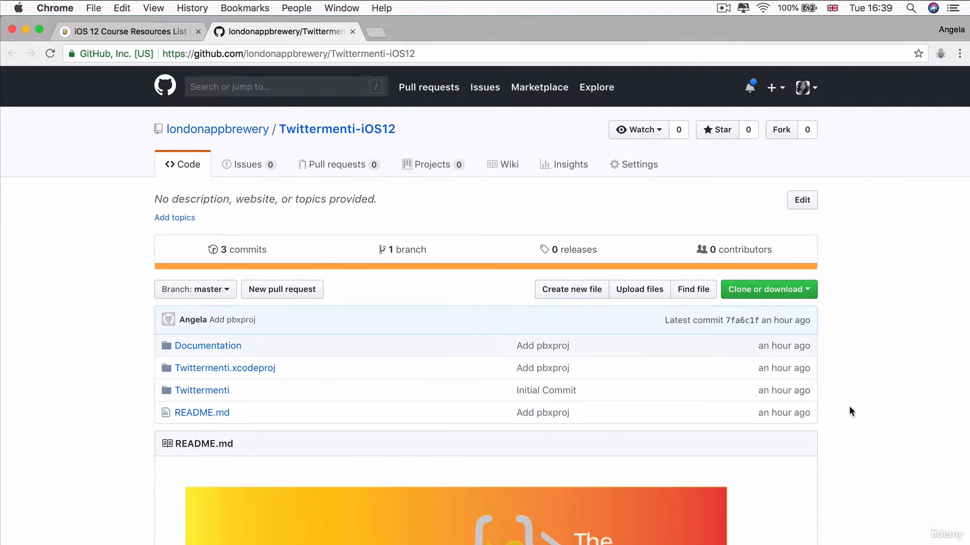
Show the 'Clone or download' options on the Twittermenti-iOS12 repository page.
left_click(765, 289)
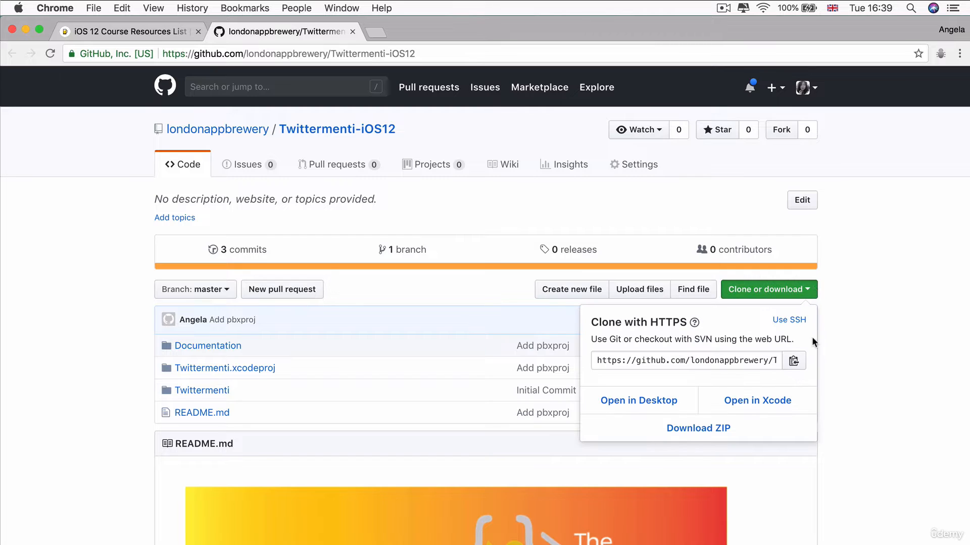
mouse_move(852, 358)
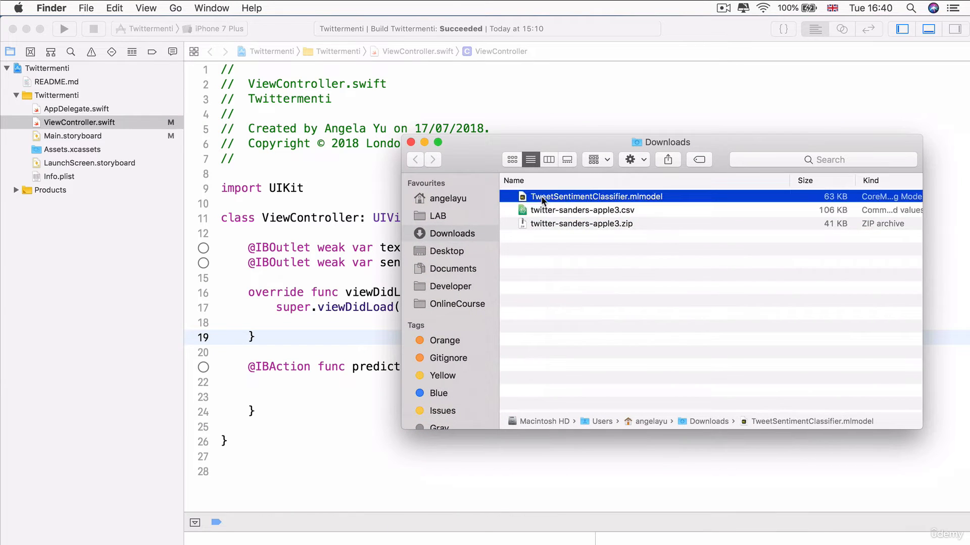
mouse_move(620, 201)
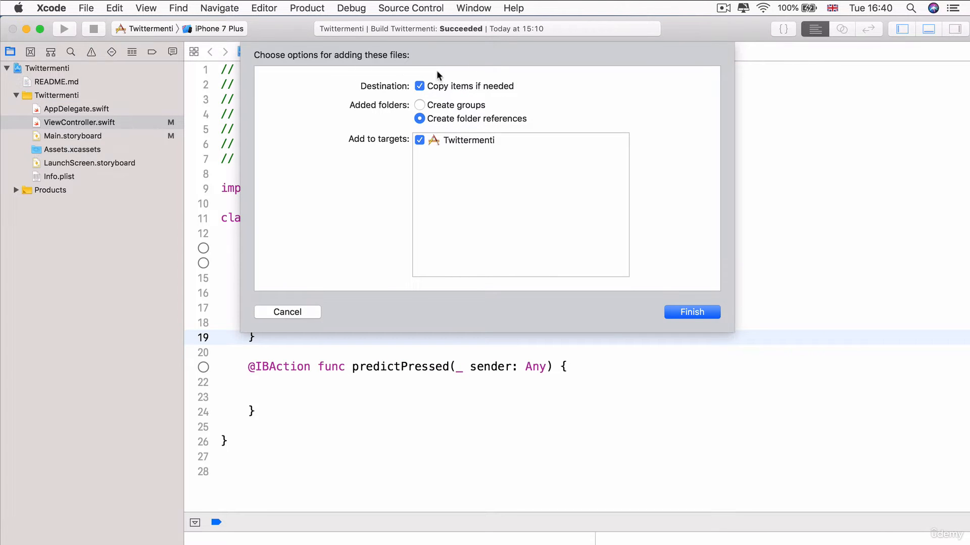
mouse_move(427, 89)
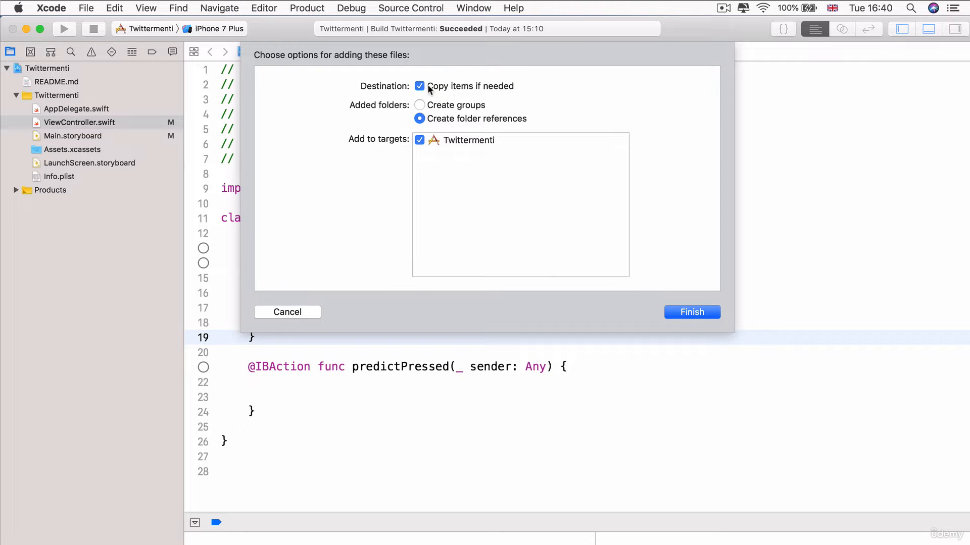
mouse_move(476, 93)
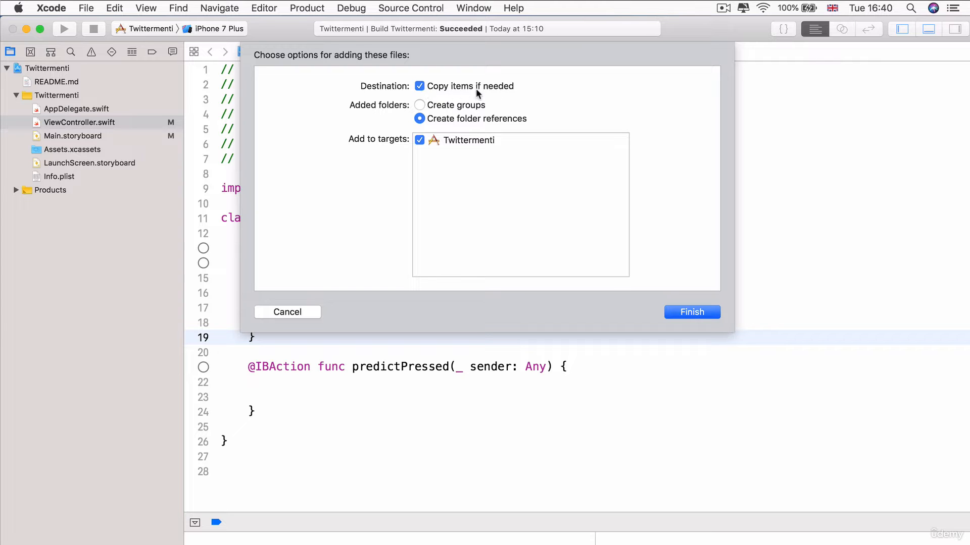
mouse_move(694, 210)
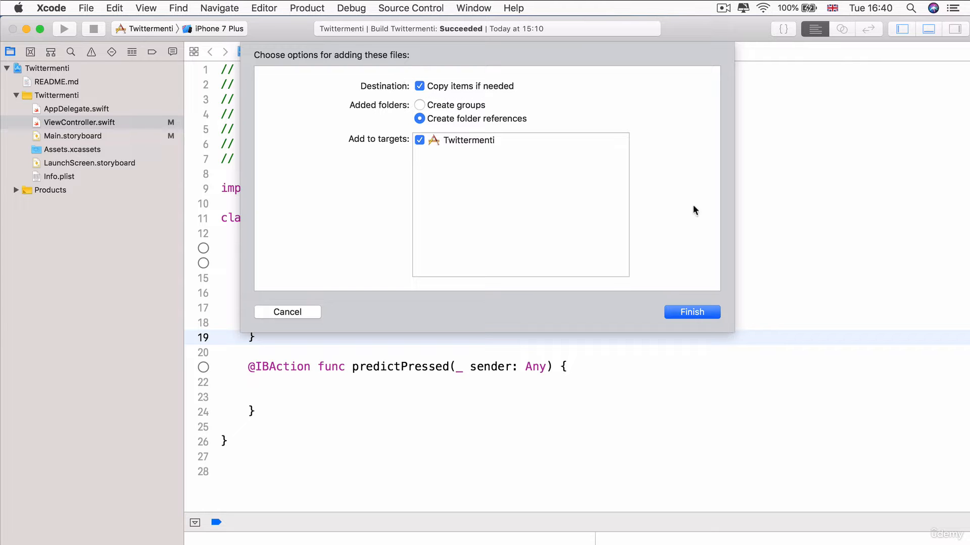
Finish adding TweetSentimentClassifier.mlmodel, copied in and included in the Twittermenti target.
left_click(691, 312)
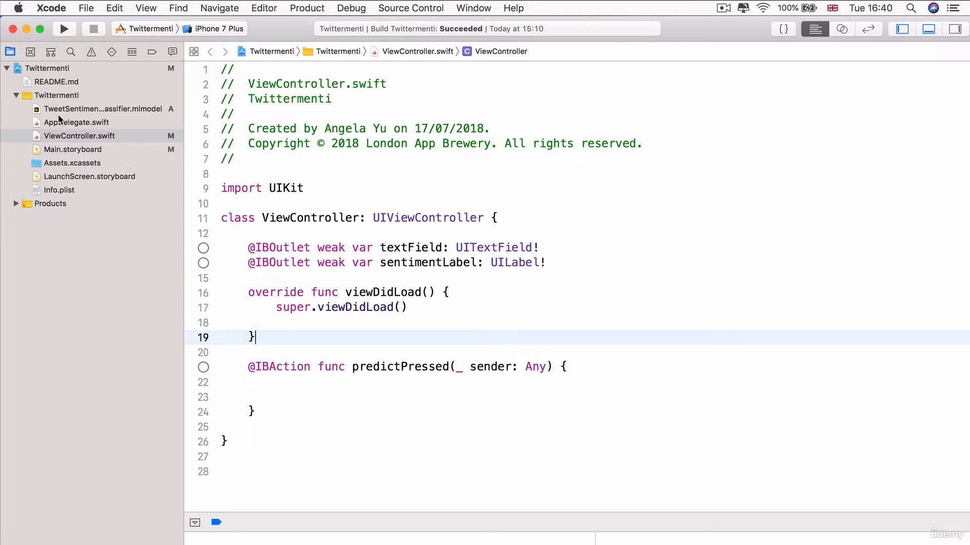
Open TweetSentimentClassifier.mlmodel to view its model class, text input and label output.
left_click(103, 109)
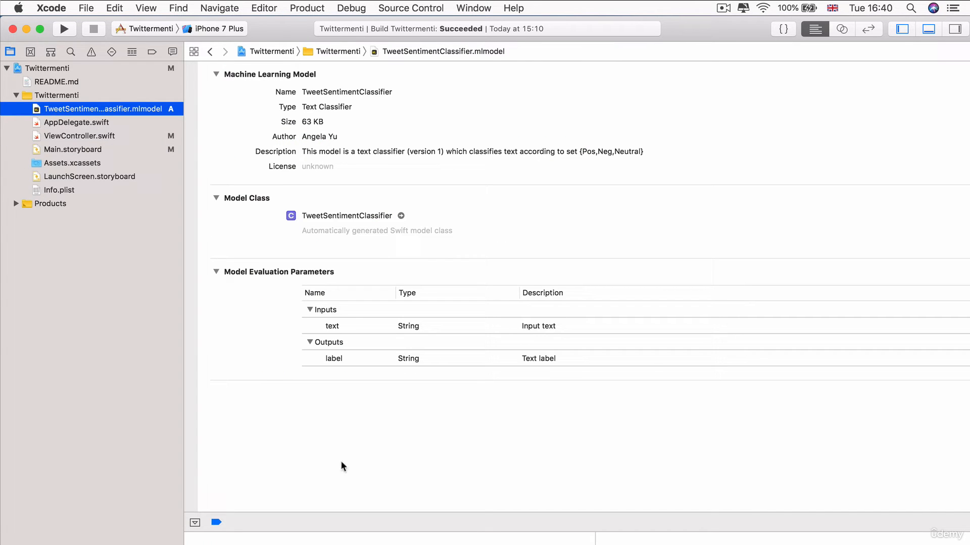
mouse_move(310, 199)
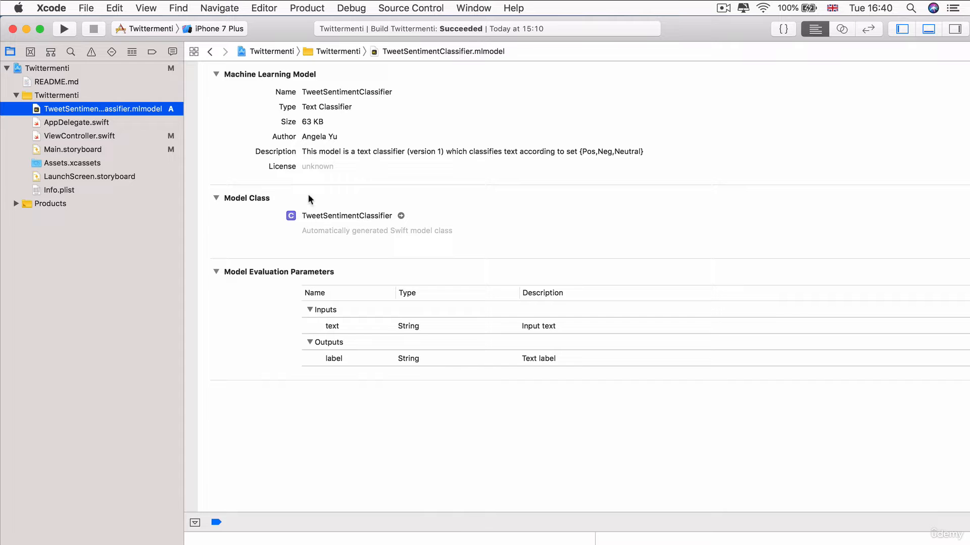
mouse_move(435, 212)
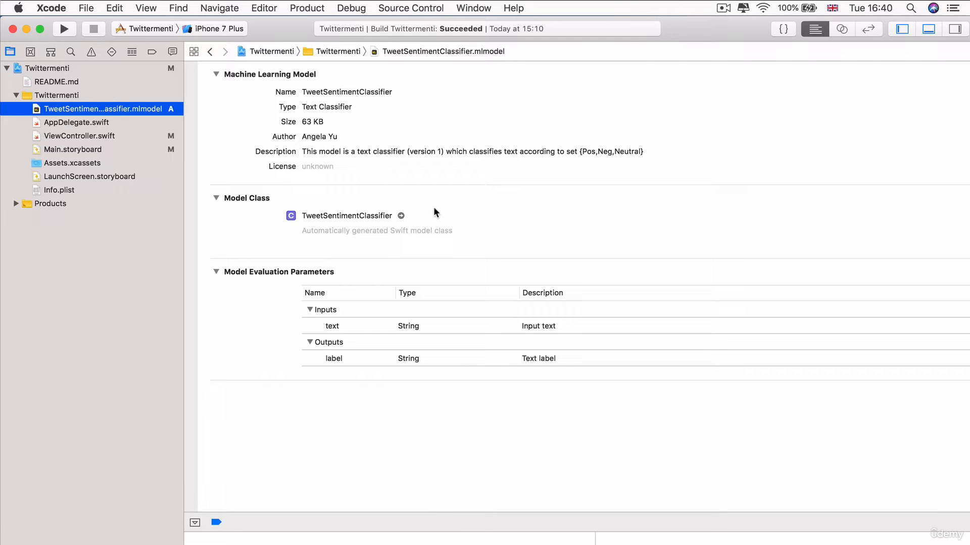
left_click(80, 136)
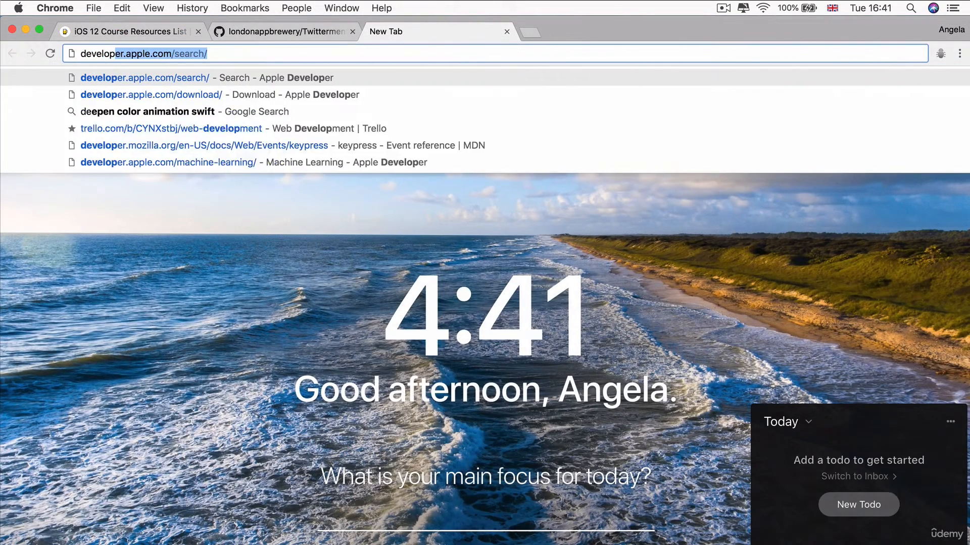
On developer.twitter.com, go to Apply, then open 'Get started with standard access'.
type("developer.twitter.com")
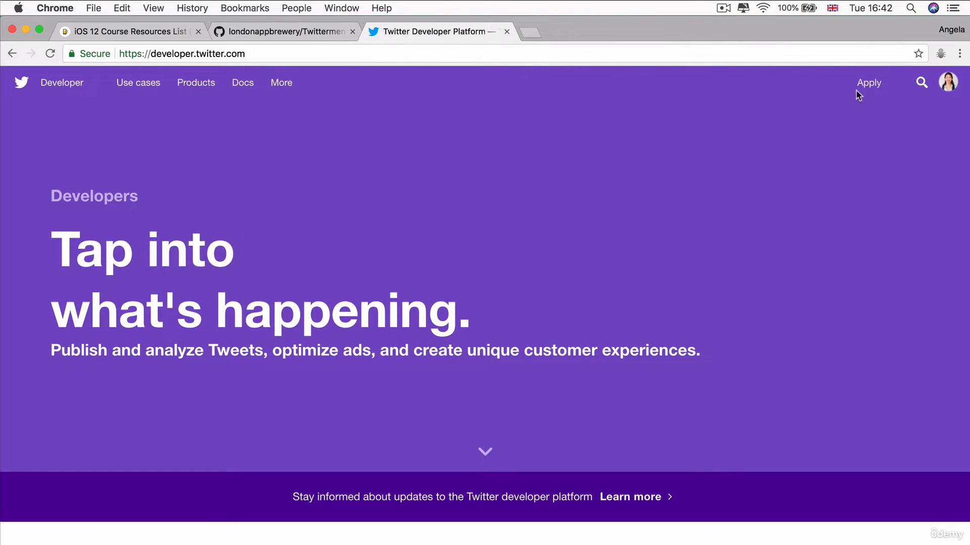
left_click(868, 82)
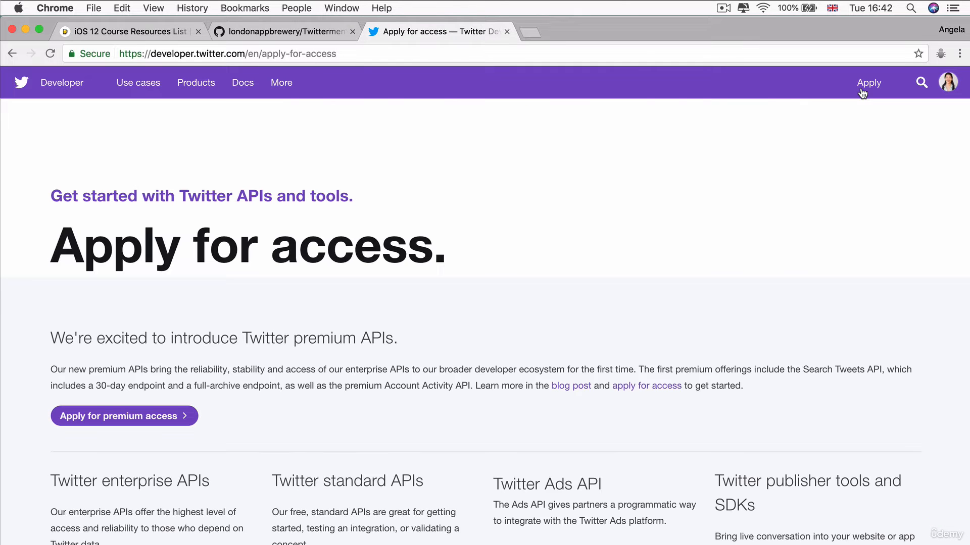
mouse_move(304, 152)
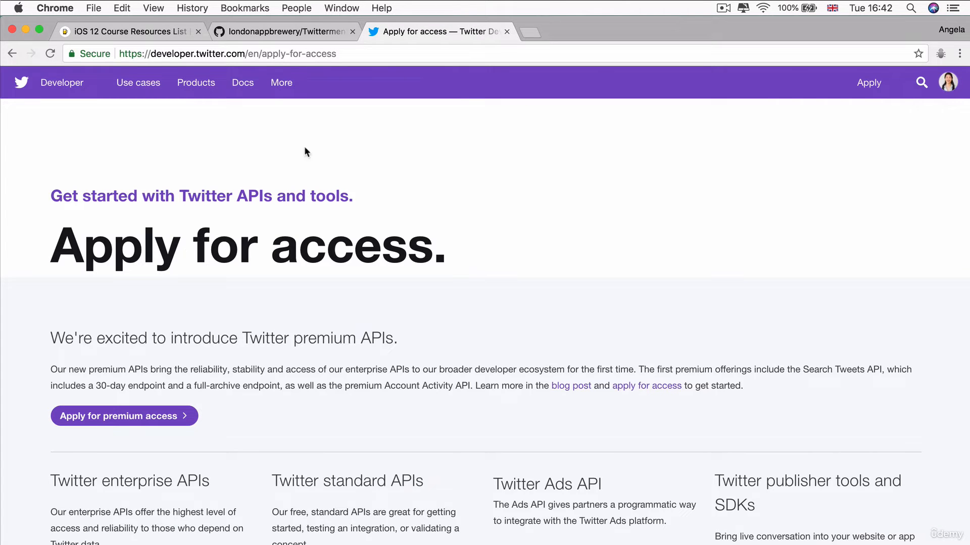
mouse_move(518, 208)
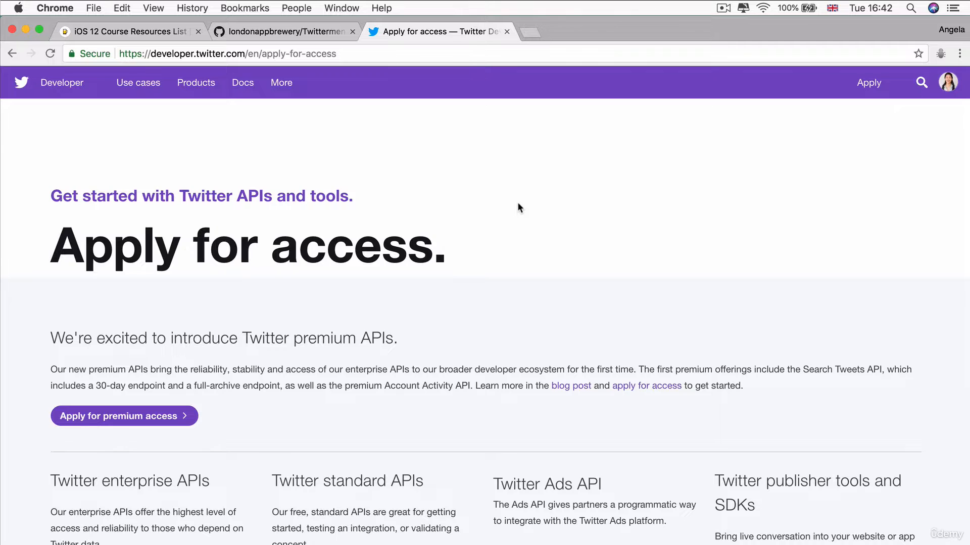
scroll("down", 3)
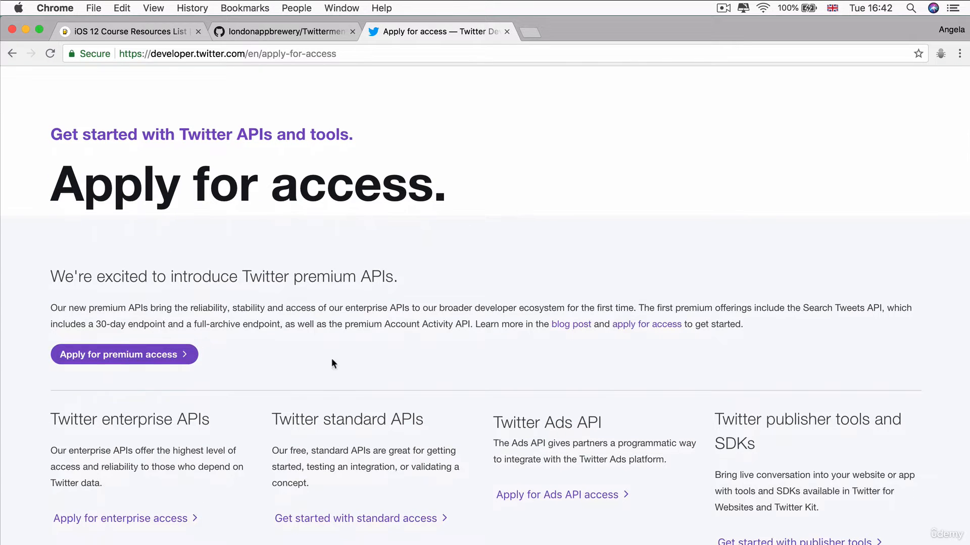
mouse_move(266, 499)
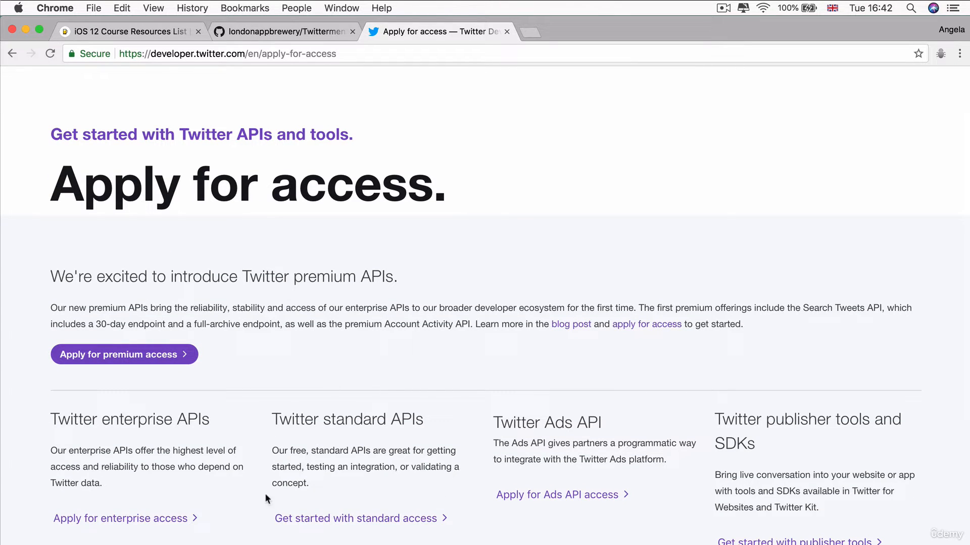
mouse_move(382, 392)
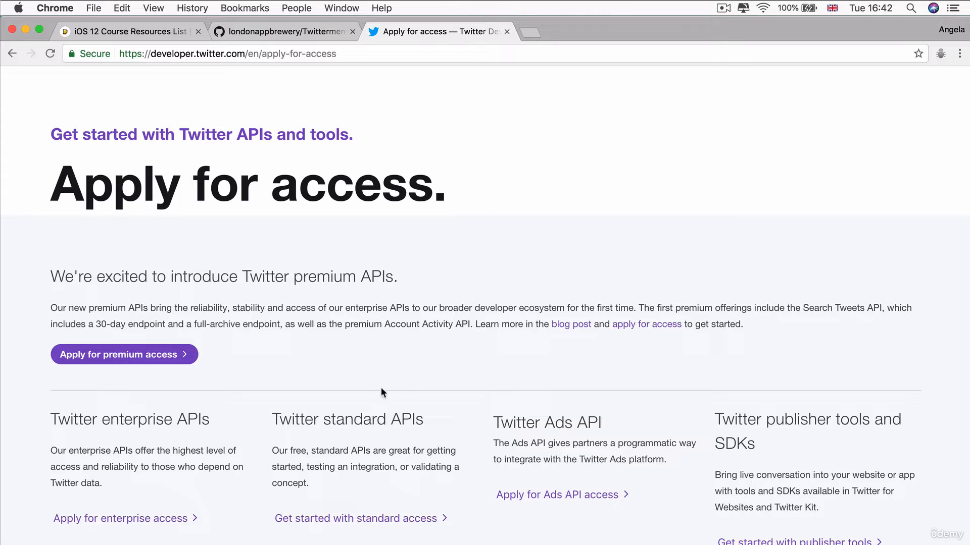
mouse_move(389, 386)
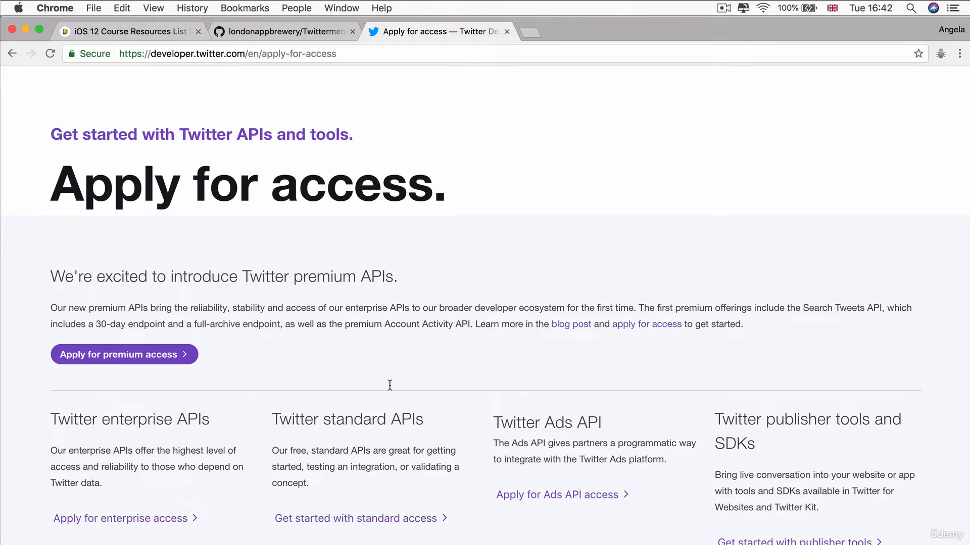
left_click(356, 518)
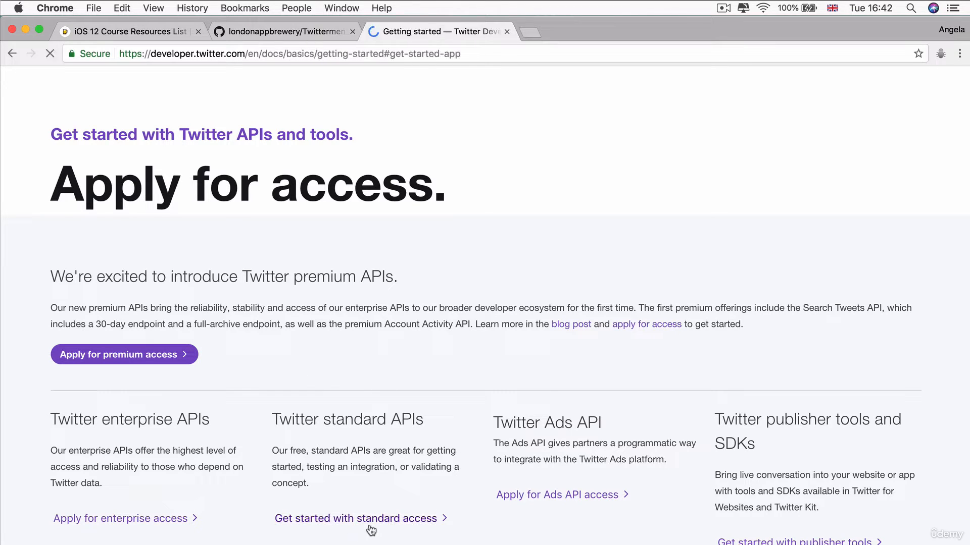
Open Twitter Application Management in a new tab and start 'Create New App'.
left_click(357, 518)
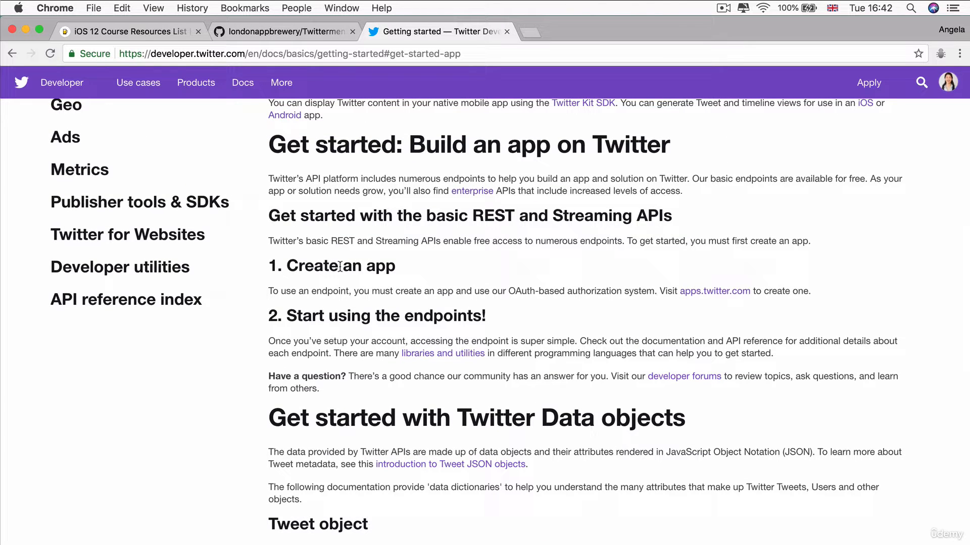
mouse_move(264, 300)
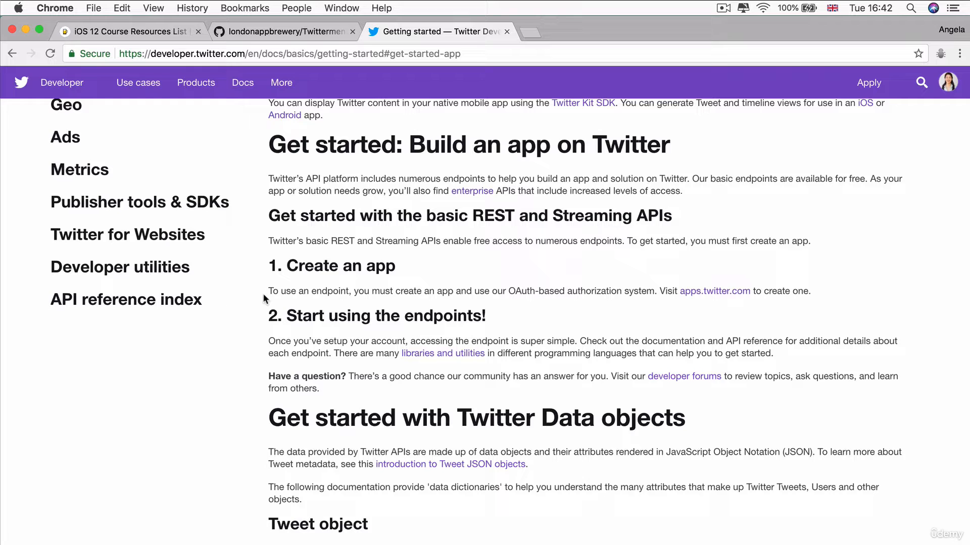
mouse_move(560, 291)
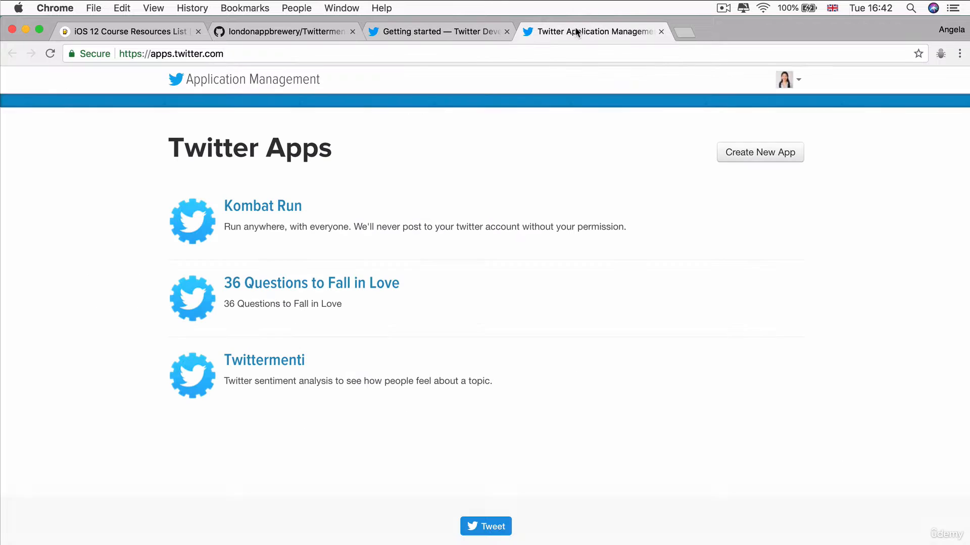
mouse_move(760, 152)
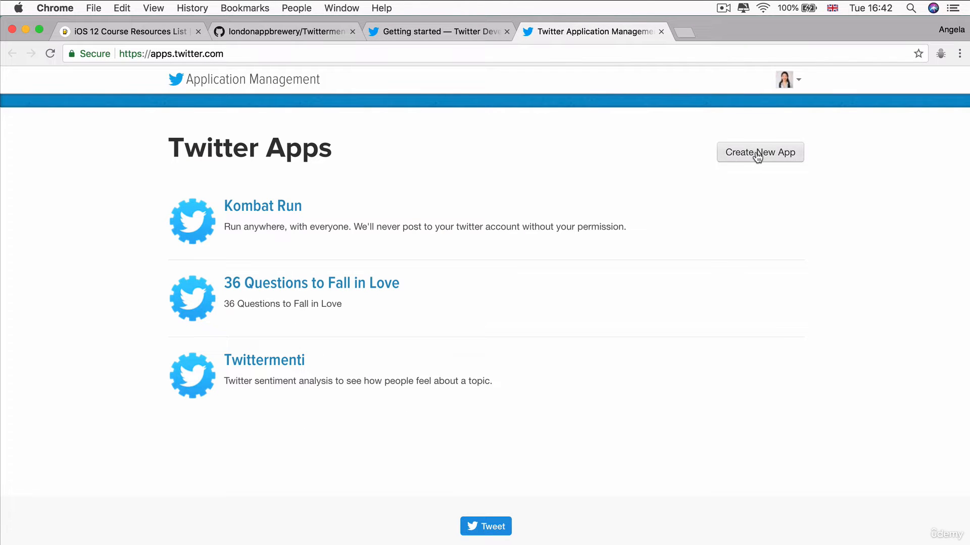
left_click(760, 152)
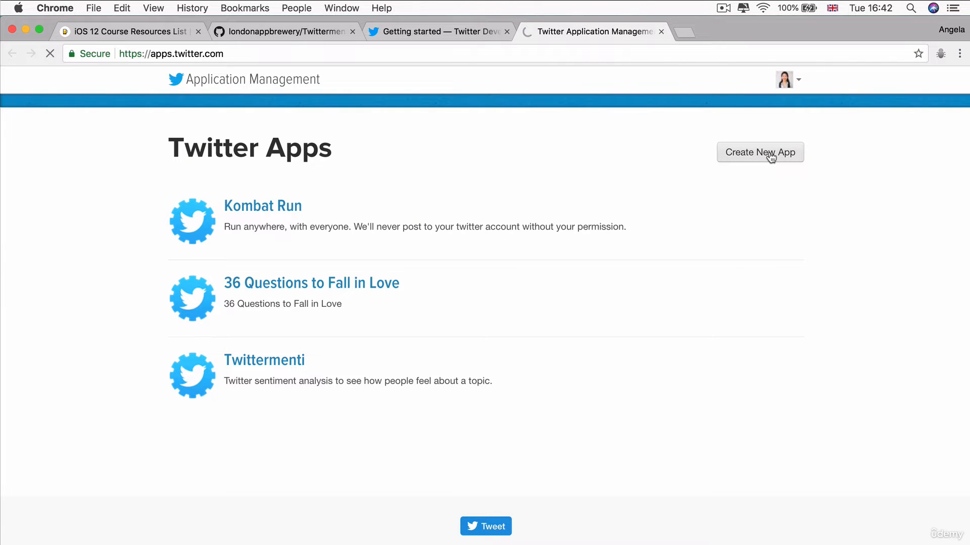
left_click(760, 152)
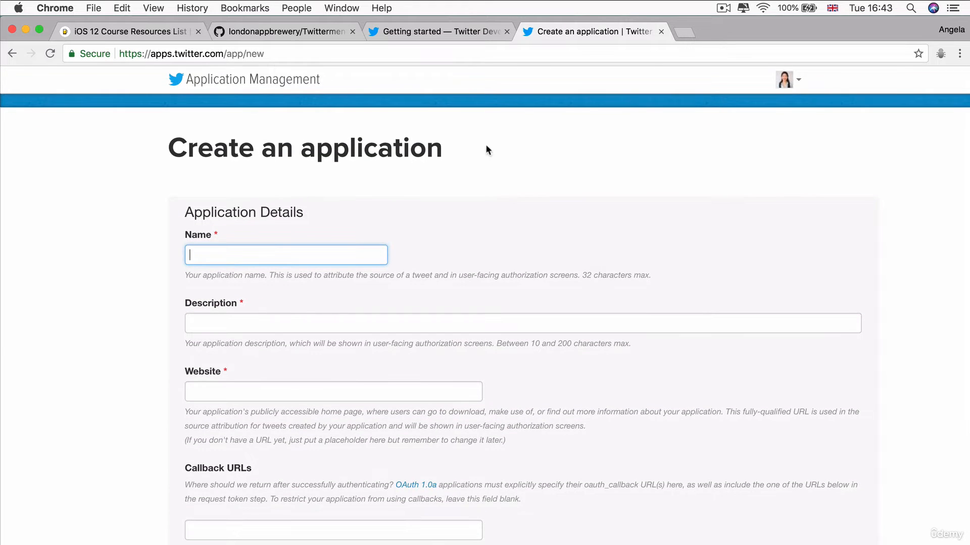
mouse_move(385, 179)
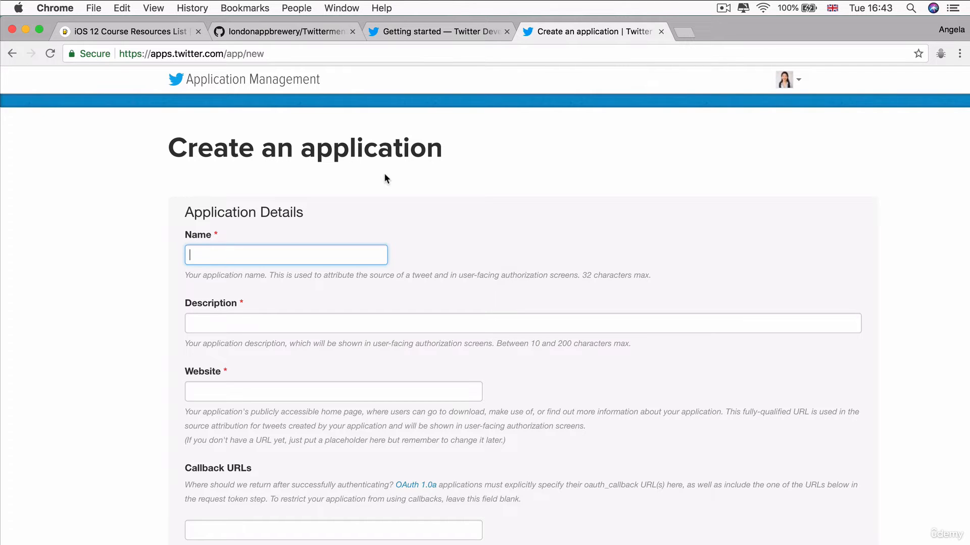
mouse_move(124, 297)
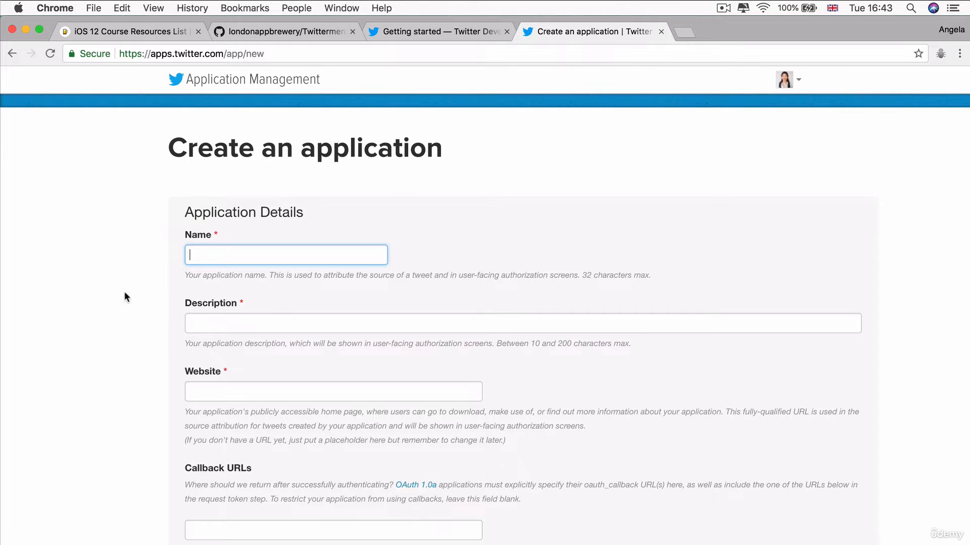
mouse_move(132, 206)
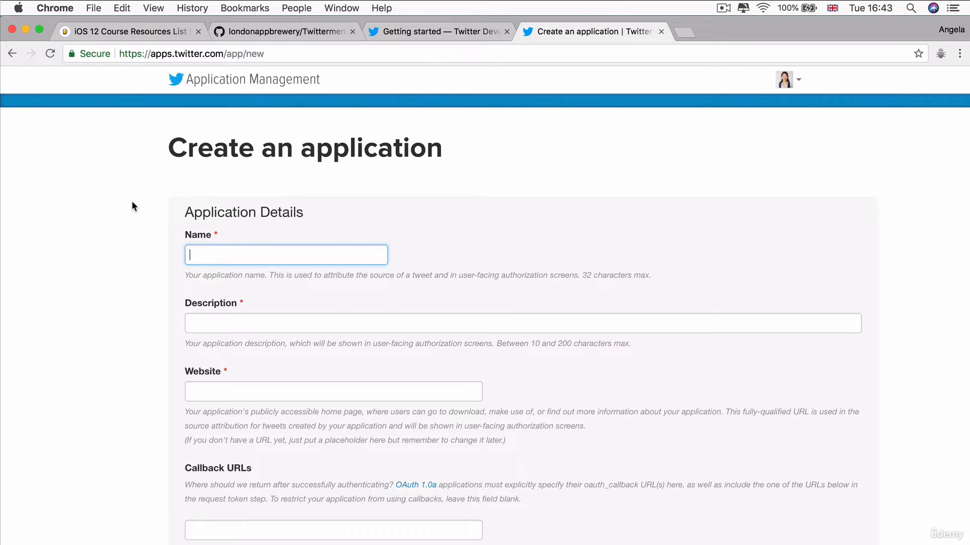
scroll("down", 3)
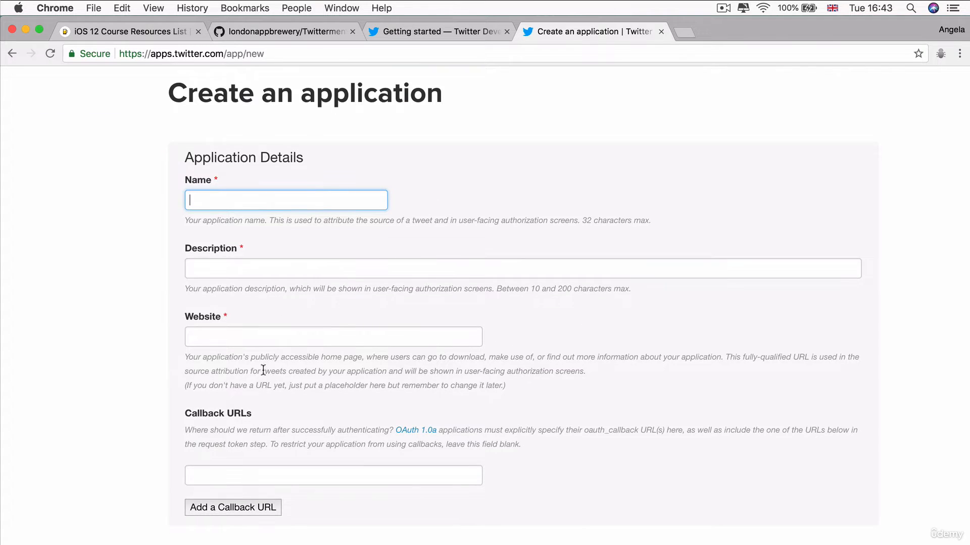
mouse_move(277, 355)
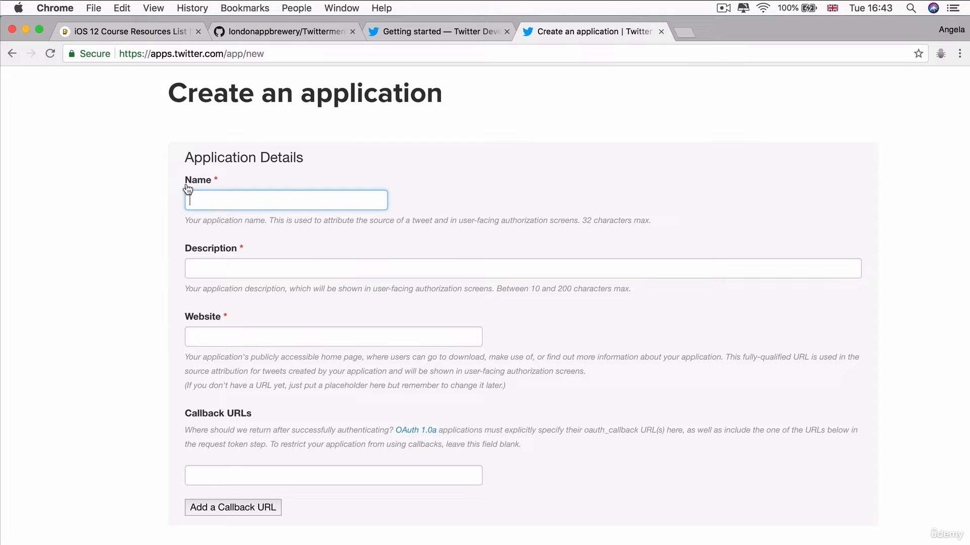
mouse_move(317, 176)
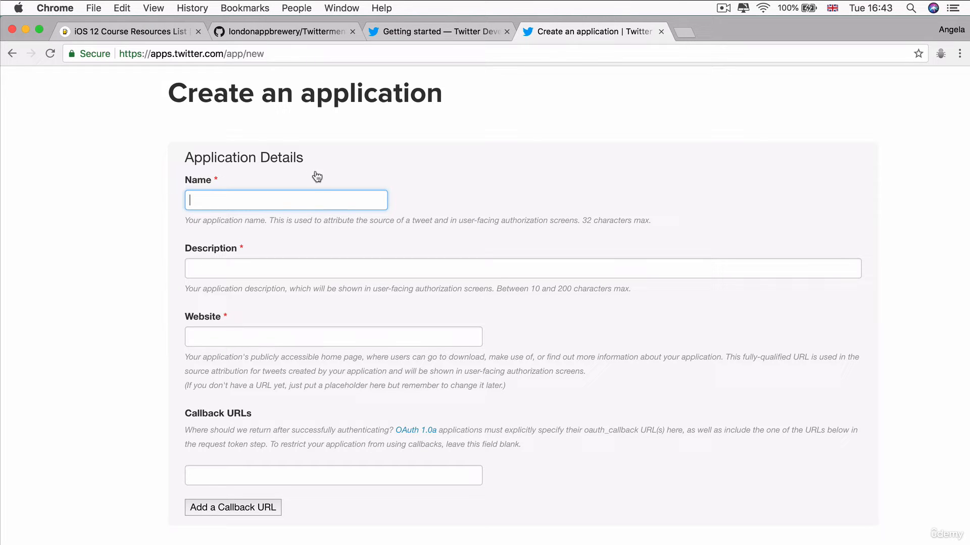
mouse_move(252, 144)
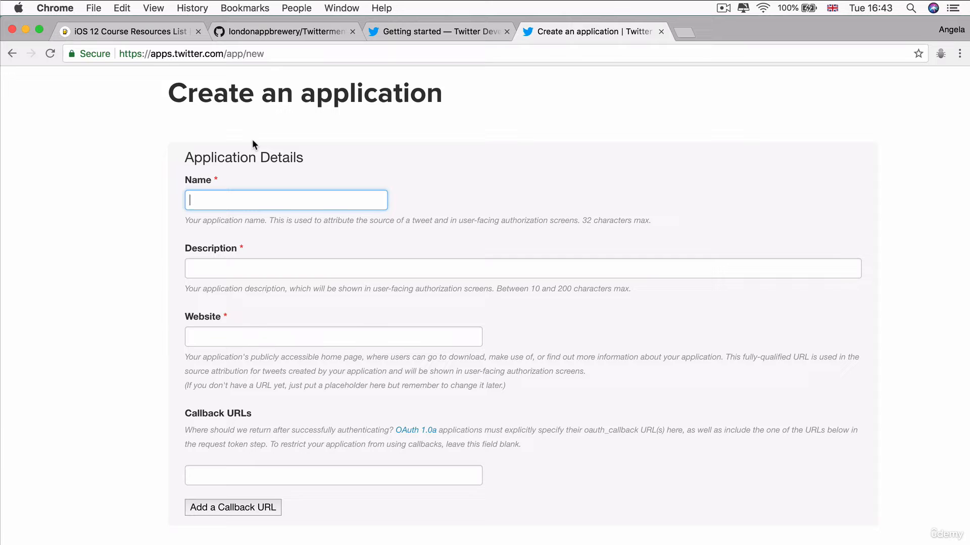
mouse_move(234, 177)
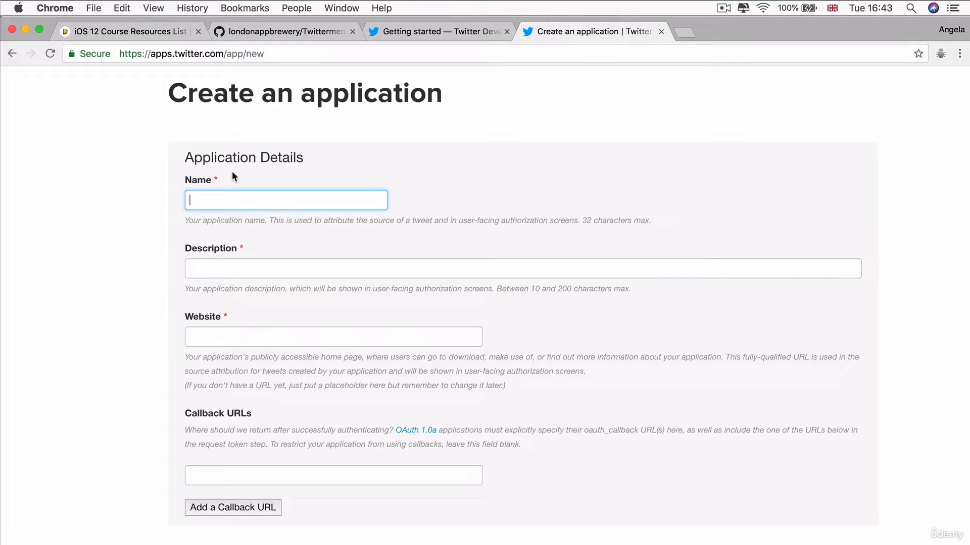
mouse_move(204, 253)
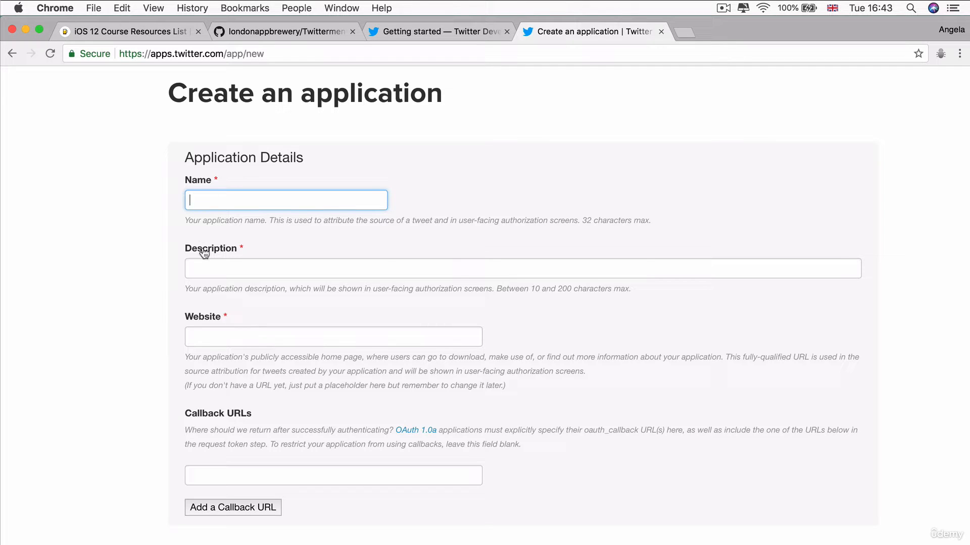
mouse_move(256, 369)
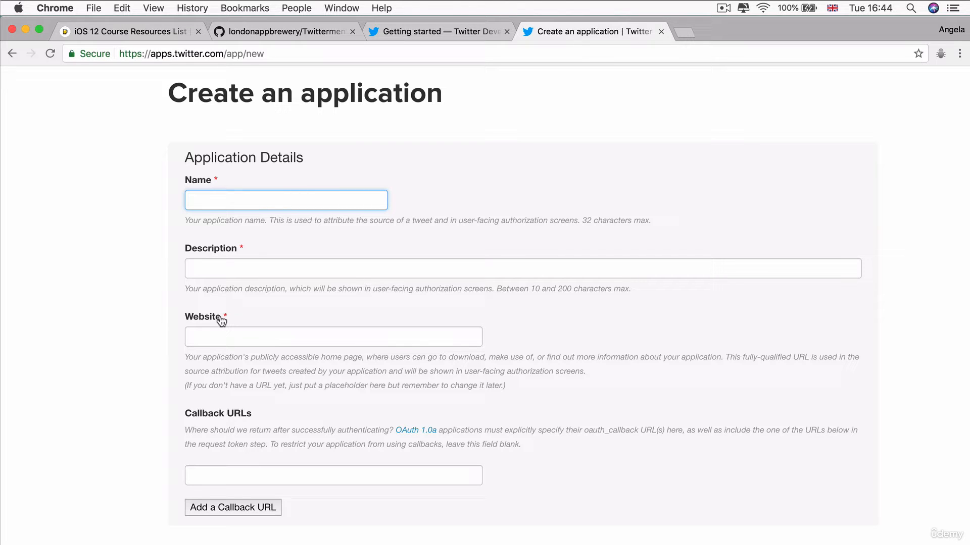
scroll("down", 3)
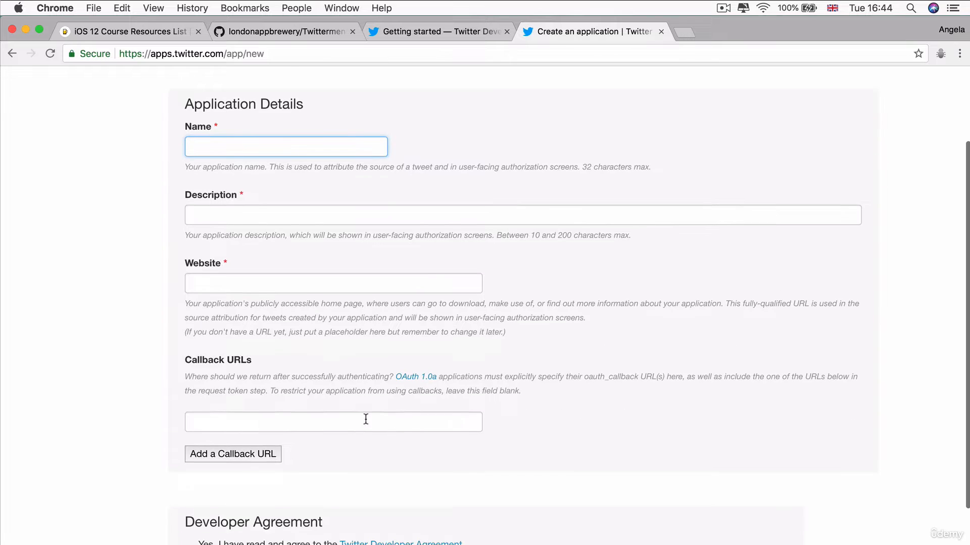
scroll("down", 3)
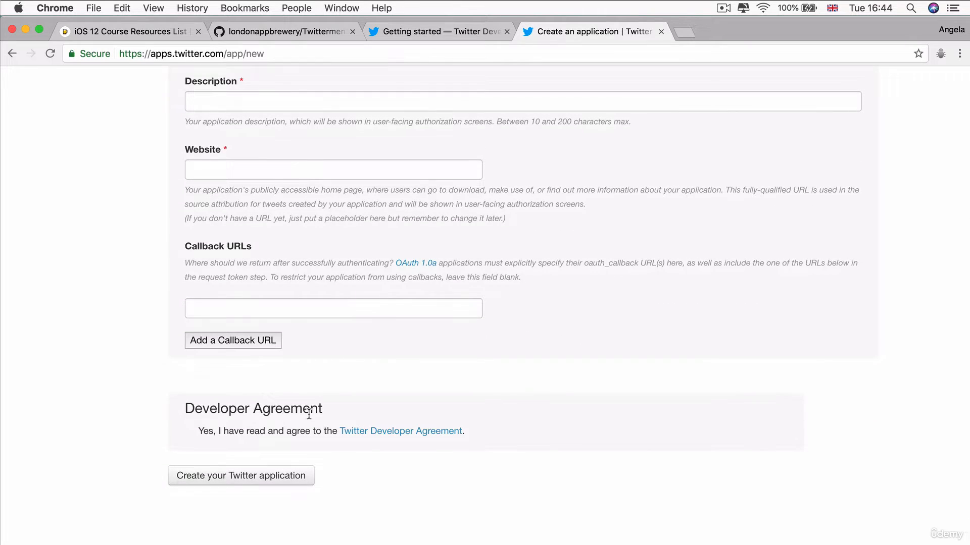
mouse_move(377, 355)
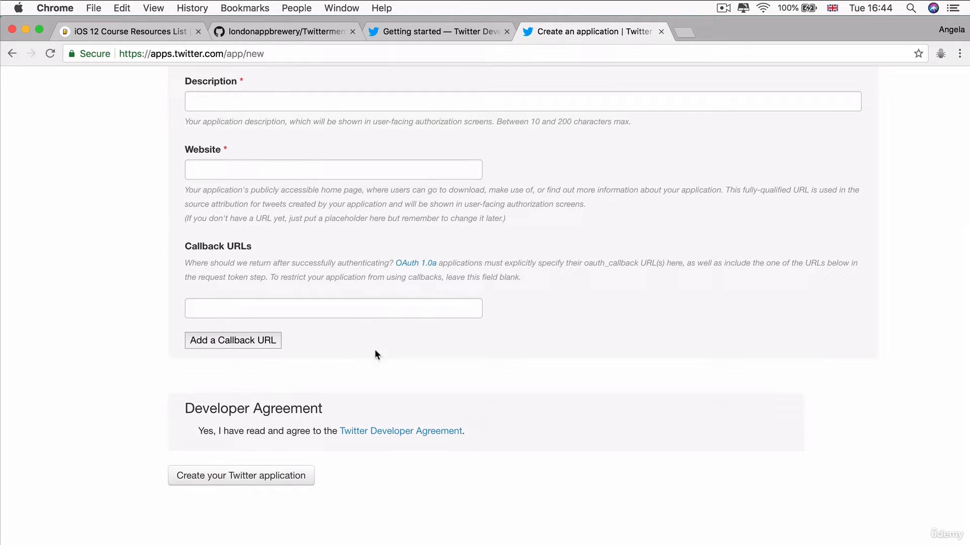
mouse_move(328, 387)
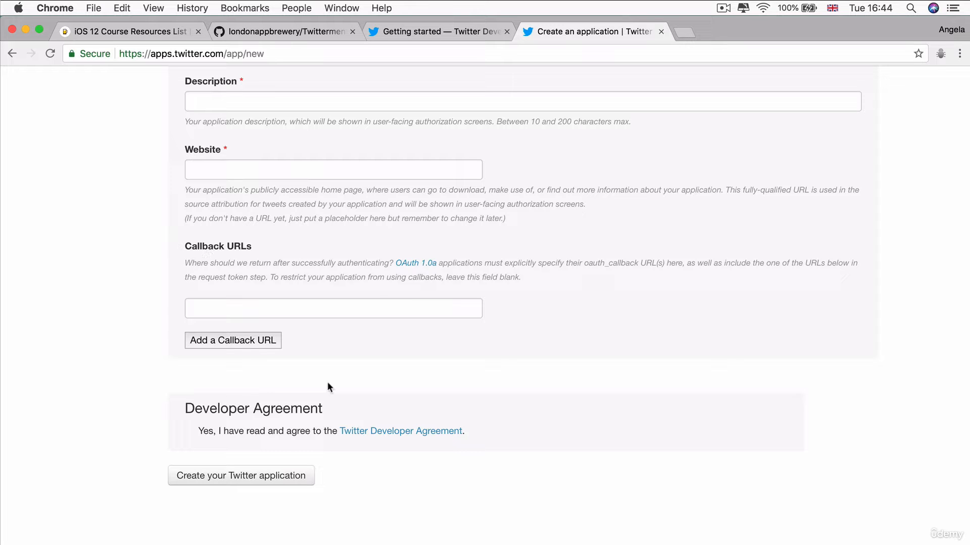
mouse_move(157, 278)
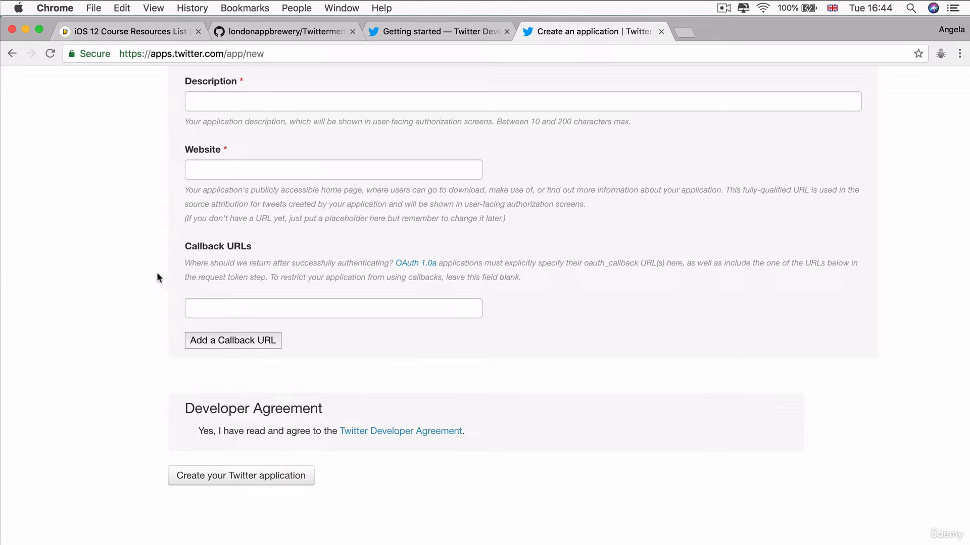
mouse_move(300, 377)
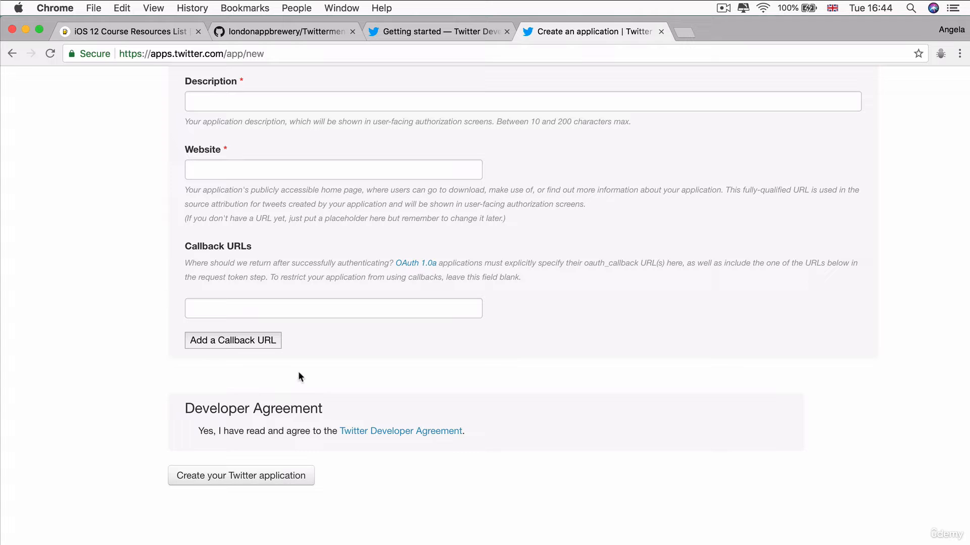
mouse_move(182, 422)
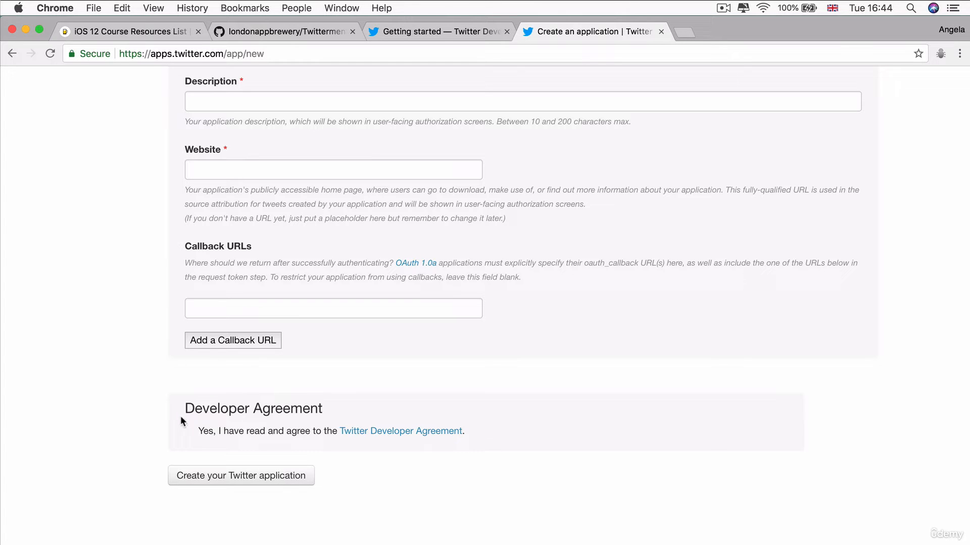
mouse_move(188, 434)
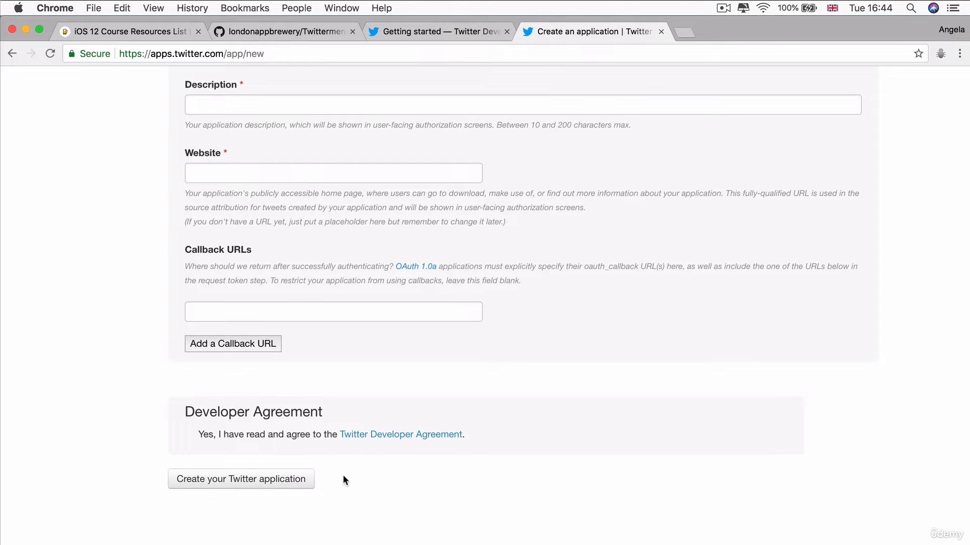
Submit the Twittermenti app form and scroll to its Application Settings and Consumer Key.
left_click(240, 478)
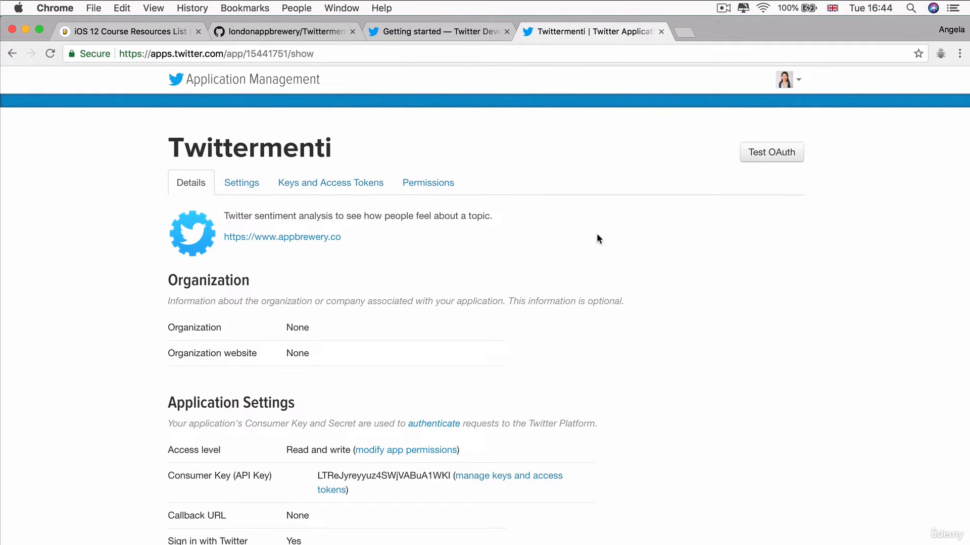
scroll("down", 3)
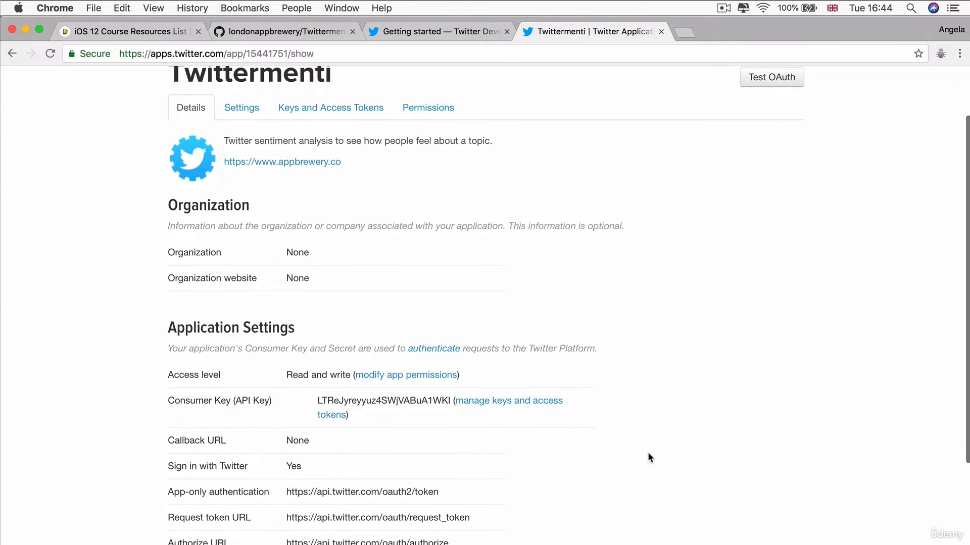
scroll("down", 3)
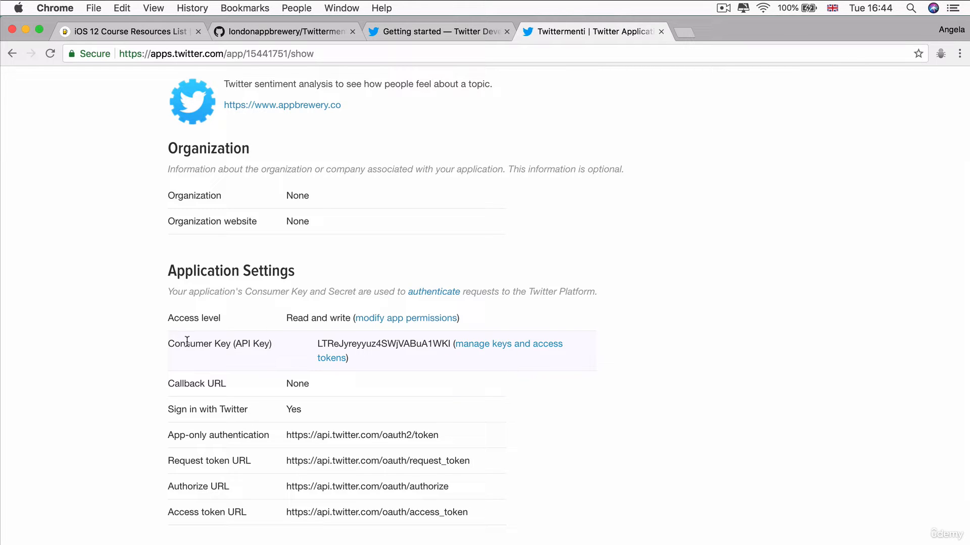
mouse_move(450, 344)
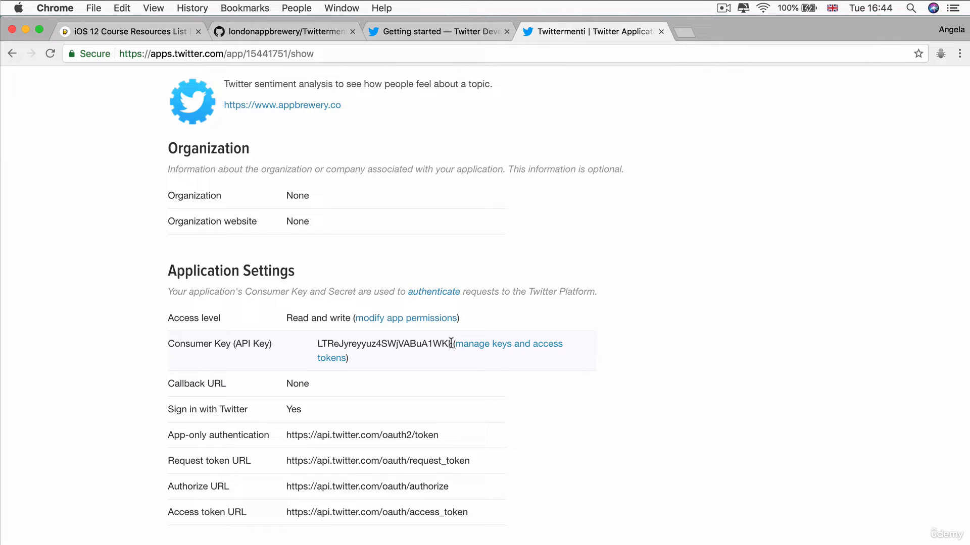
mouse_move(433, 291)
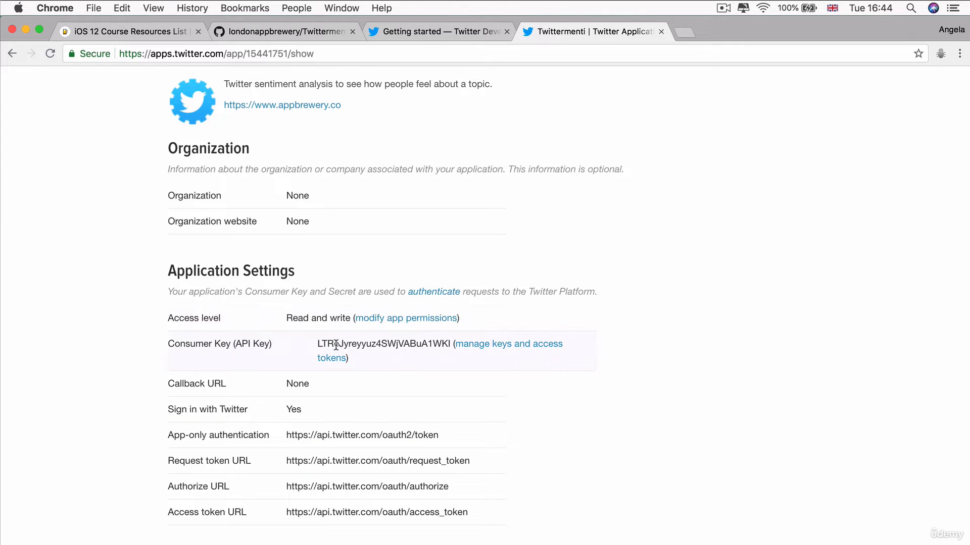
mouse_move(489, 416)
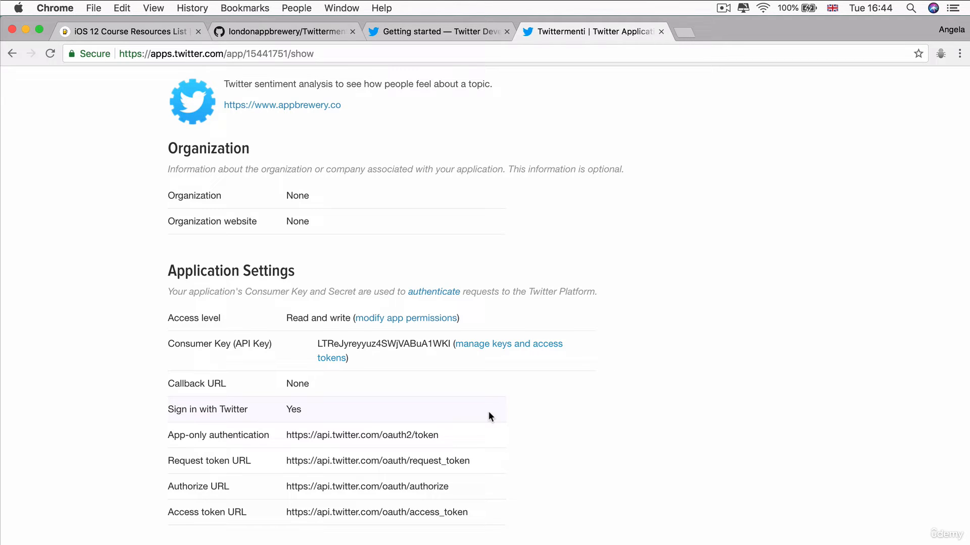
left_click(439, 31)
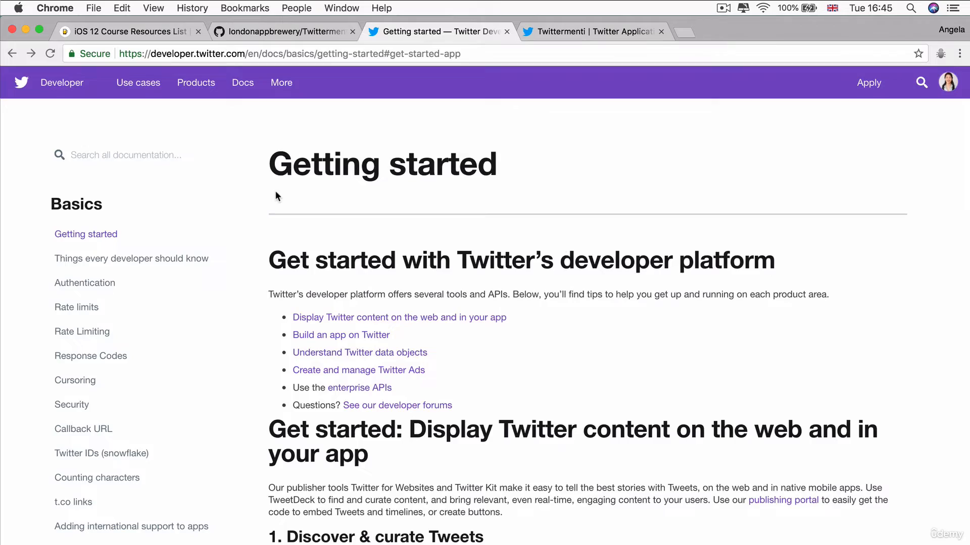
scroll("down", 3)
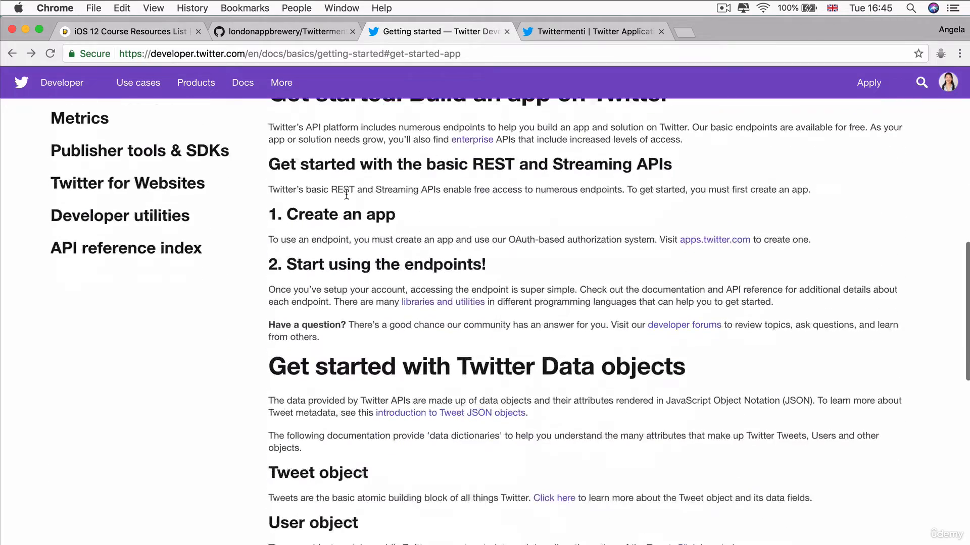
scroll("up", 3)
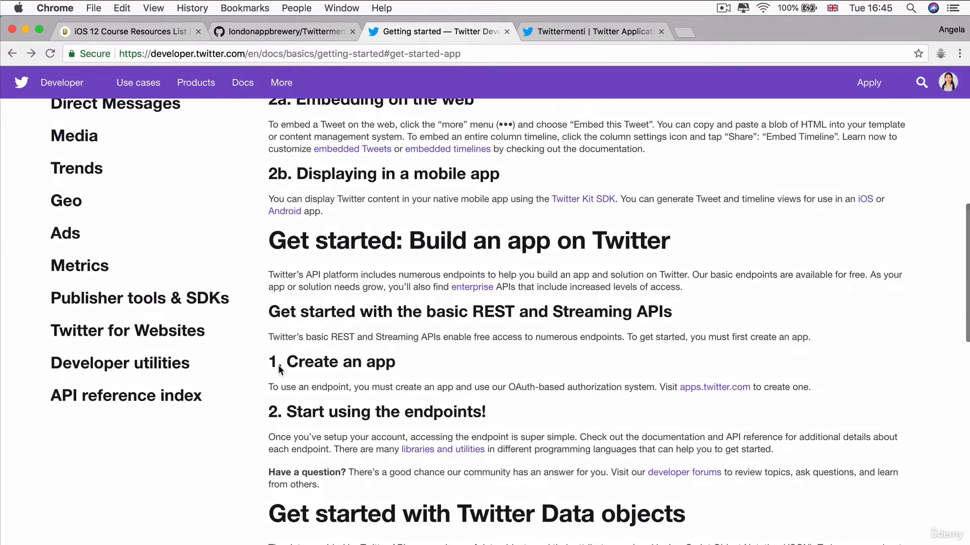
double_click(331, 361)
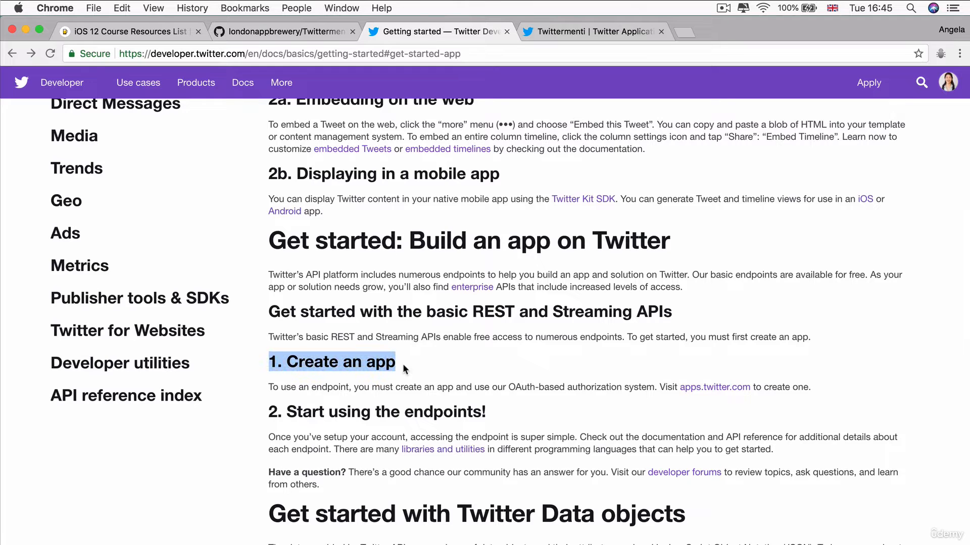
mouse_move(490, 375)
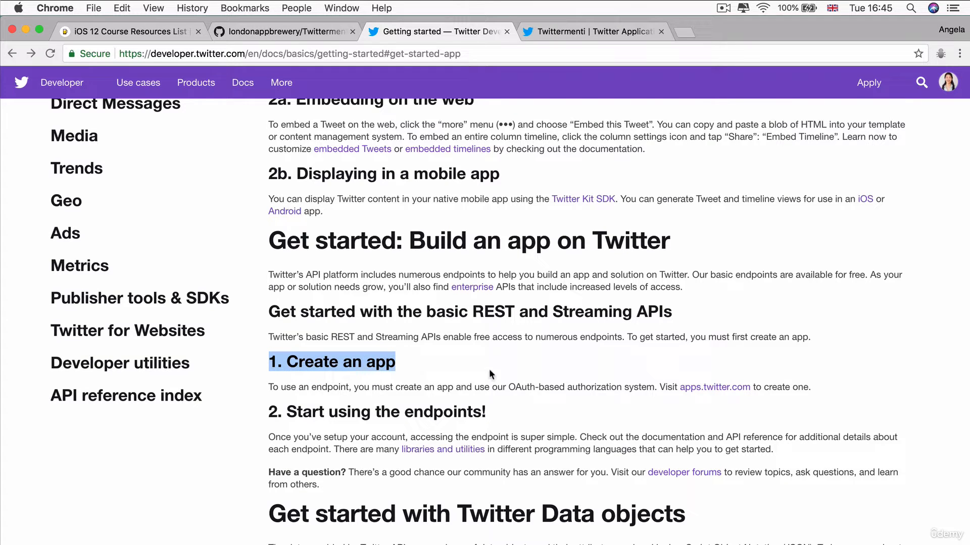
mouse_move(312, 413)
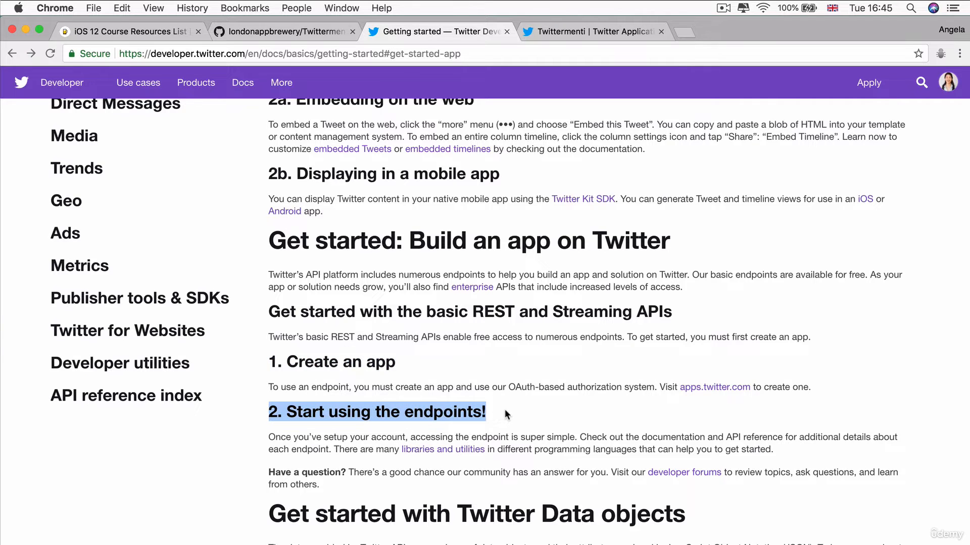
left_click(505, 412)
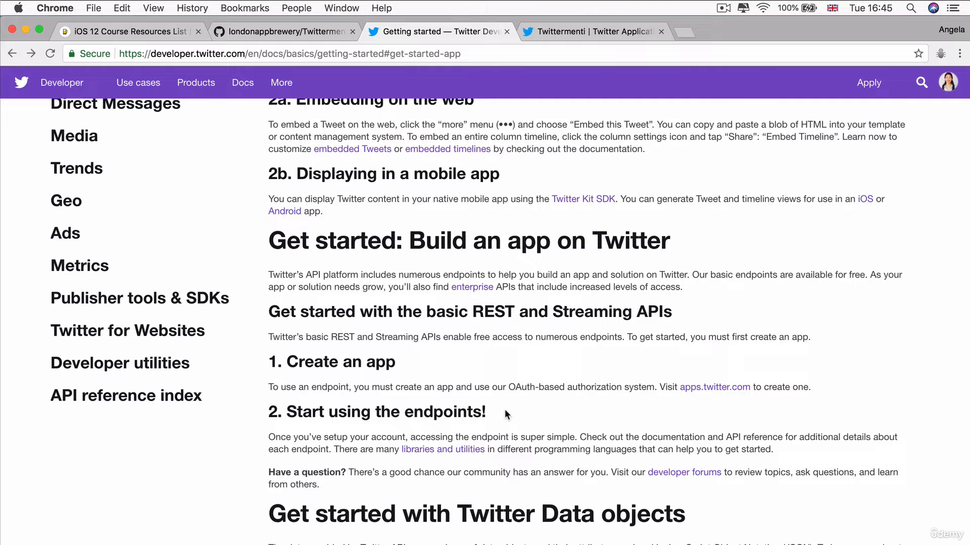
mouse_move(675, 436)
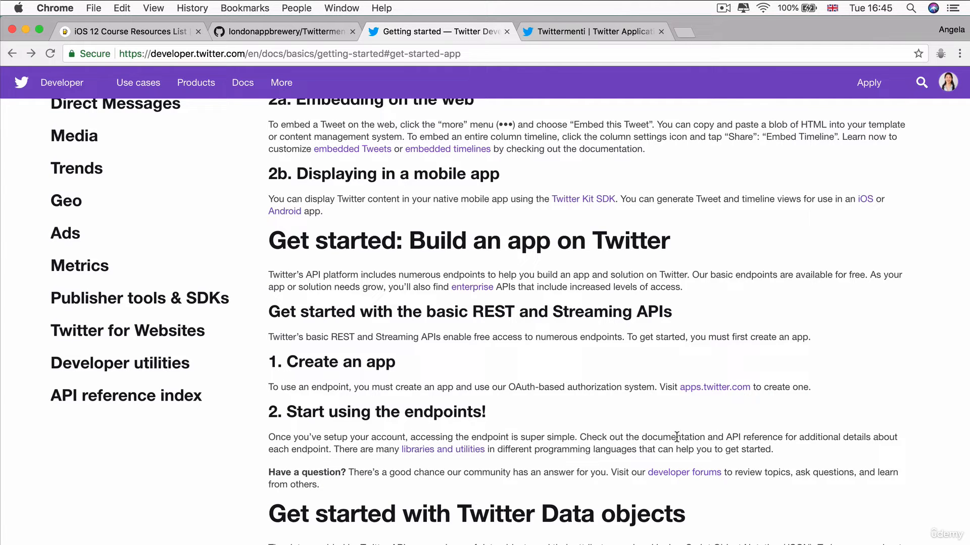
mouse_move(766, 441)
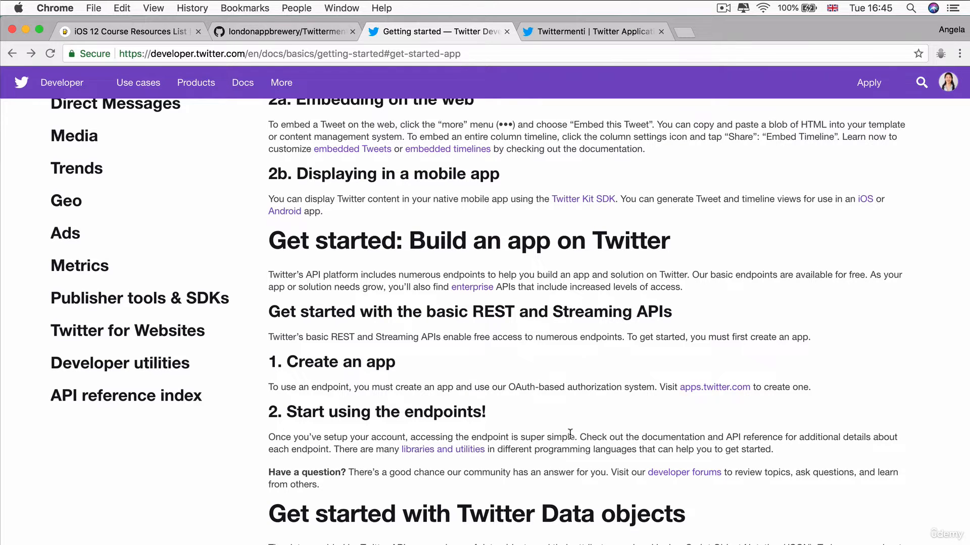
Open the libraries and utilities page and scroll down to the Swift section.
left_click(443, 450)
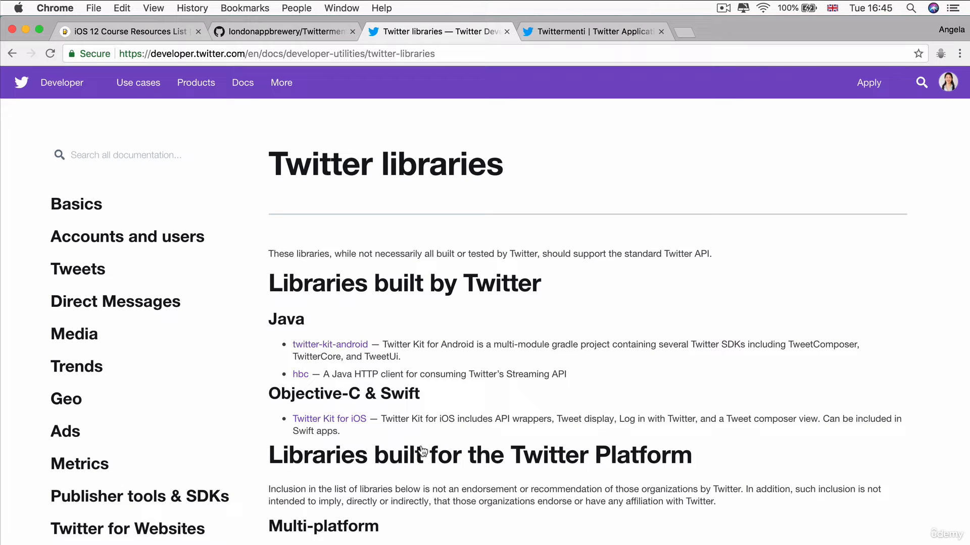
scroll("down", 3)
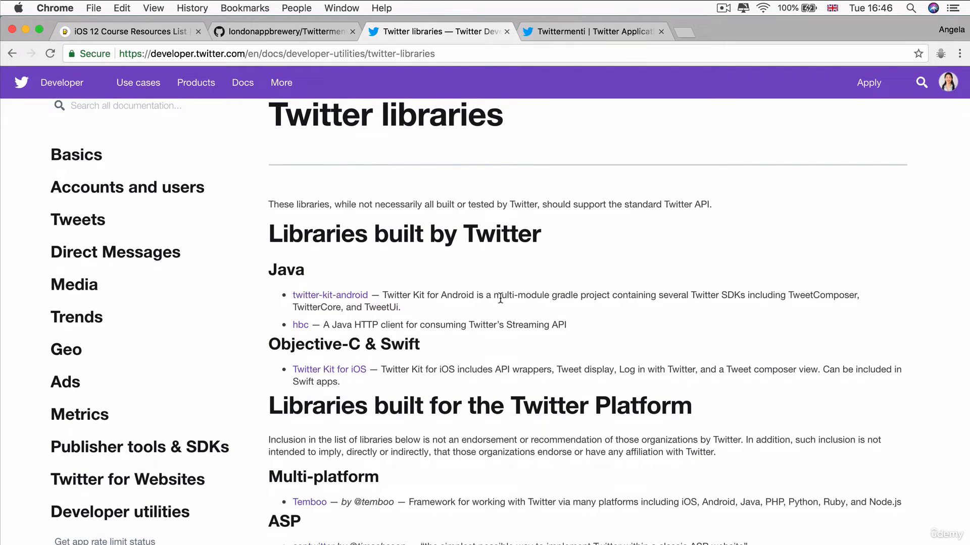
mouse_move(469, 196)
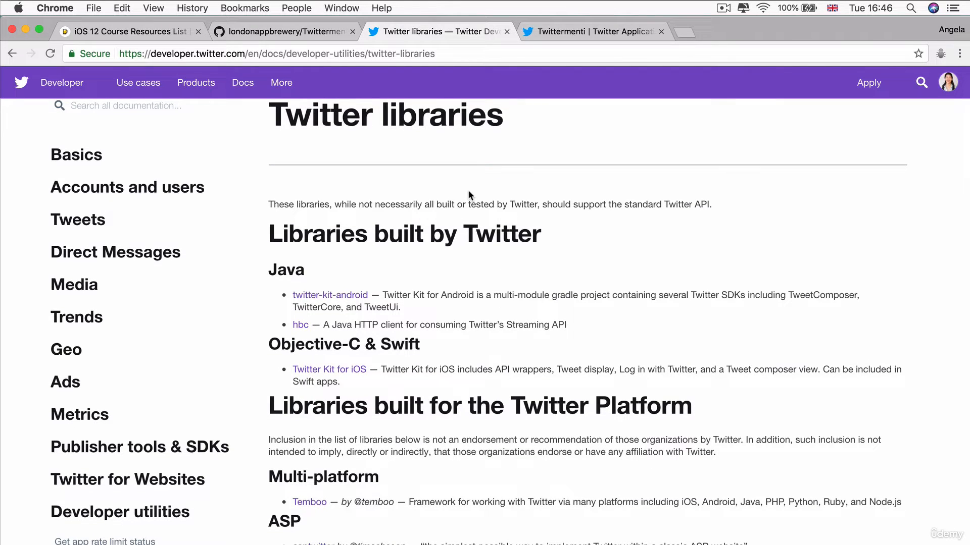
scroll("down", 3)
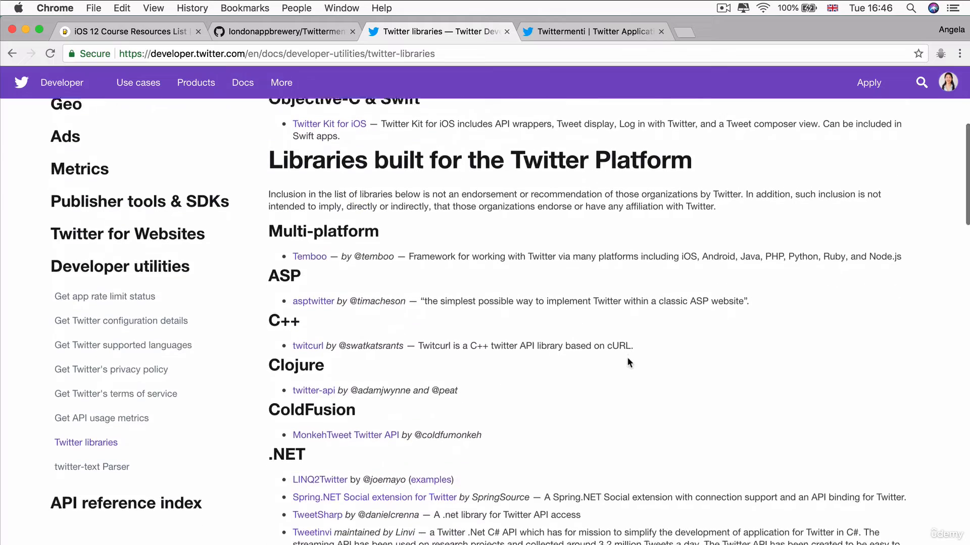
scroll("down", 3)
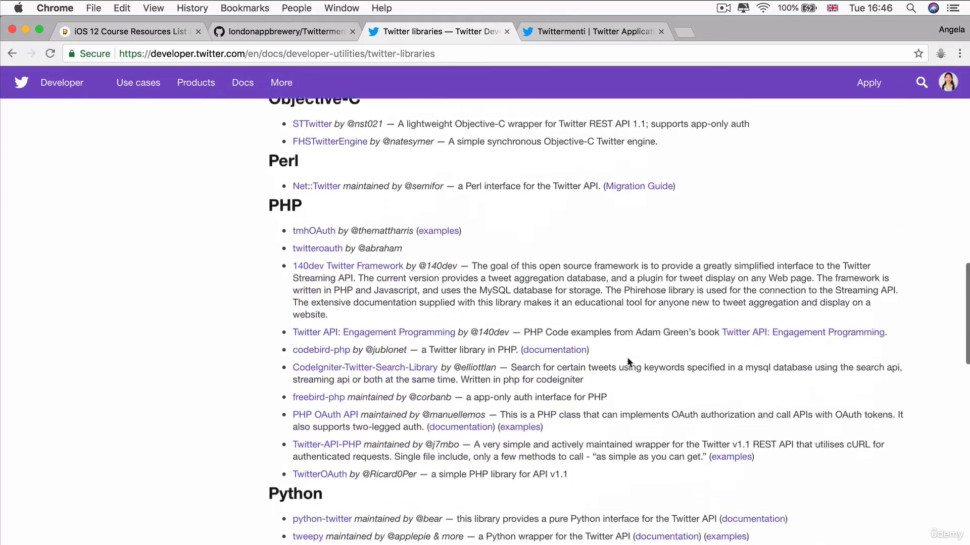
scroll("down", 3)
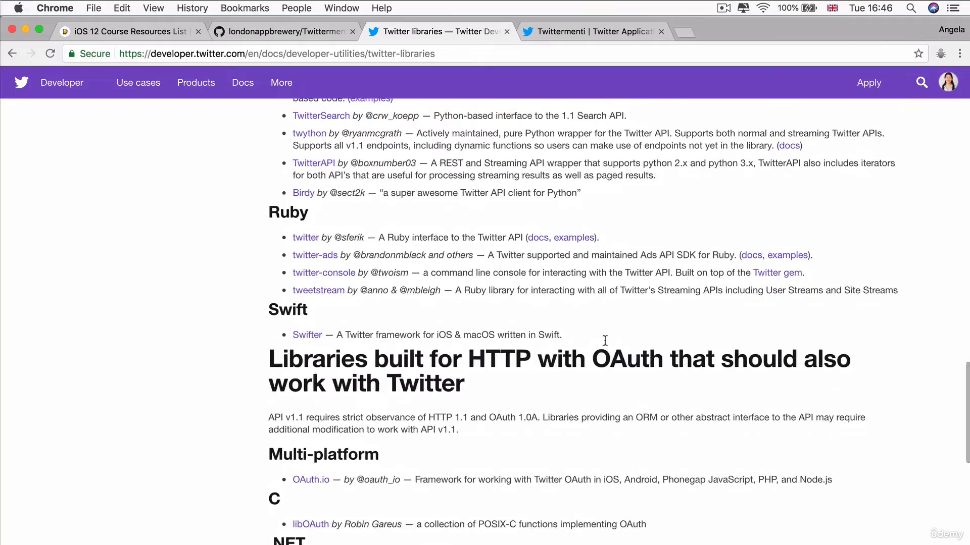
mouse_move(307, 334)
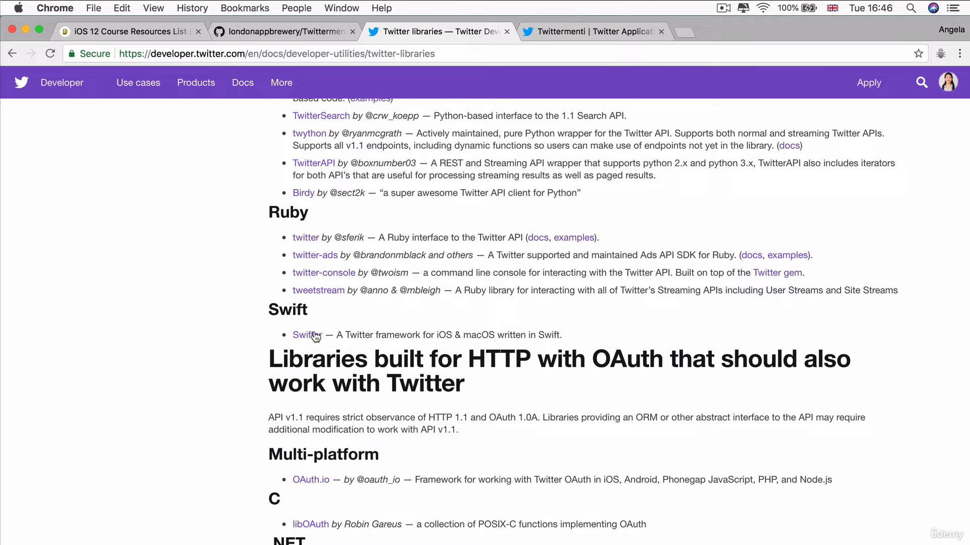
Open the mattdonnelly/Swifter repository and scroll to the README's Getting Started > Installation section.
left_click(304, 336)
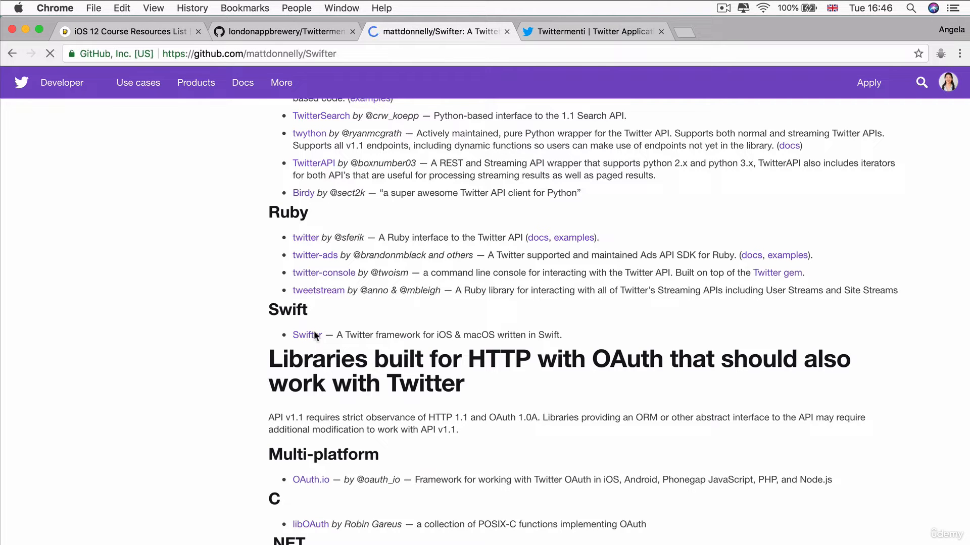
left_click(304, 334)
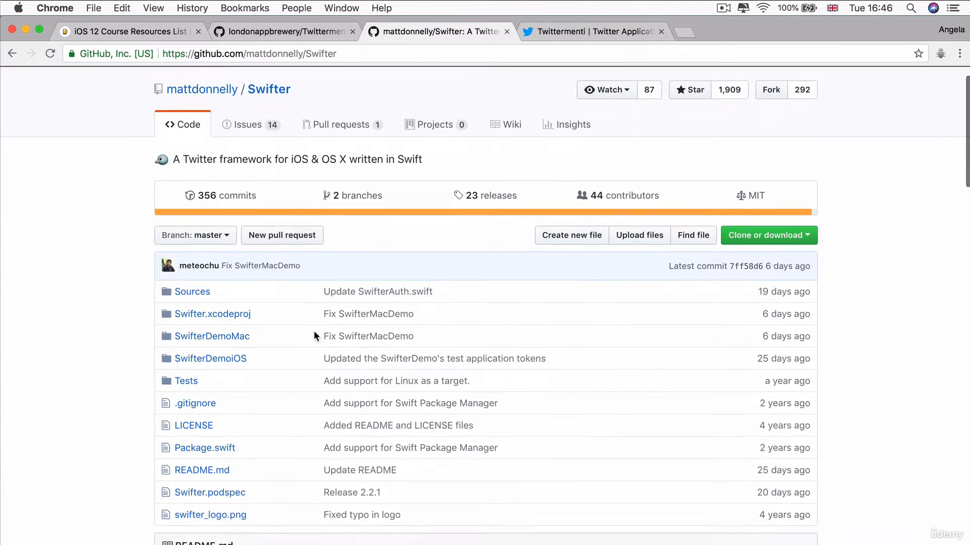
scroll("down", 3)
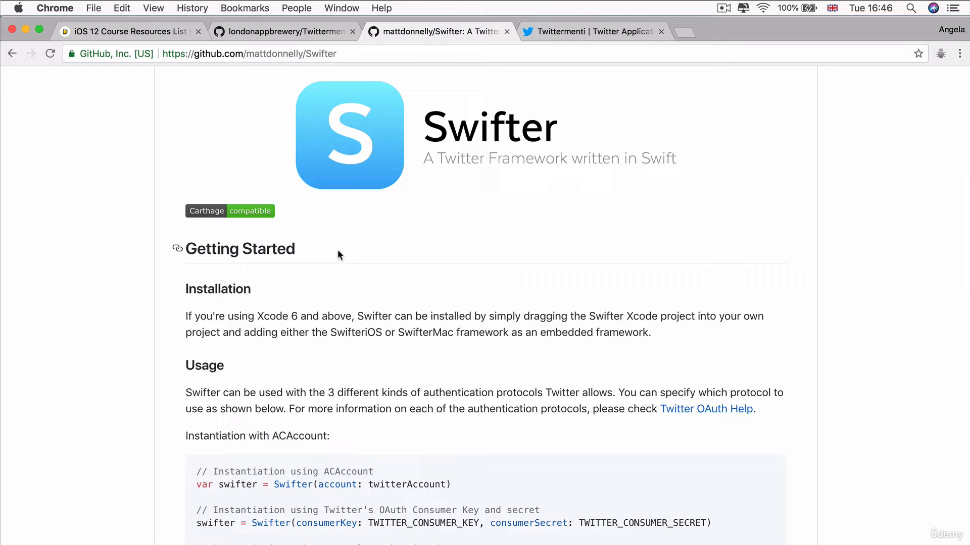
scroll("down", 3)
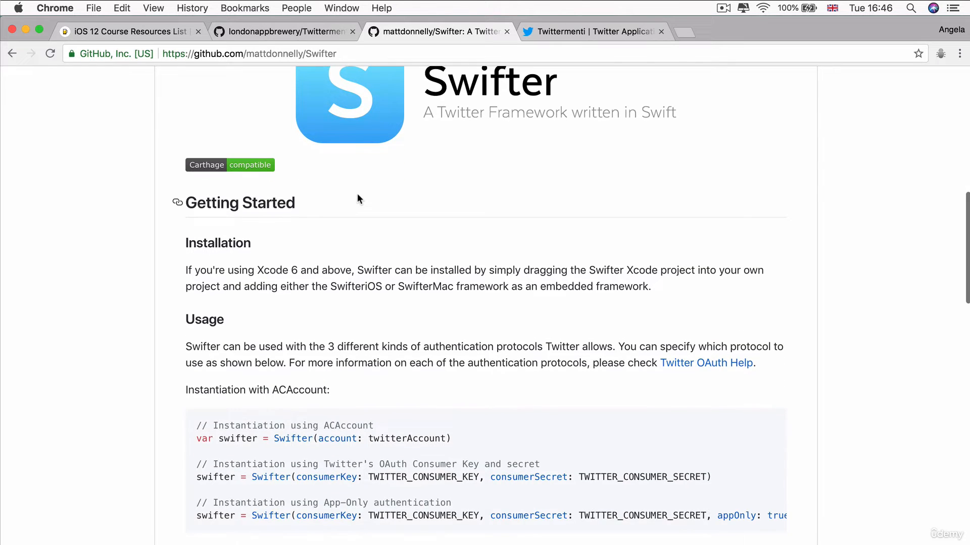
scroll("down", 3)
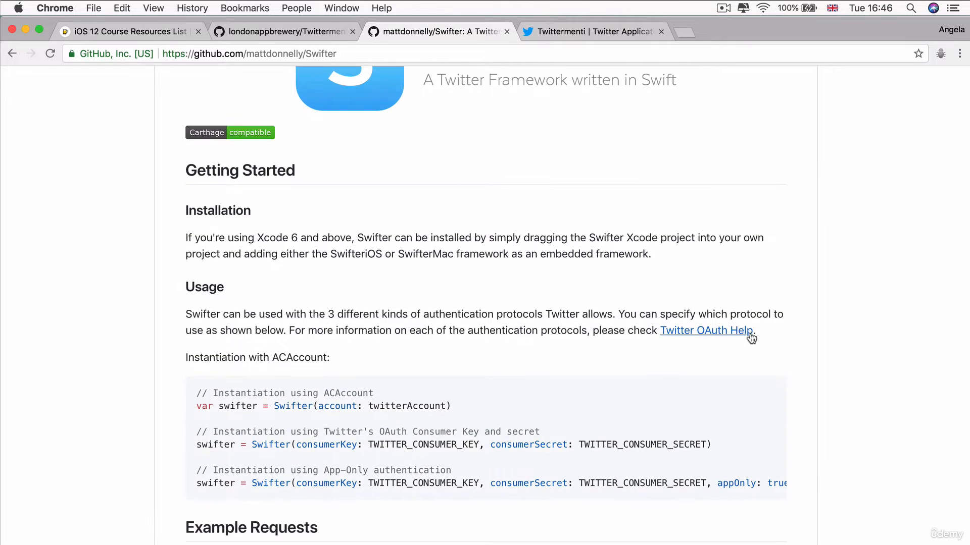
mouse_move(799, 354)
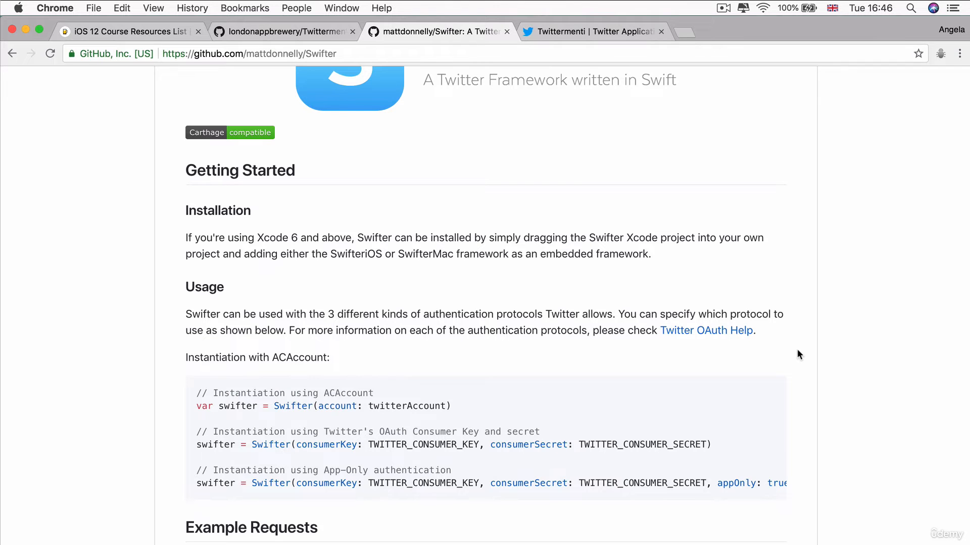
scroll("down", 3)
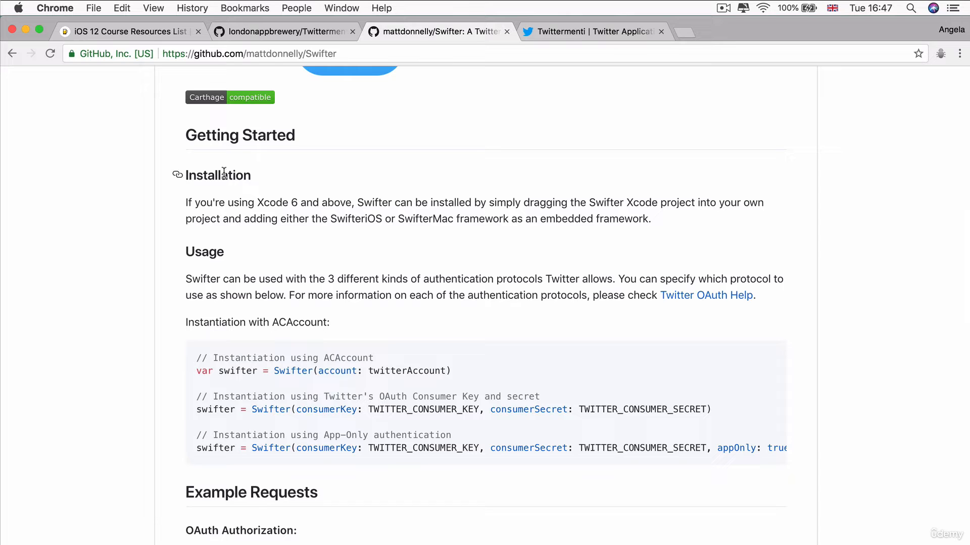
mouse_move(648, 232)
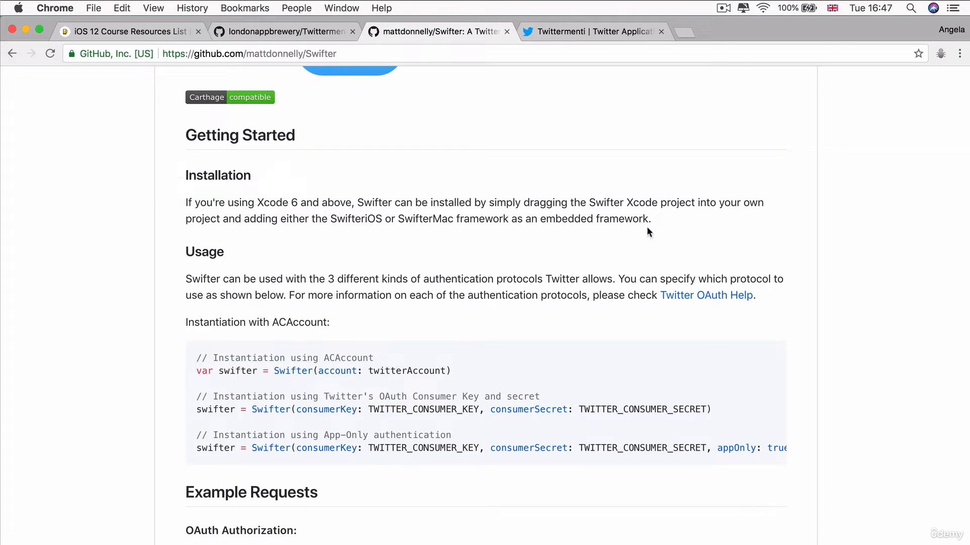
mouse_move(296, 161)
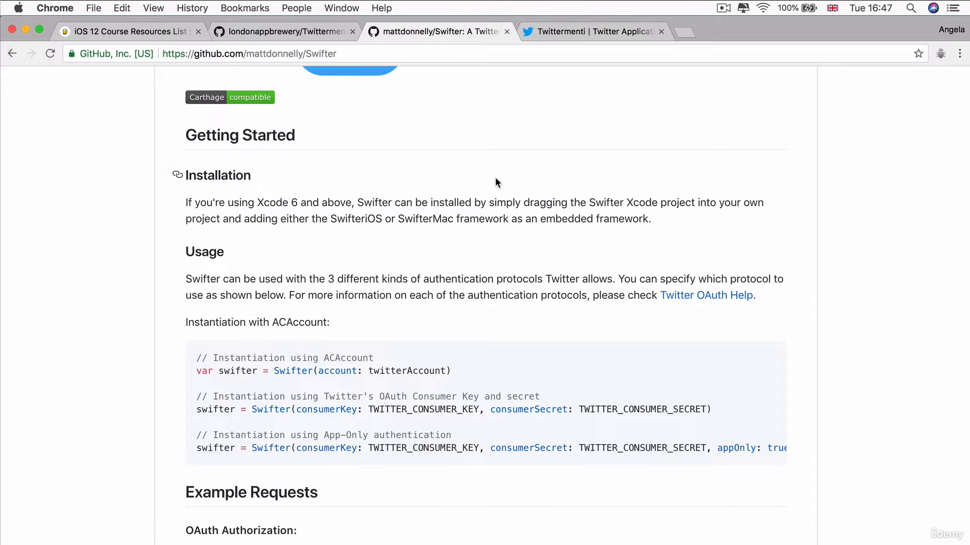
mouse_move(629, 203)
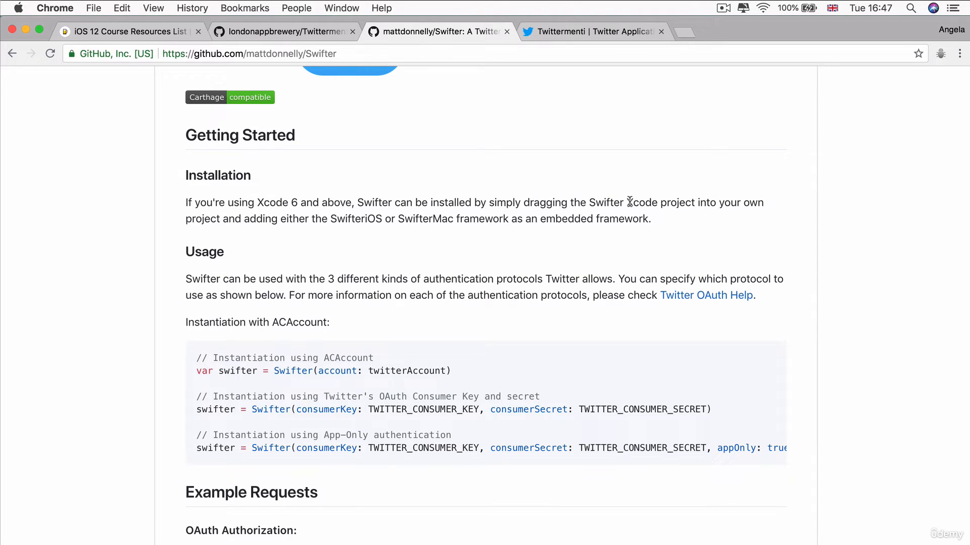
mouse_move(230, 204)
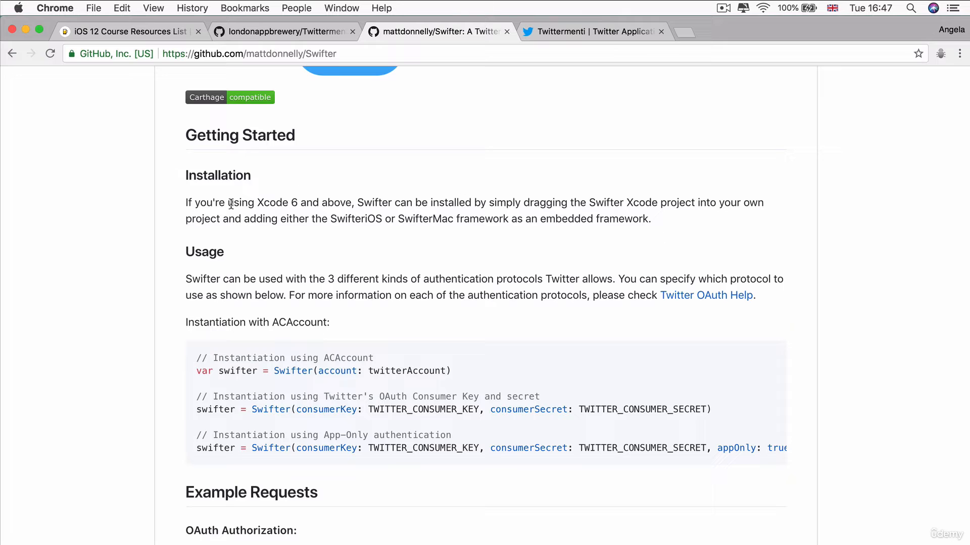
mouse_move(312, 218)
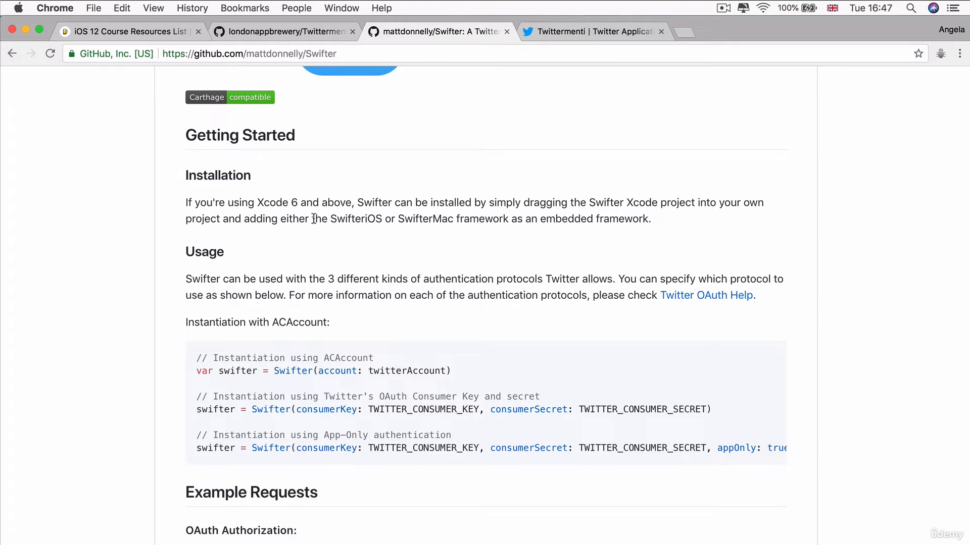
mouse_move(416, 218)
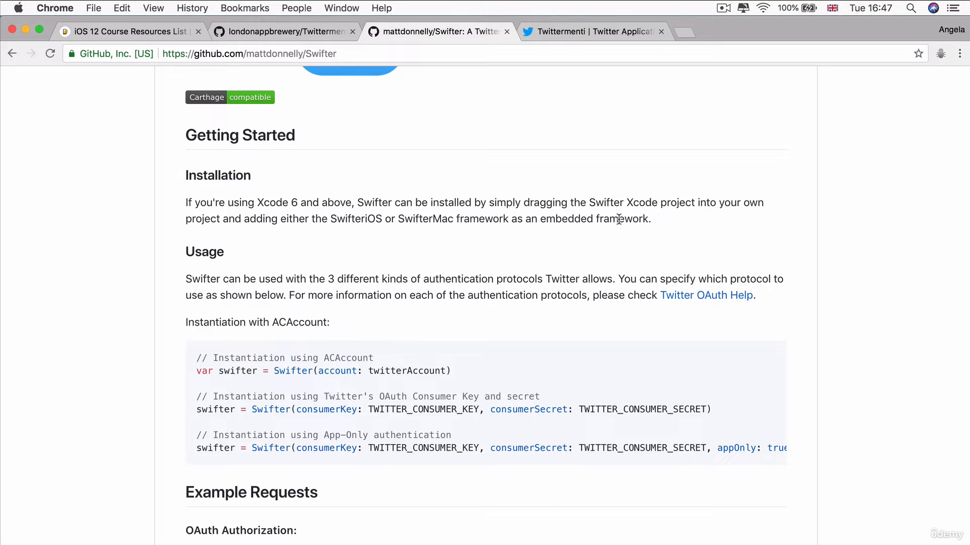
mouse_move(647, 224)
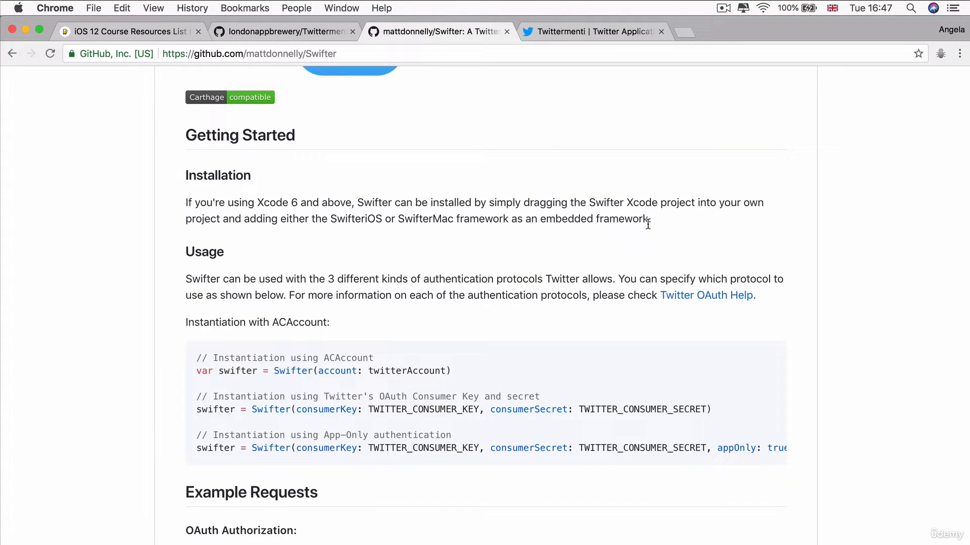
mouse_move(570, 160)
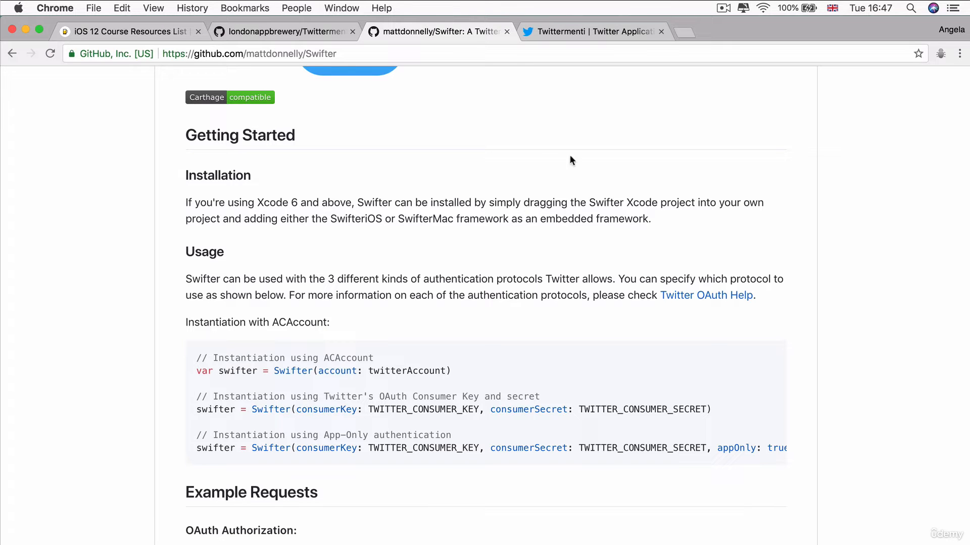
mouse_move(516, 219)
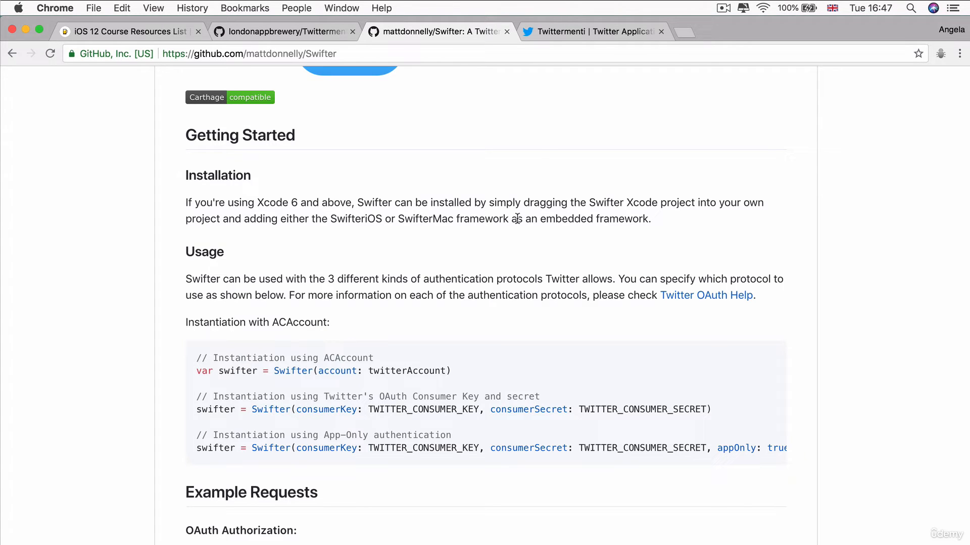
Copy the Swifter repository's HTTPS URL from the 'Clone or download' popup.
scroll("up", 3)
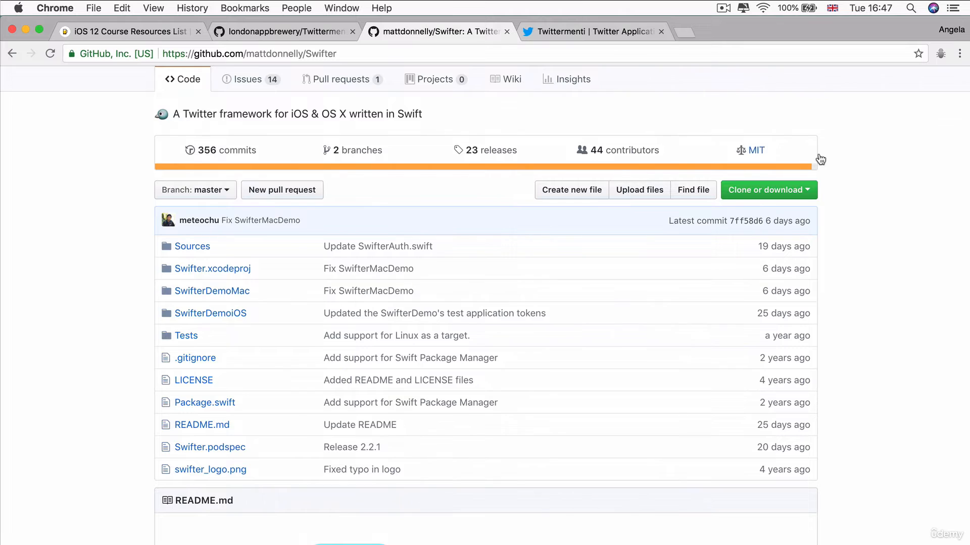
left_click(768, 189)
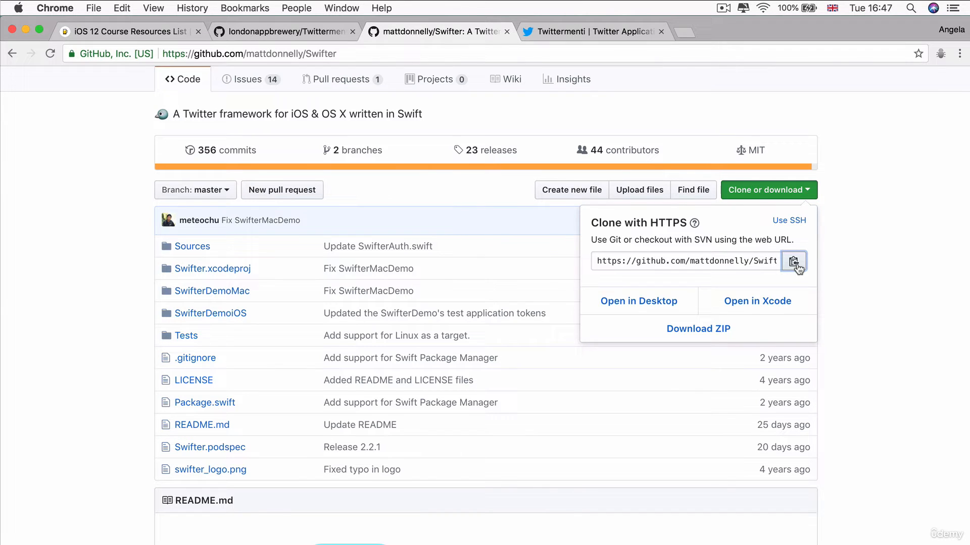
left_click(793, 261)
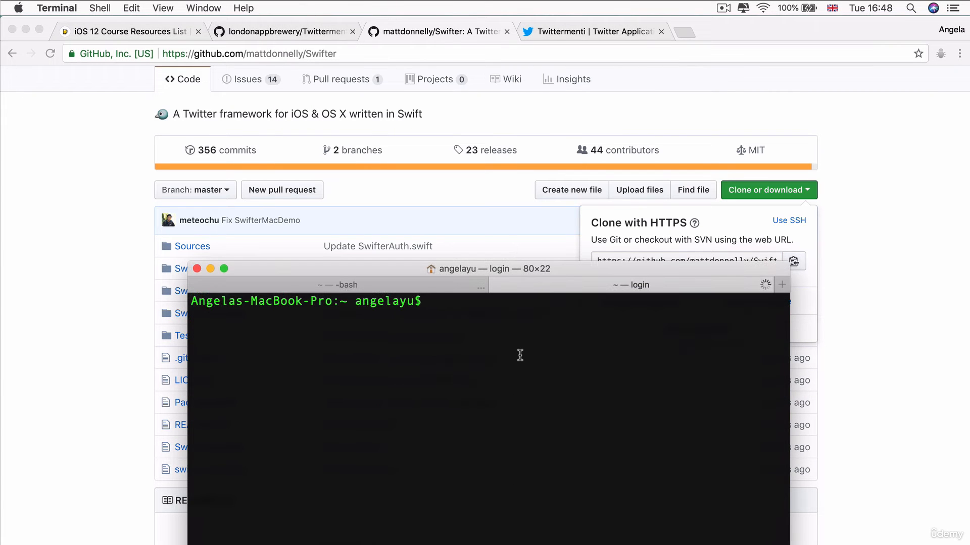
type("cd Desktop")
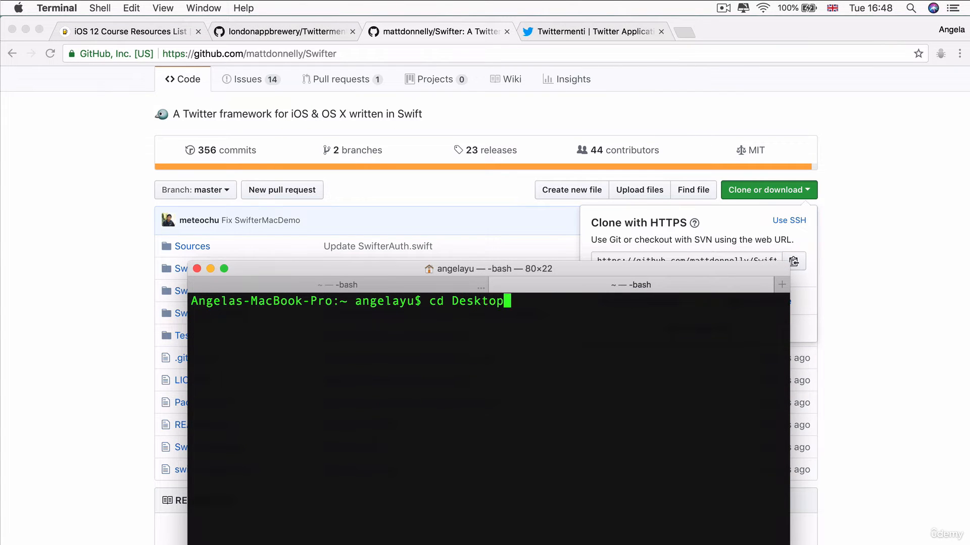
key("Return")
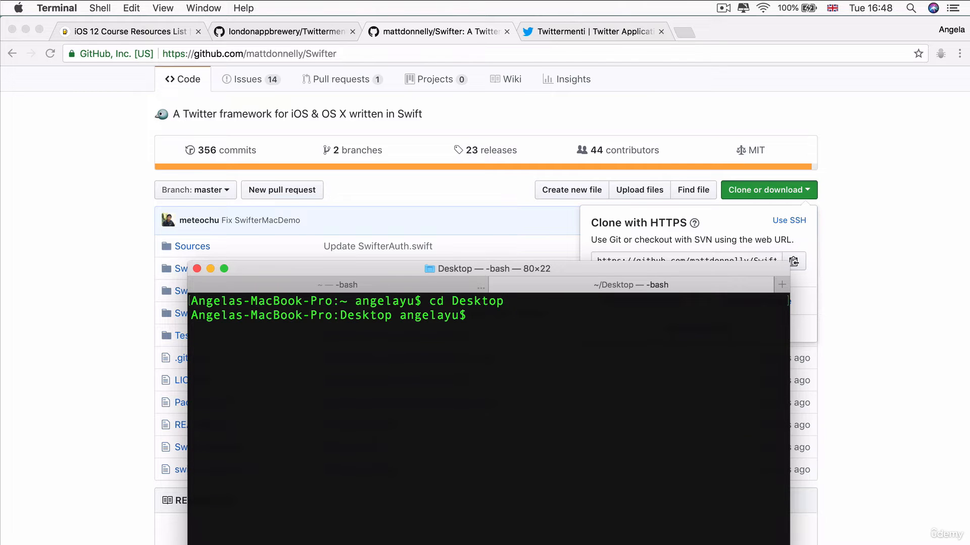
type("git clo")
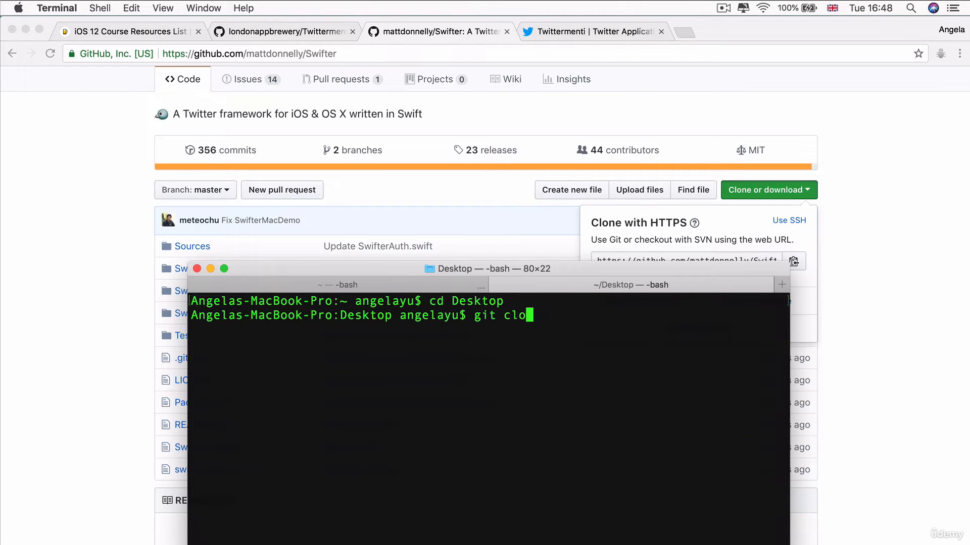
type("ne https://github.com/mattdonnelly/Swifter.git")
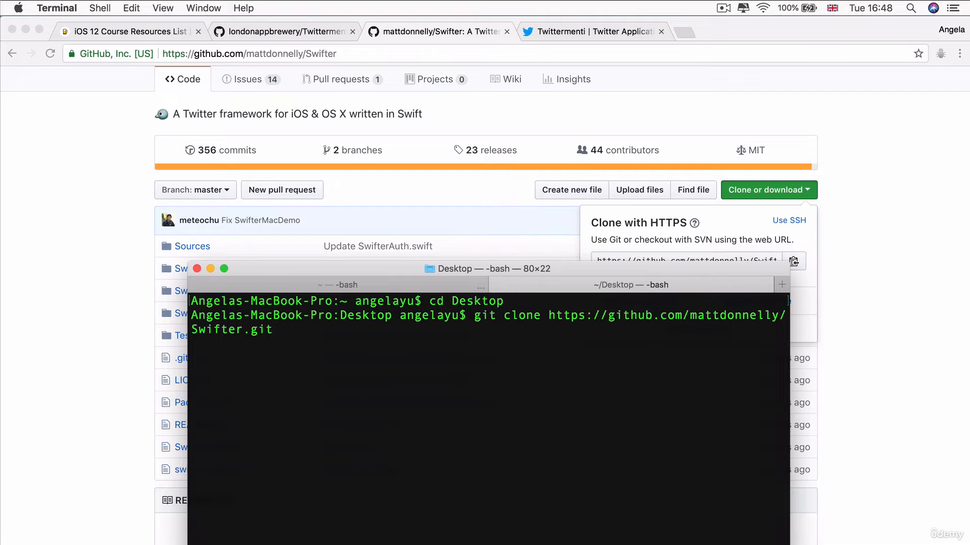
key("Return")
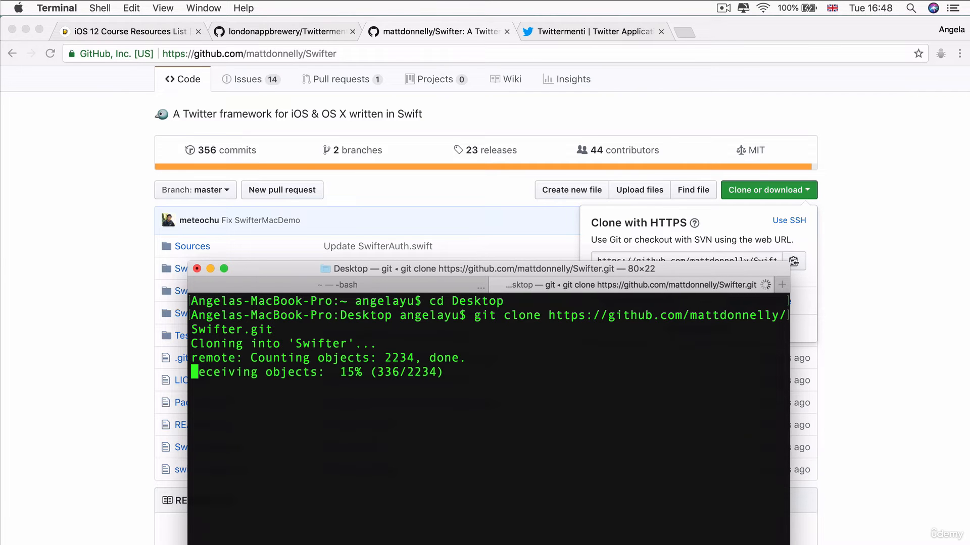
type("open")
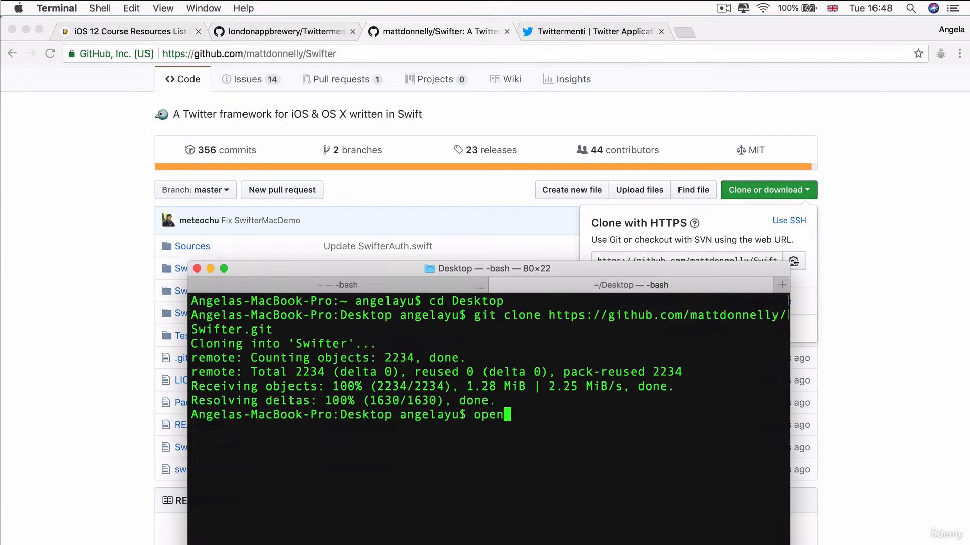
key("Return")
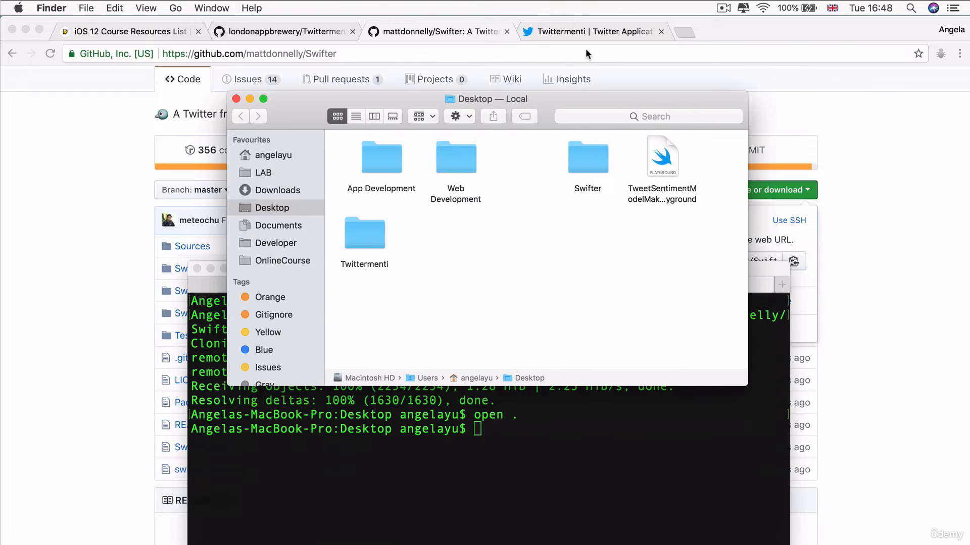
Open the cloned Swifter folder on the Desktop.
left_click(587, 156)
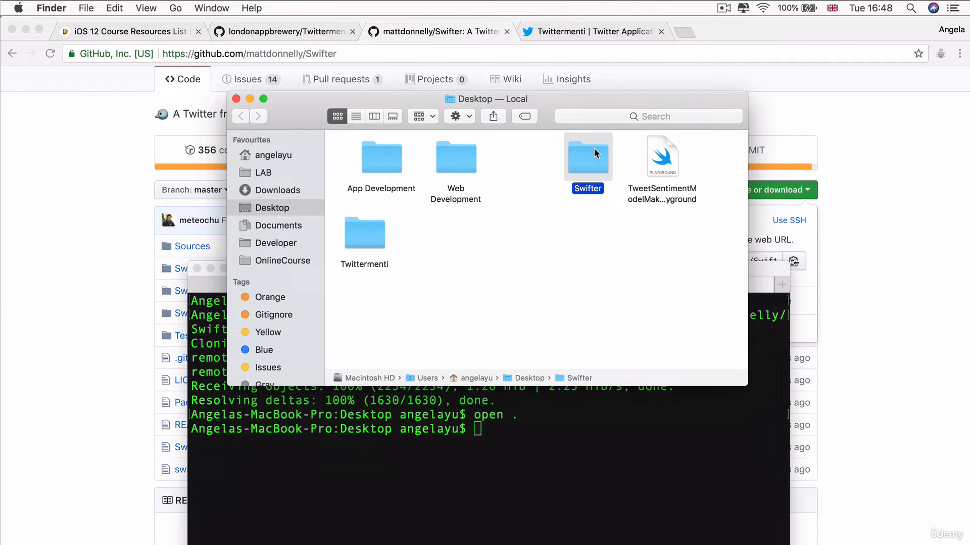
double_click(587, 157)
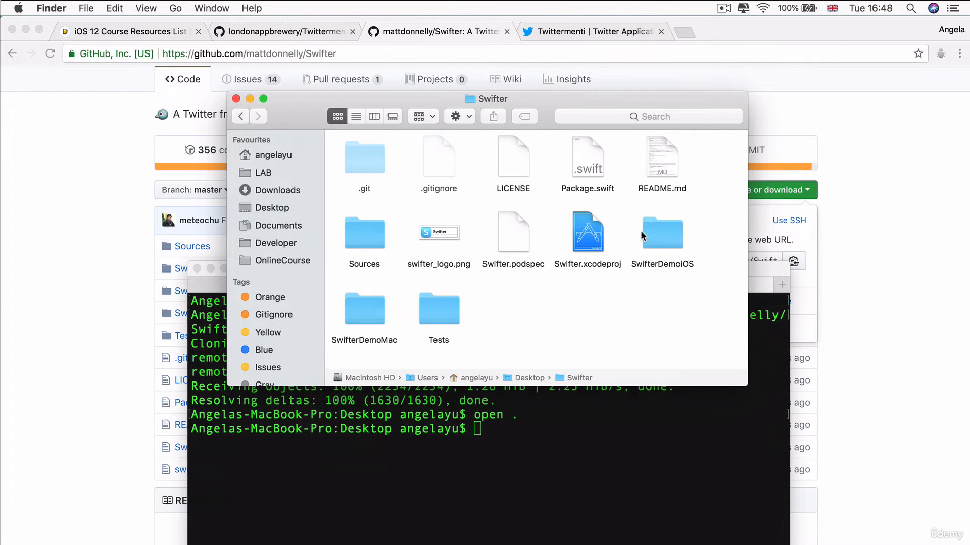
mouse_move(599, 243)
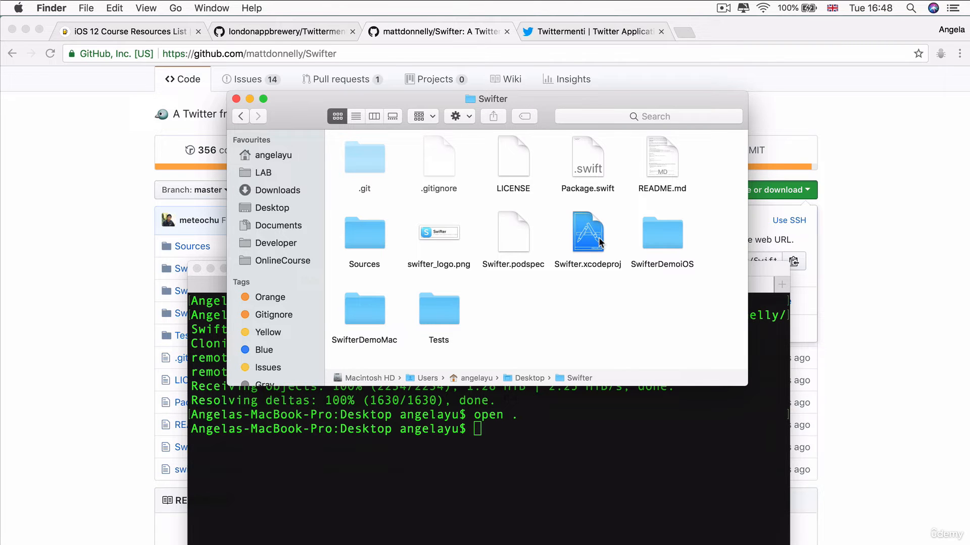
mouse_move(683, 194)
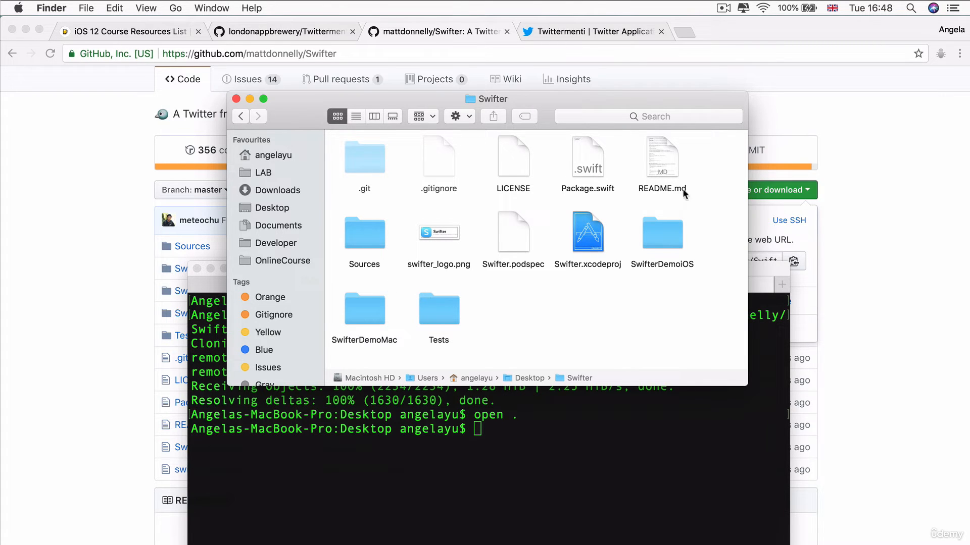
mouse_move(473, 389)
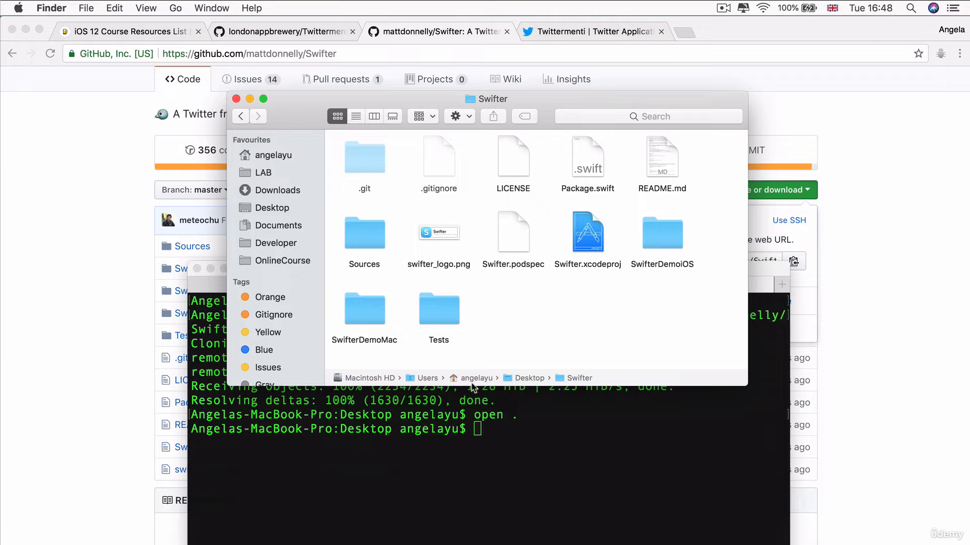
mouse_move(606, 233)
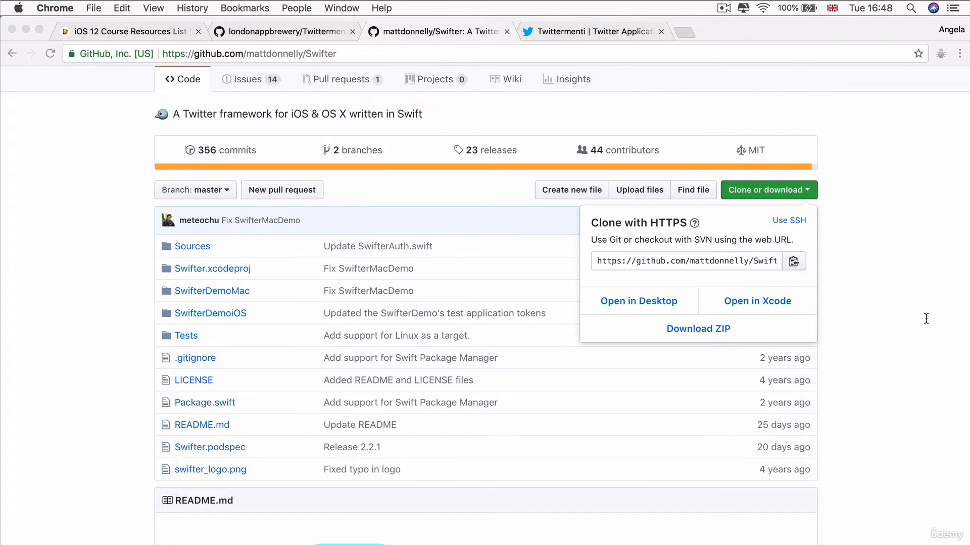
Scroll the Swifter GitHub README down to the Getting Started installation section.
scroll("down", 3)
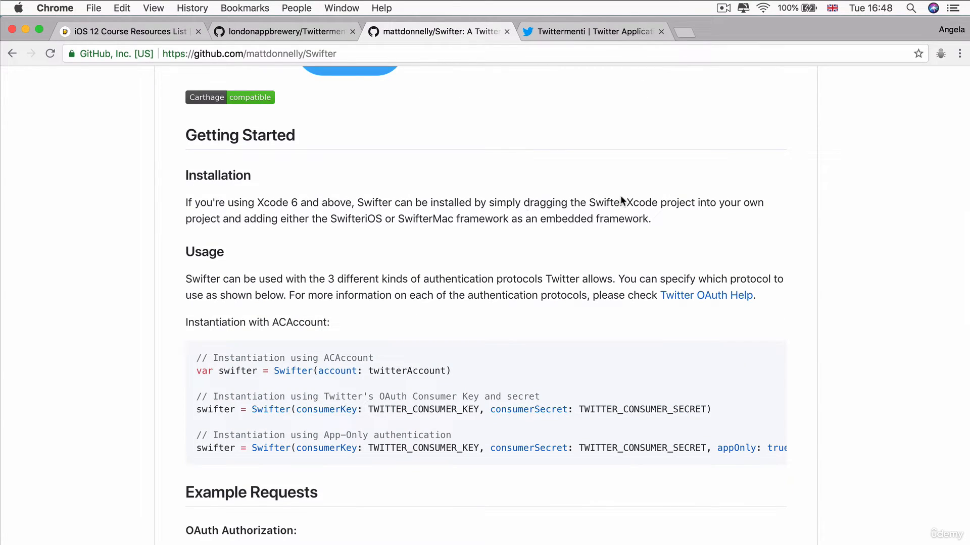
mouse_move(241, 222)
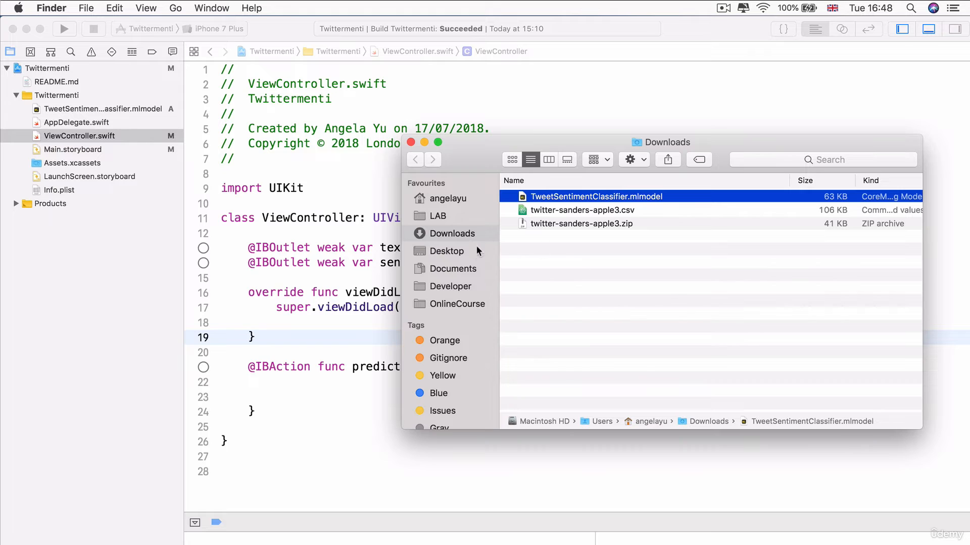
mouse_move(435, 239)
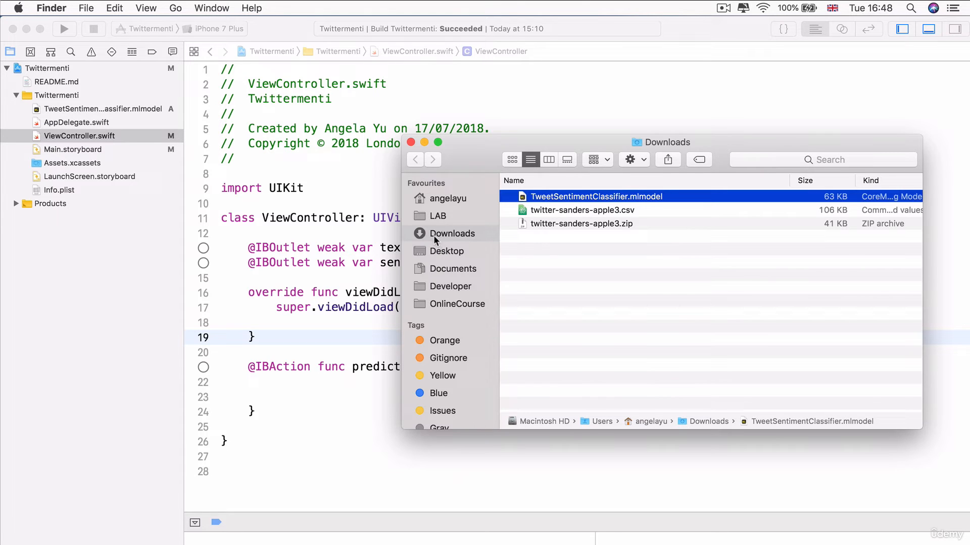
Go to the Desktop in Finder and open the Swifter folder.
left_click(446, 250)
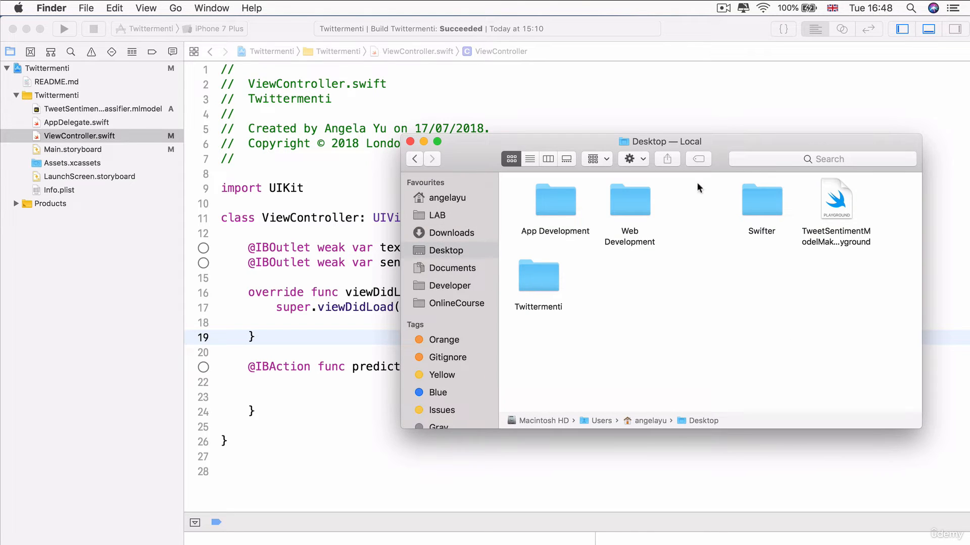
mouse_move(18, 71)
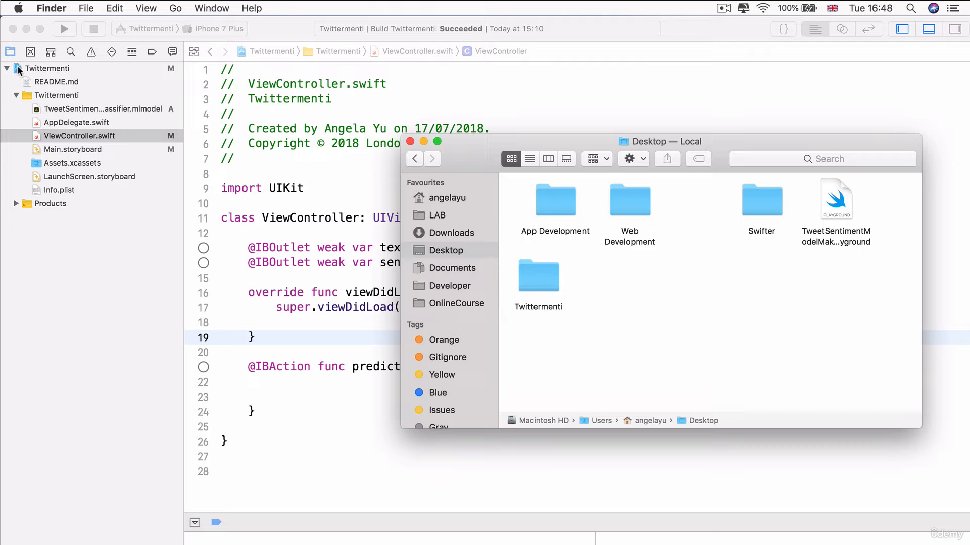
mouse_move(4, 348)
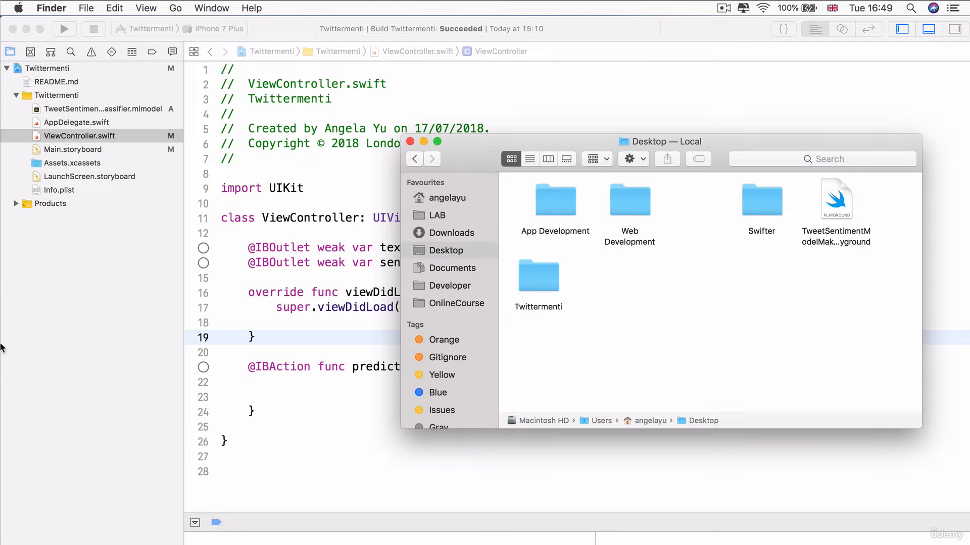
mouse_move(760, 201)
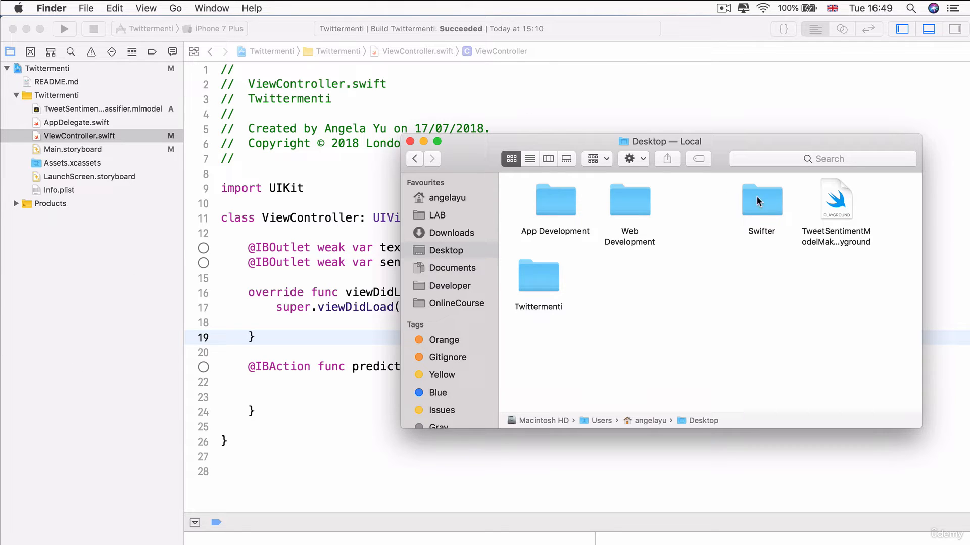
double_click(761, 199)
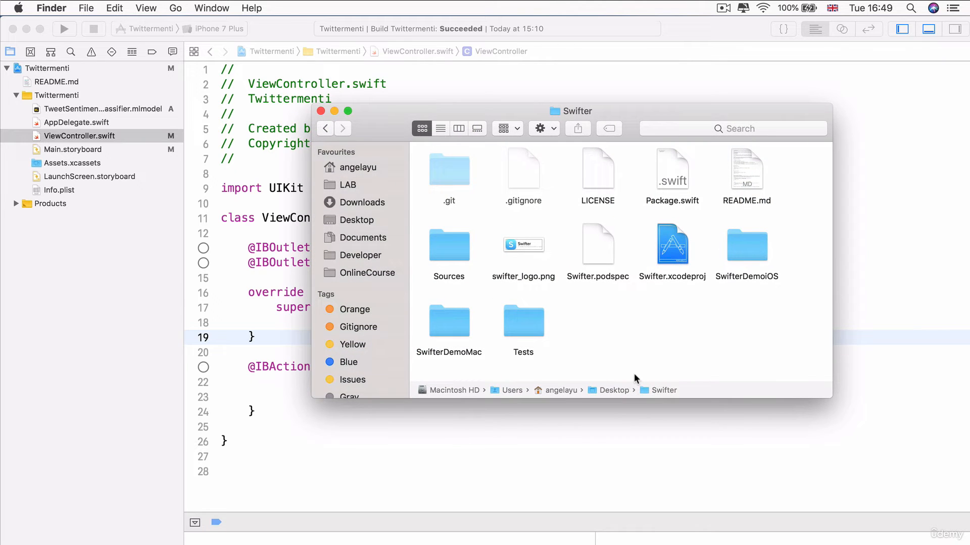
mouse_move(557, 325)
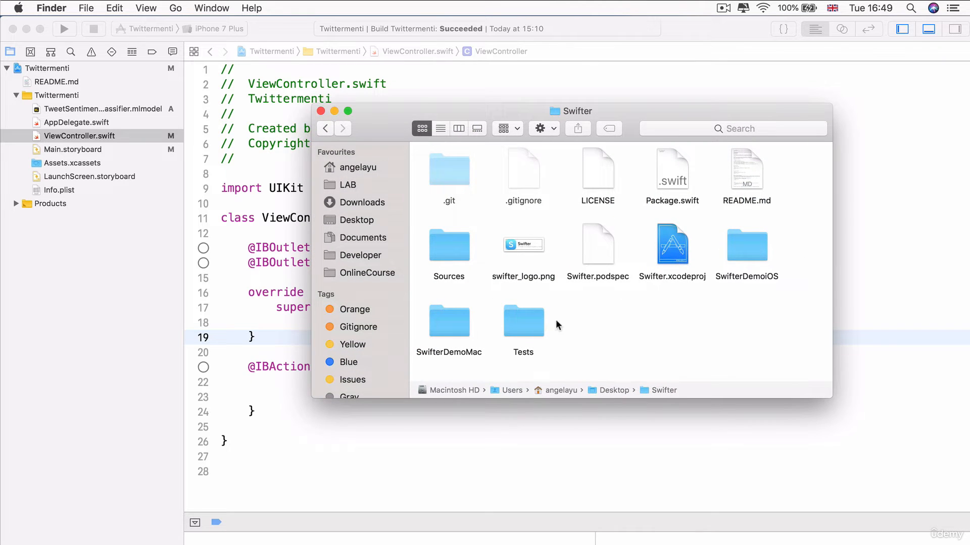
mouse_move(668, 238)
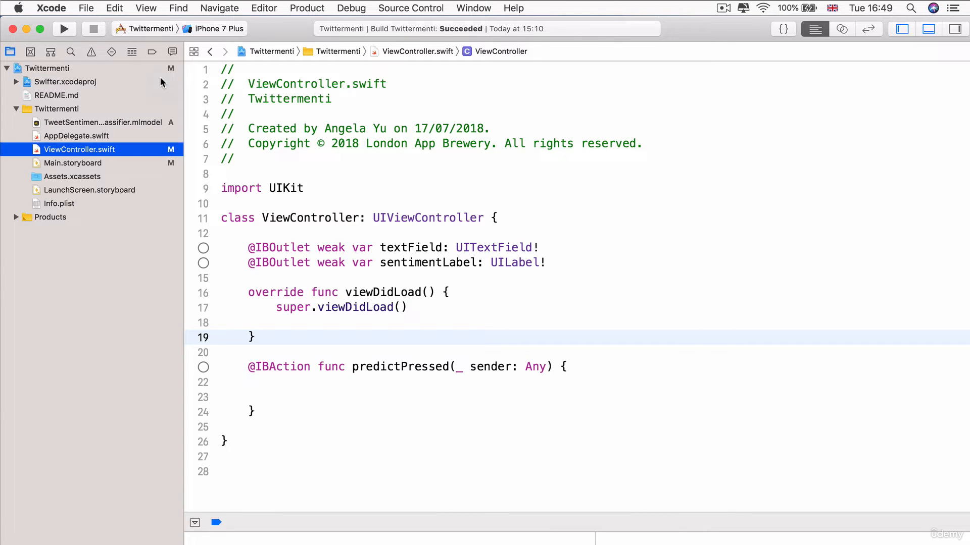
left_click(16, 82)
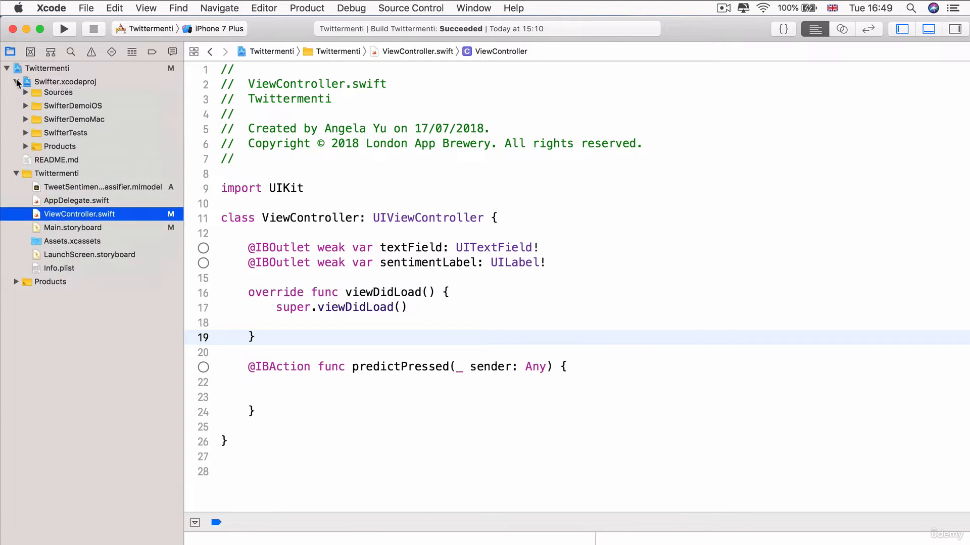
left_click(17, 81)
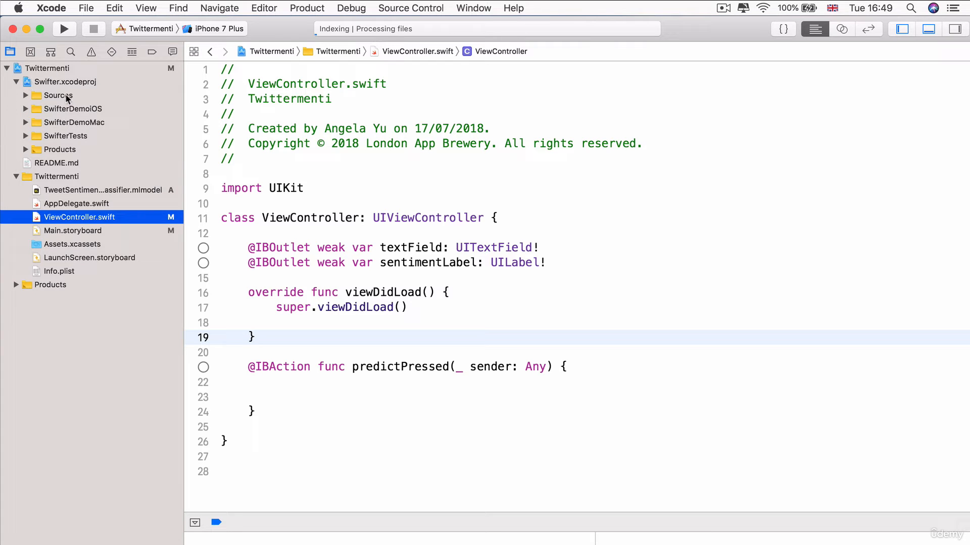
left_click(15, 81)
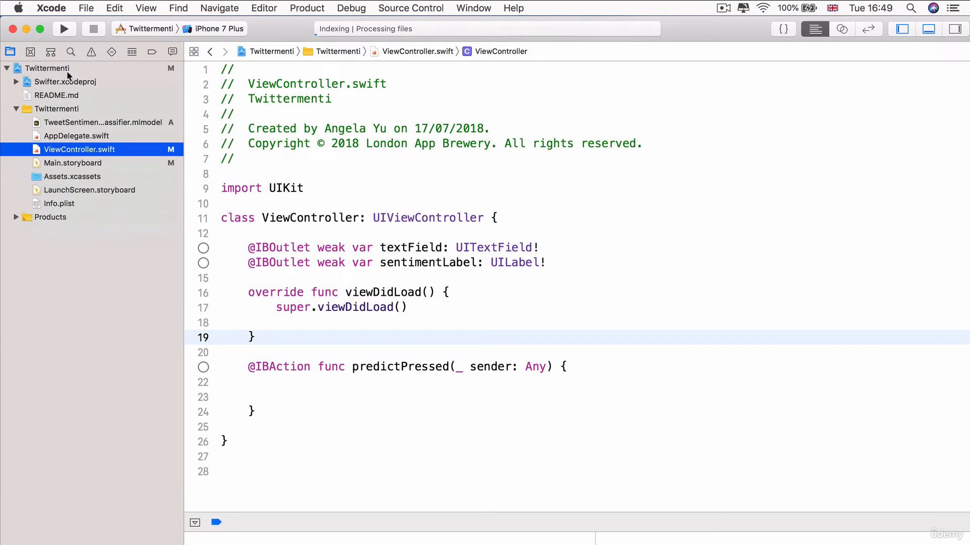
mouse_move(44, 89)
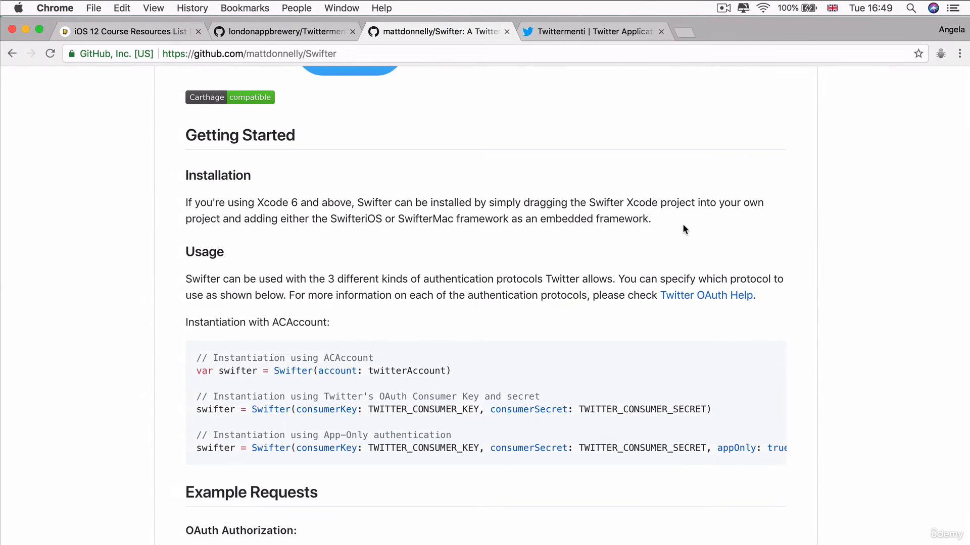
mouse_move(275, 224)
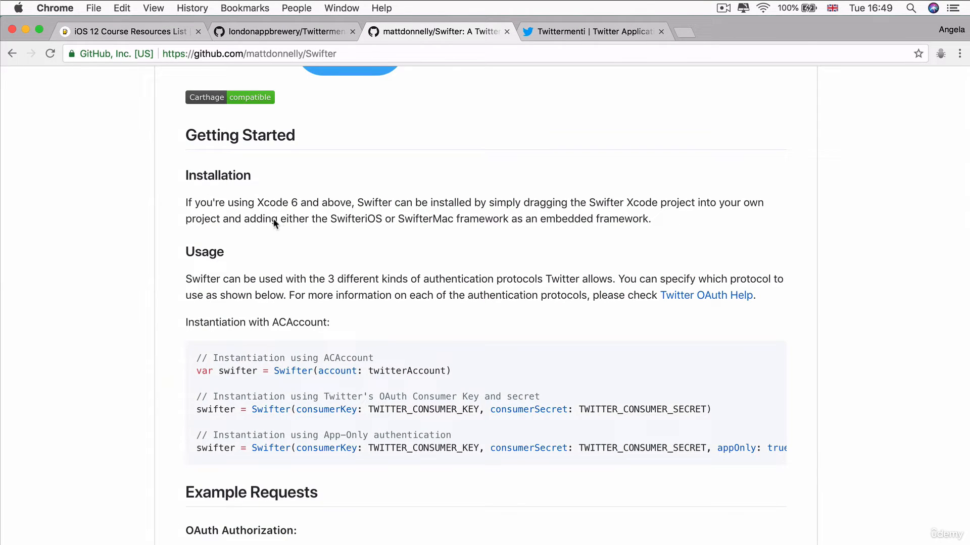
mouse_move(417, 226)
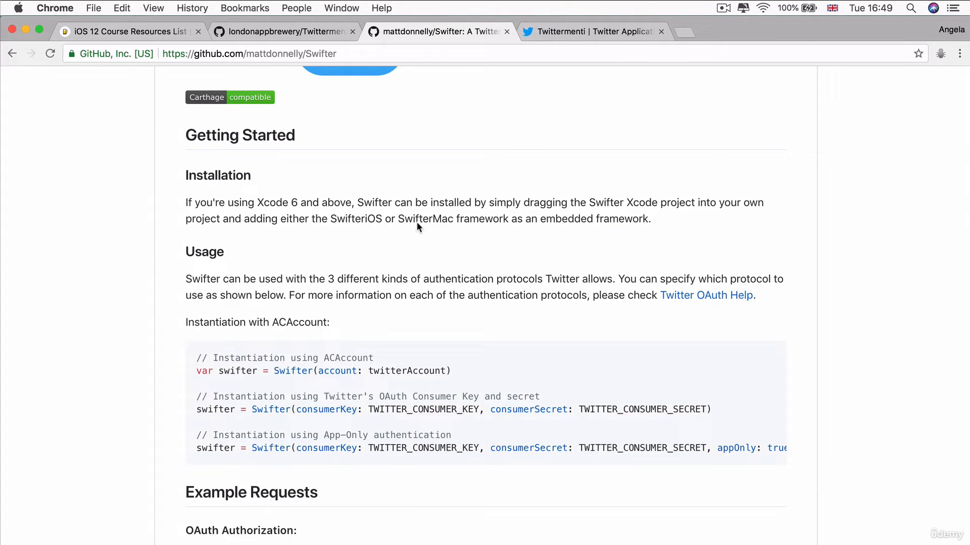
mouse_move(648, 223)
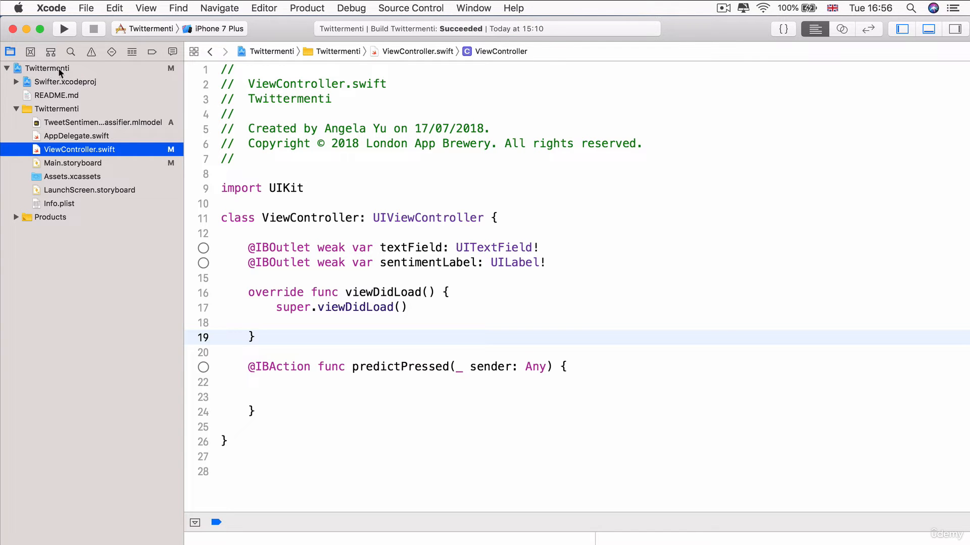
Add SwifteriOS.framework to the Twittermenti target's Embedded Binaries.
left_click(47, 69)
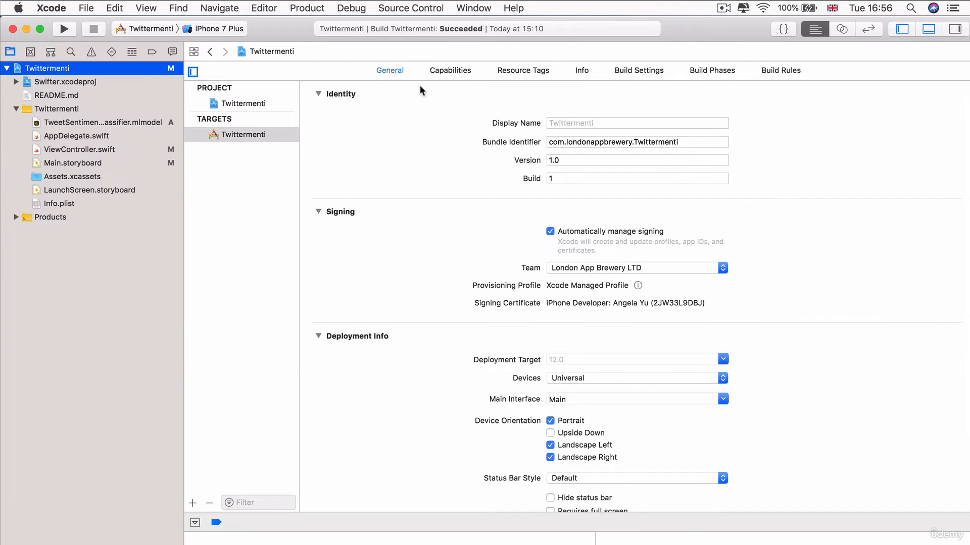
mouse_move(298, 165)
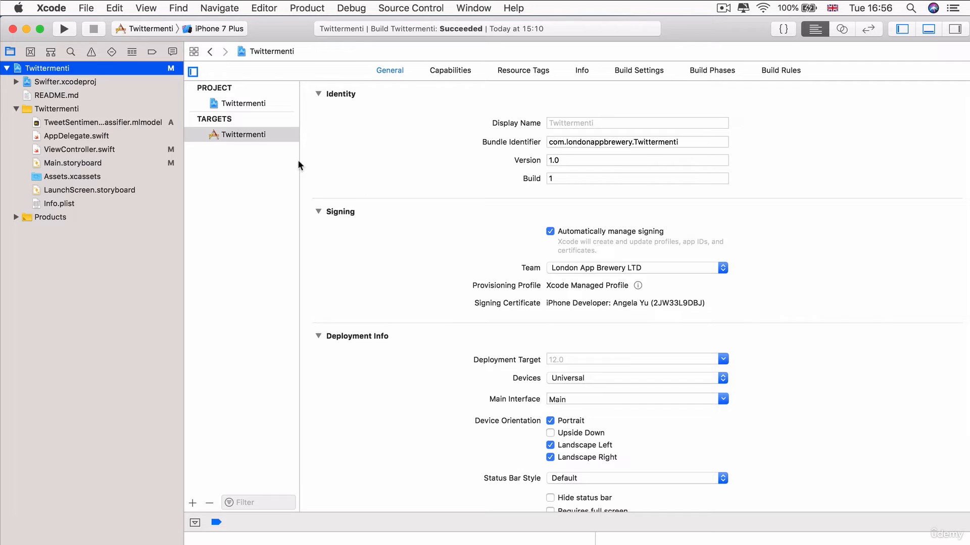
left_click(243, 134)
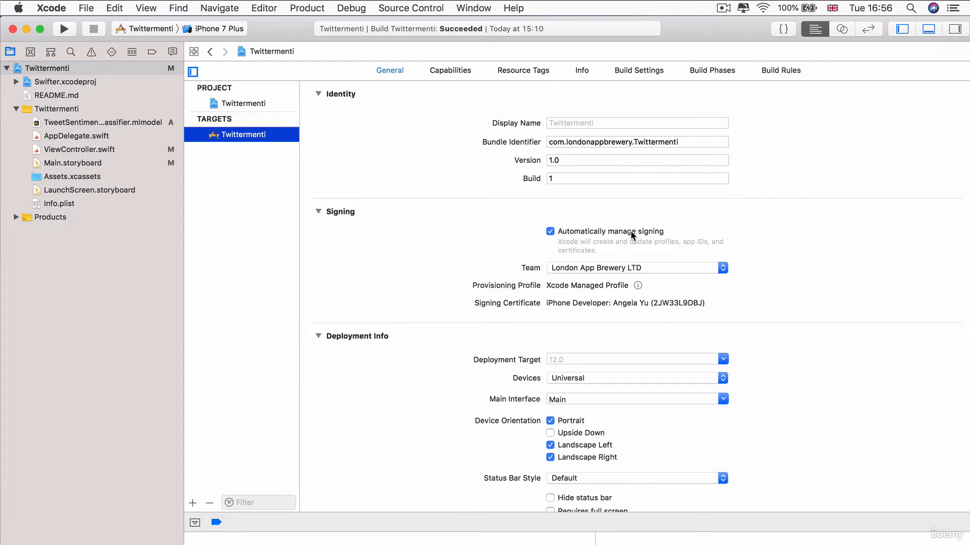
scroll("down", 3)
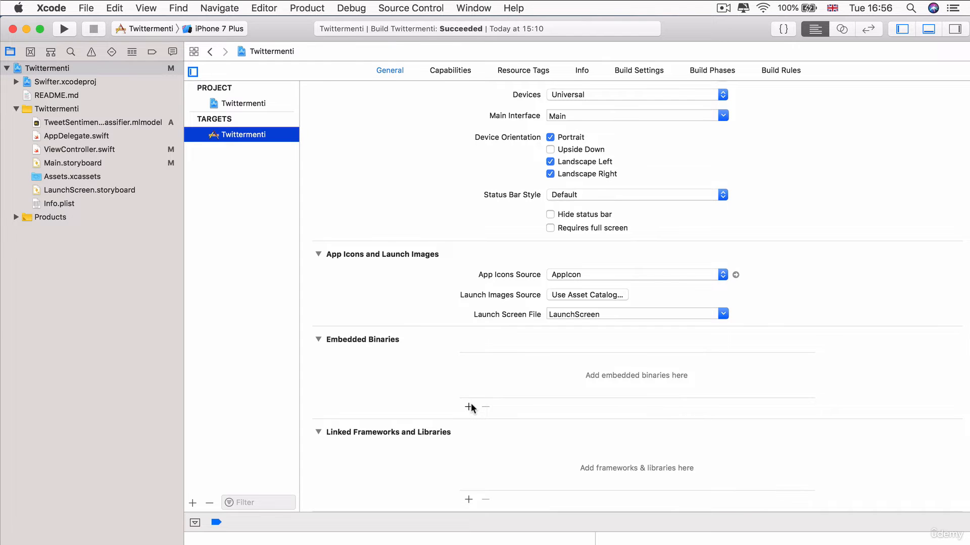
left_click(468, 407)
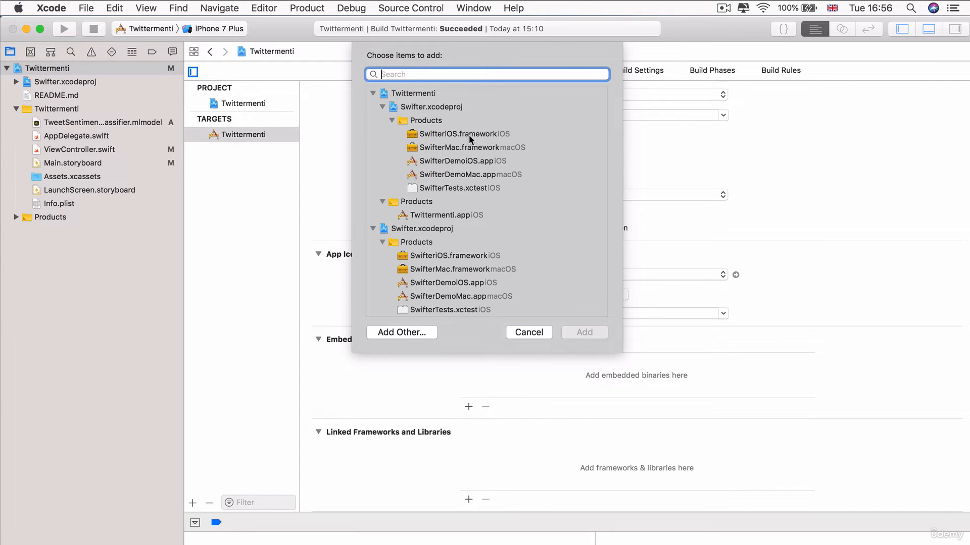
left_click(464, 134)
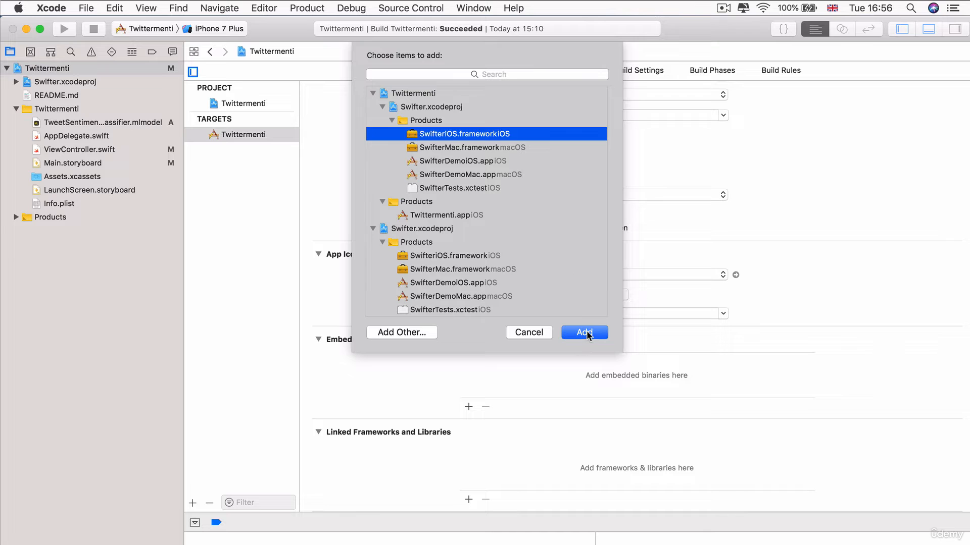
left_click(583, 333)
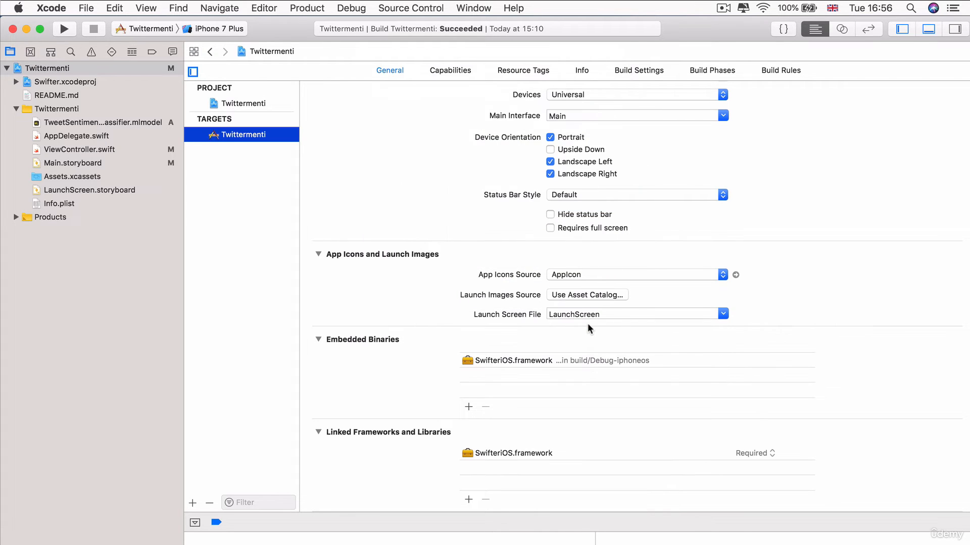
Confirm Build Phases > Embed Frameworks lists SwifteriOS.framework, then collapse the phase.
left_click(712, 69)
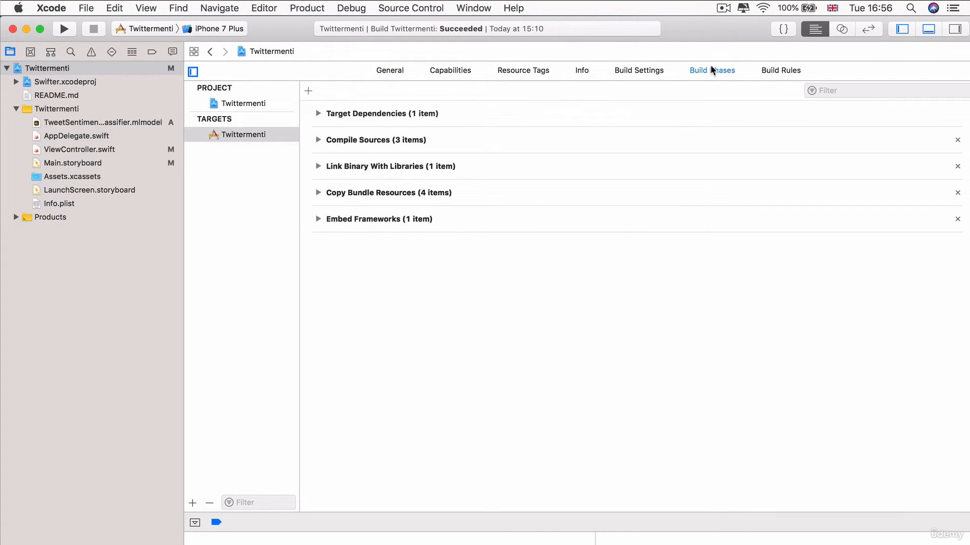
mouse_move(322, 242)
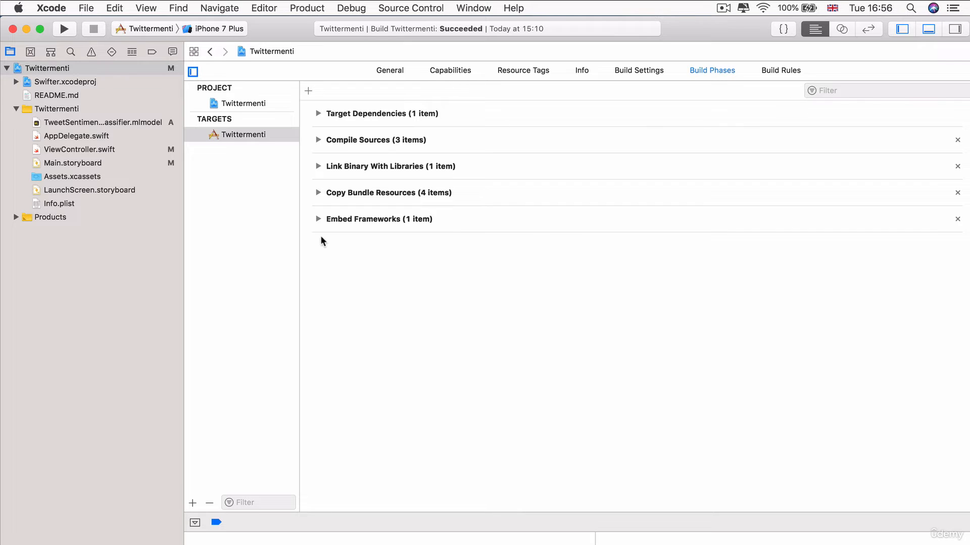
left_click(319, 218)
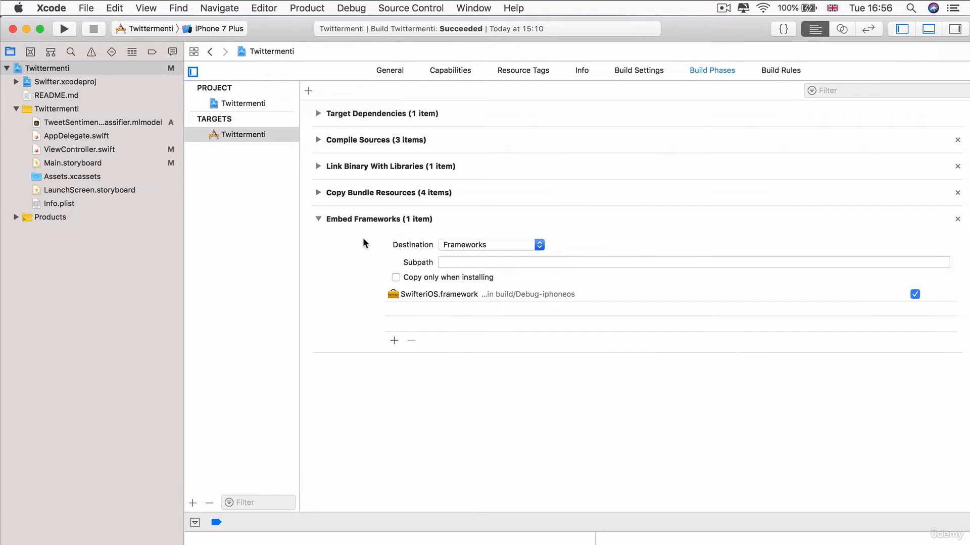
mouse_move(395, 283)
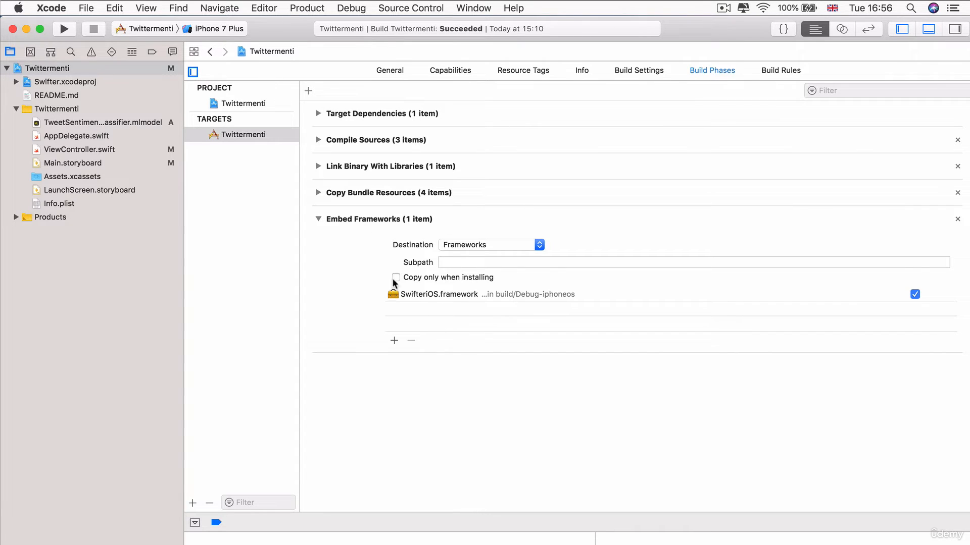
mouse_move(345, 234)
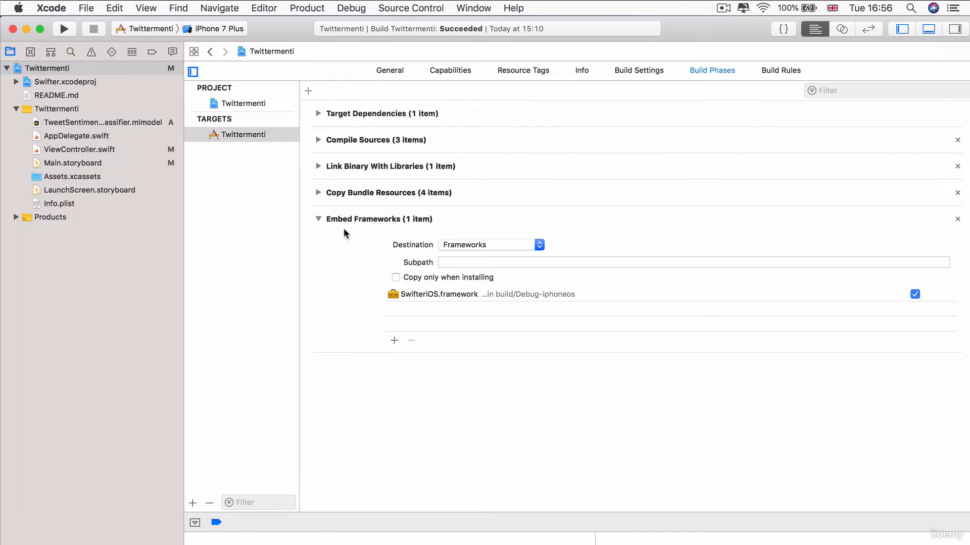
mouse_move(332, 218)
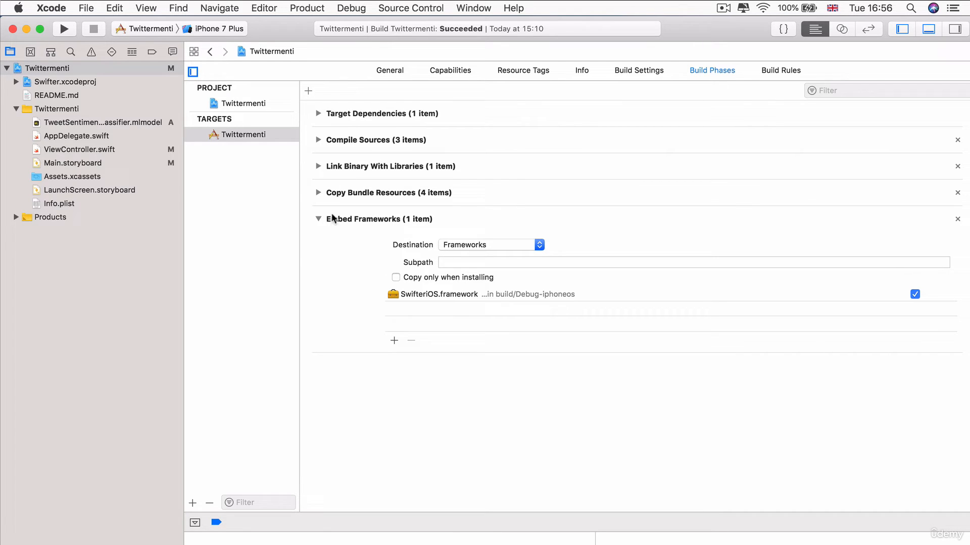
left_click(319, 219)
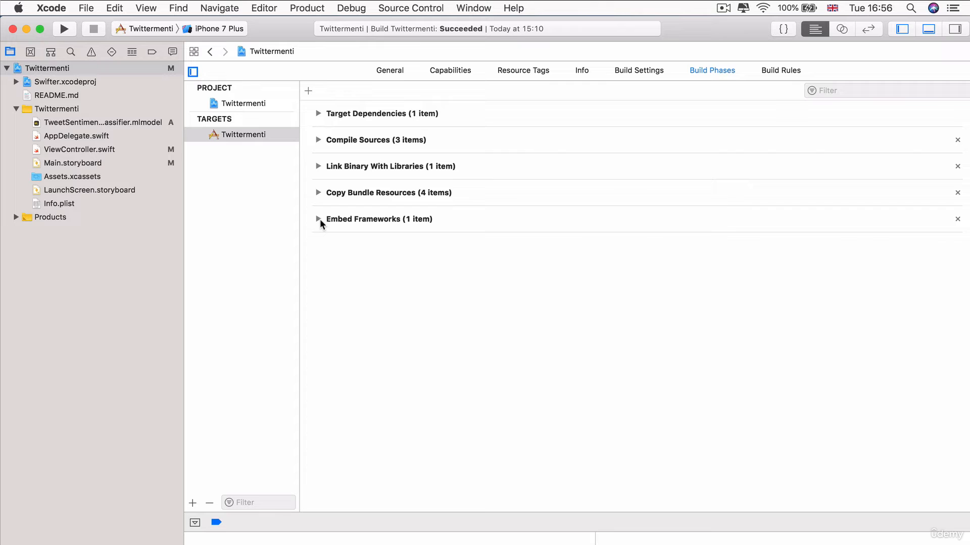
Build Twittermenti and expand the three SwifteriOS iOS 9.0 availability errors.
left_click(307, 8)
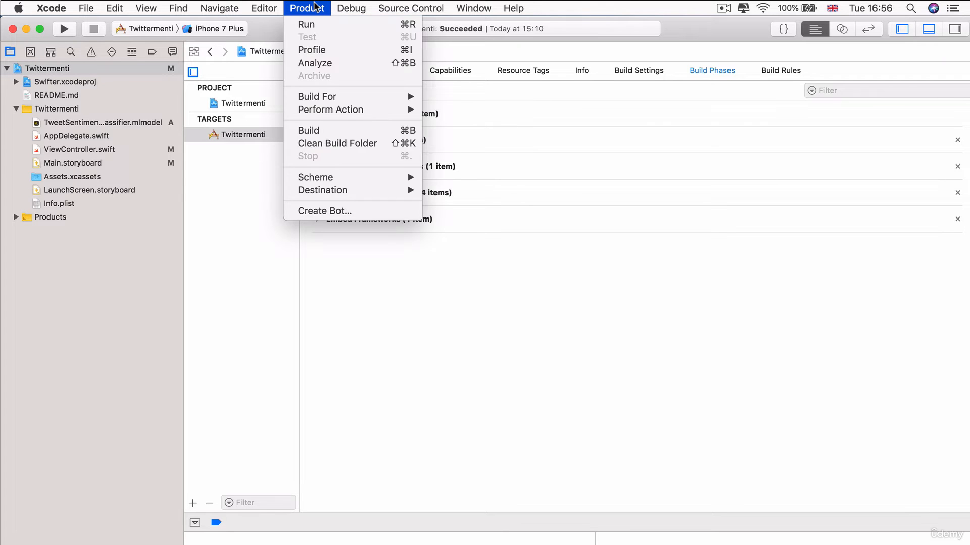
left_click(308, 130)
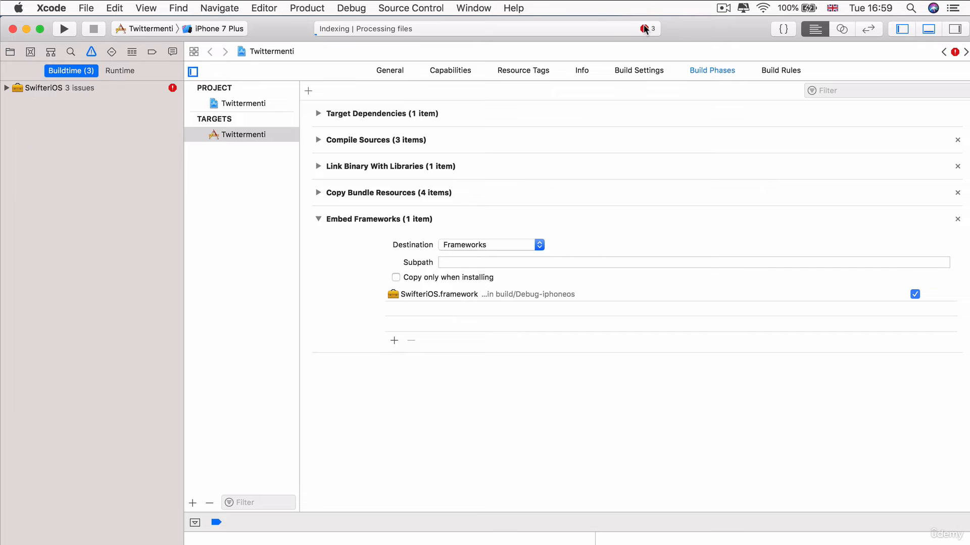
left_click(6, 88)
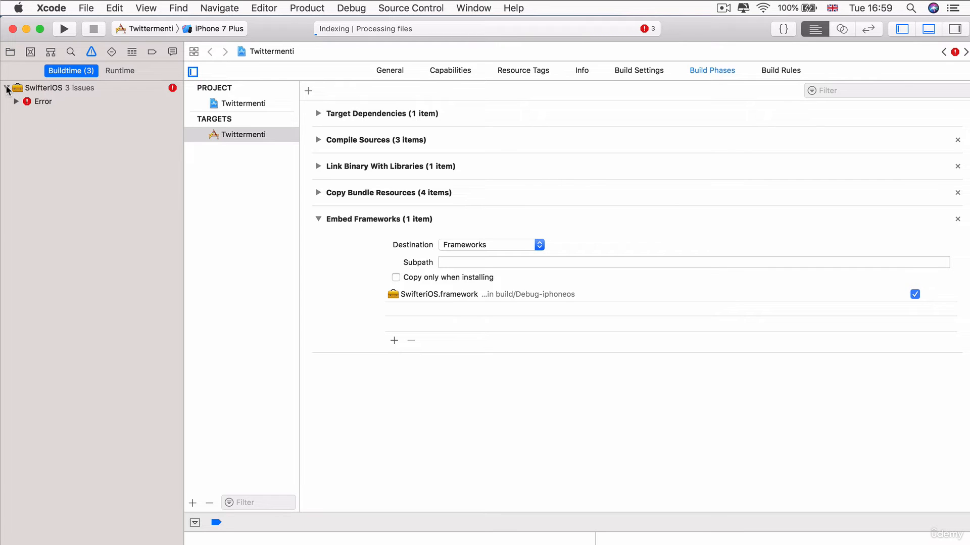
left_click(17, 102)
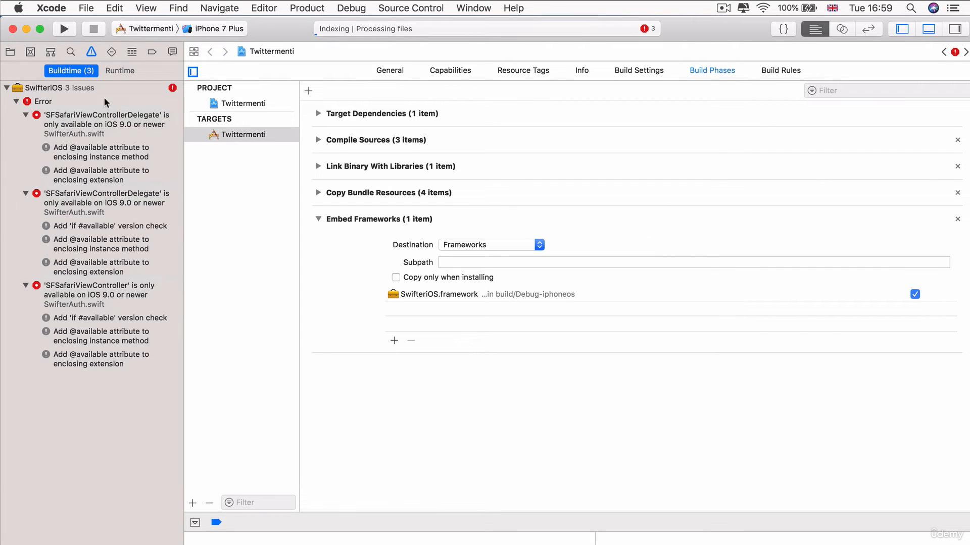
mouse_move(187, 220)
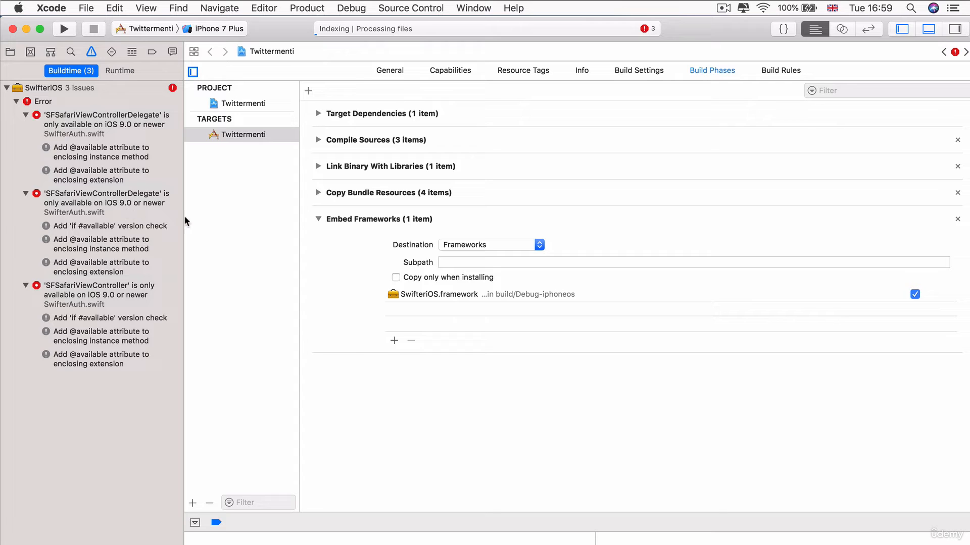
mouse_move(658, 20)
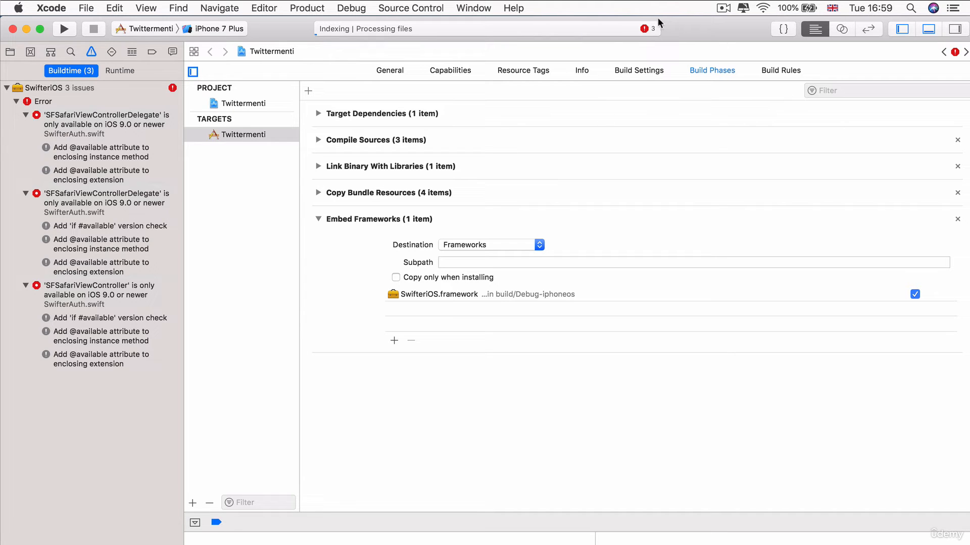
mouse_move(3, 171)
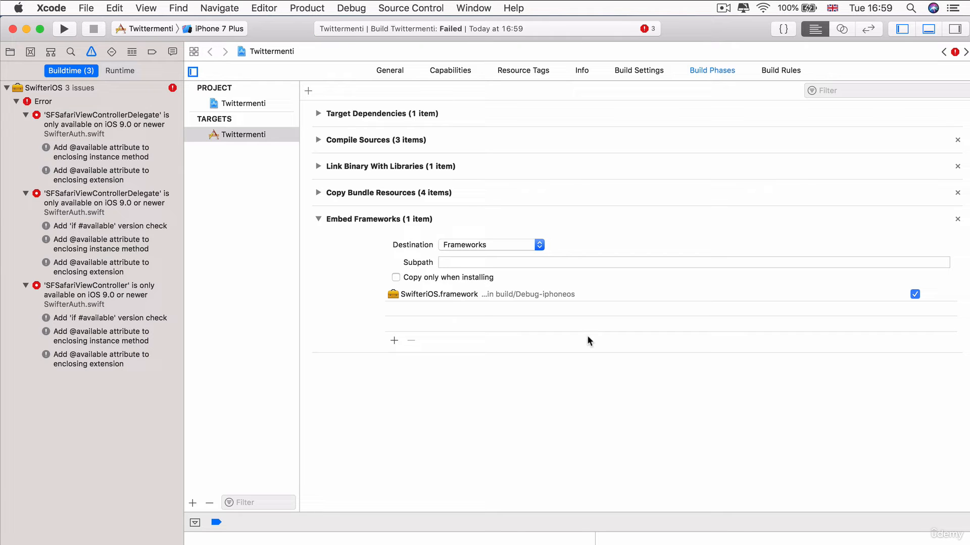
mouse_move(13, 28)
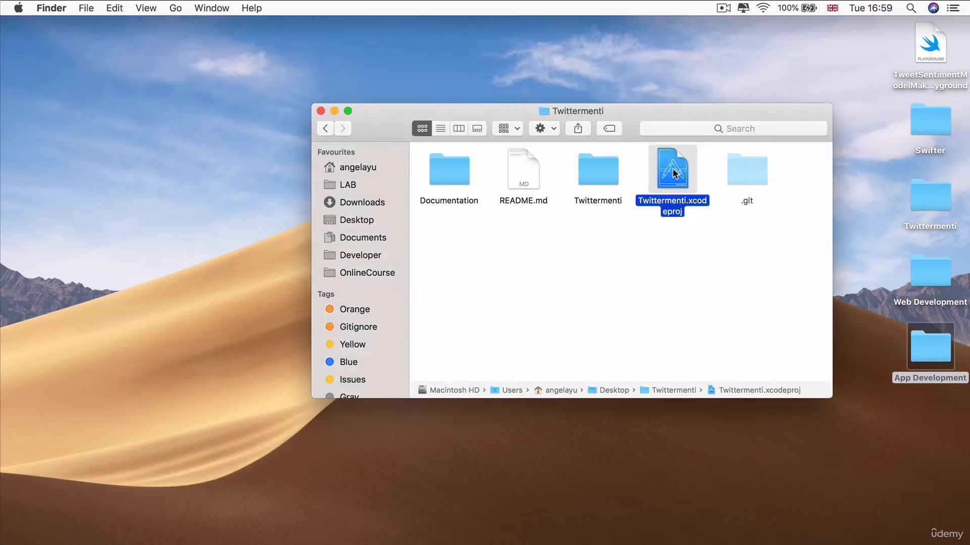
Open Twittermenti.xcodeproj from the Twittermenti folder in Finder.
double_click(671, 169)
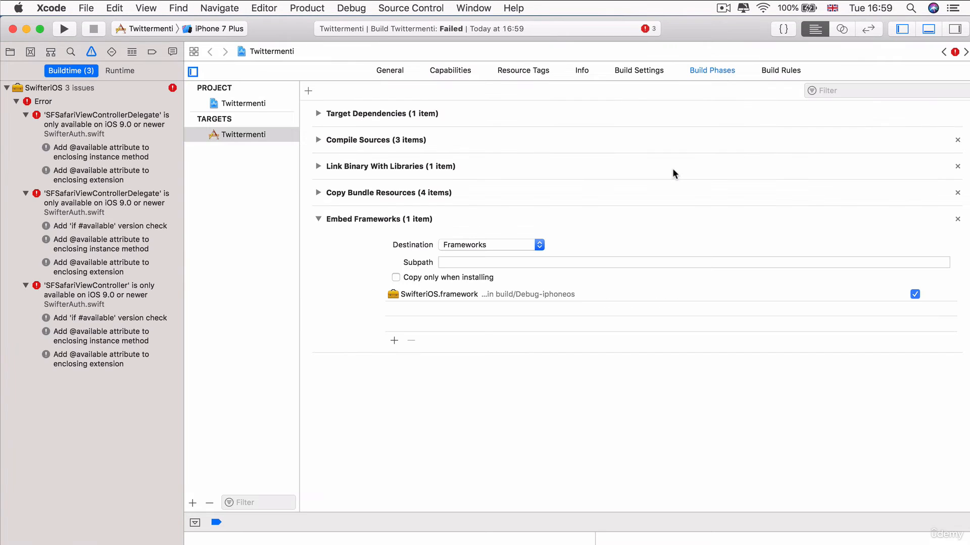
left_click(63, 28)
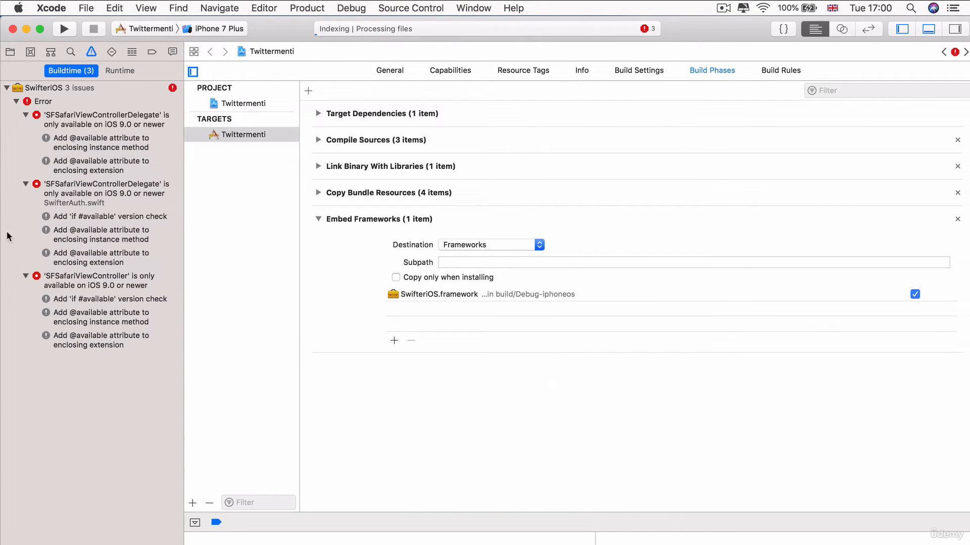
mouse_move(123, 251)
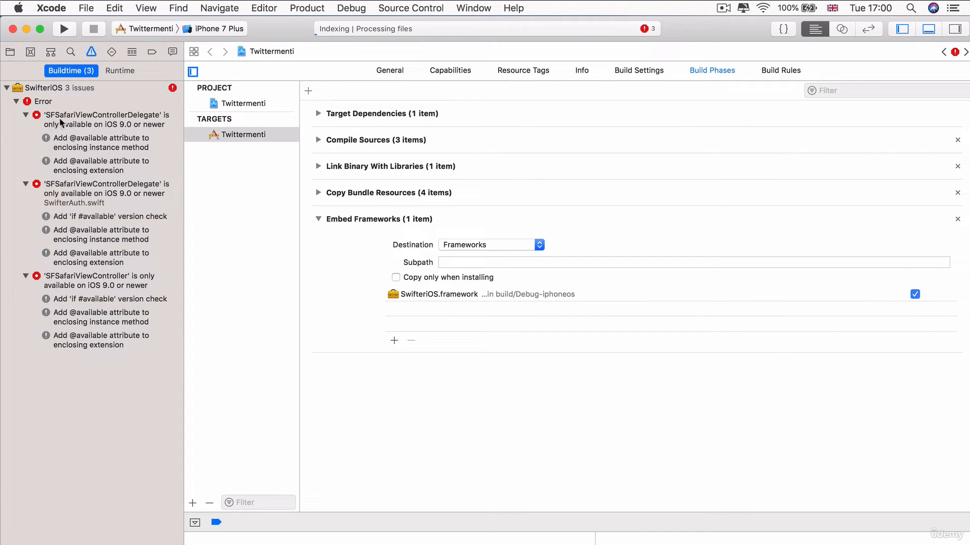
mouse_move(147, 121)
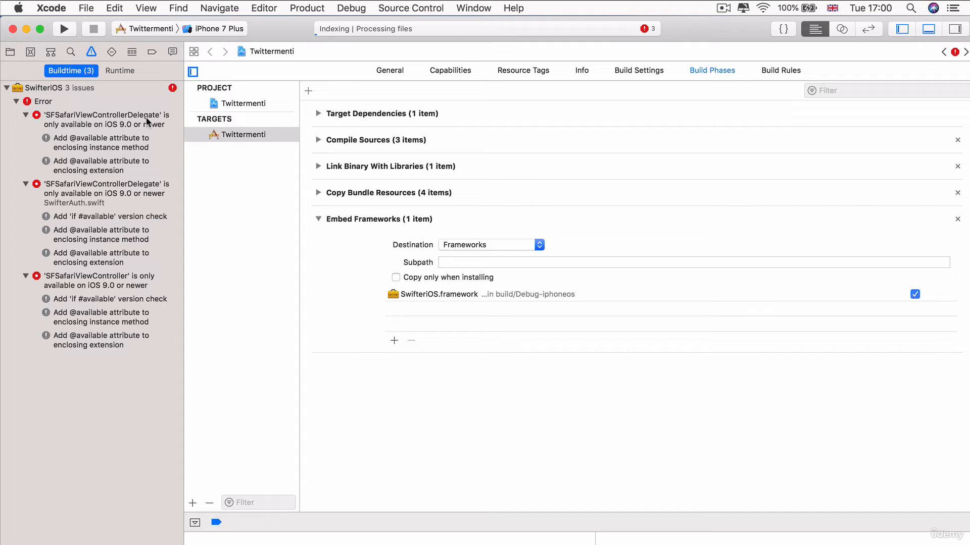
mouse_move(57, 126)
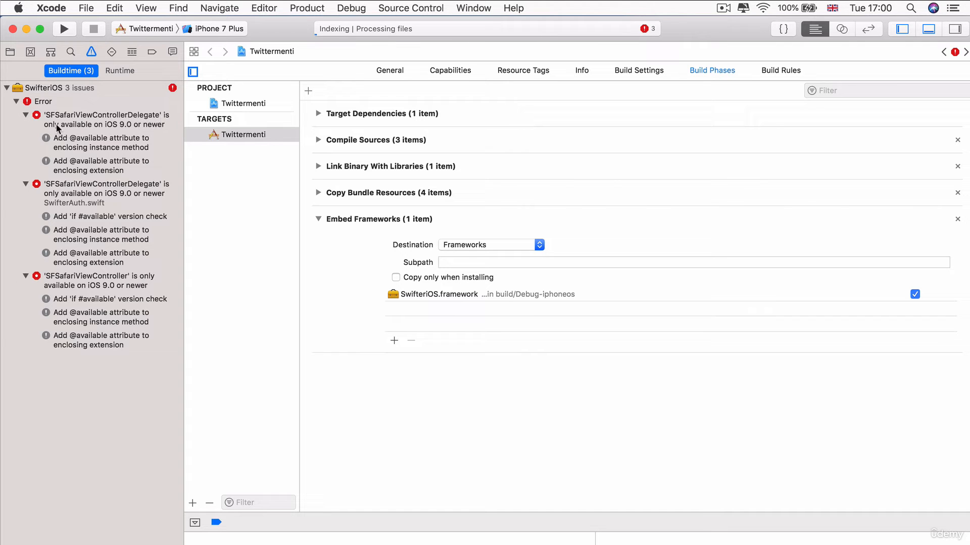
Jump to the SFSafariViewControllerDelegate availability error in SwifterAuth.swift.
left_click(105, 120)
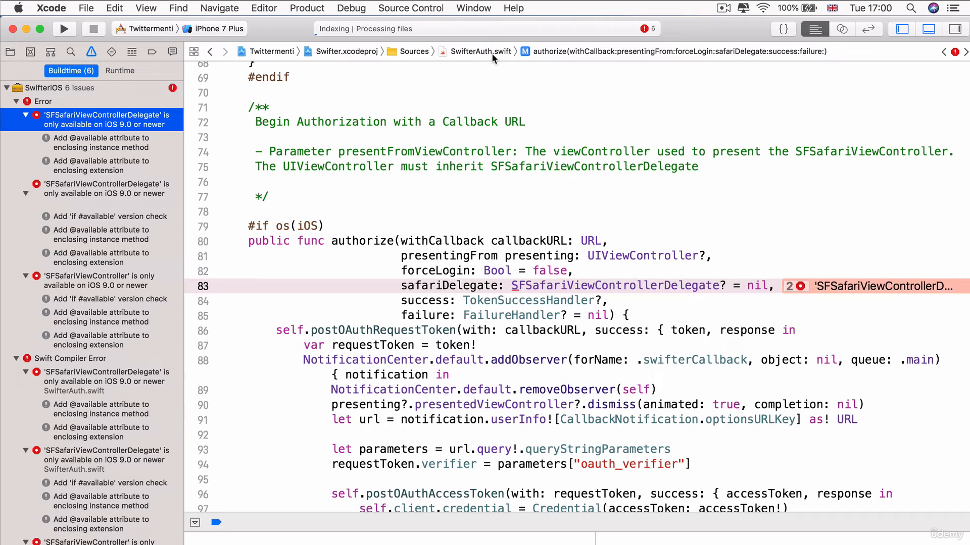
mouse_move(45, 252)
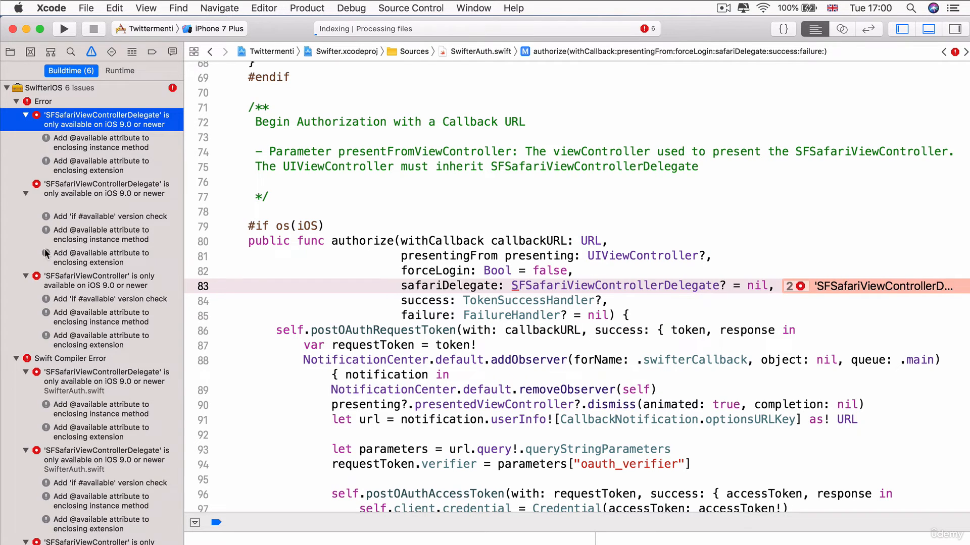
mouse_move(137, 153)
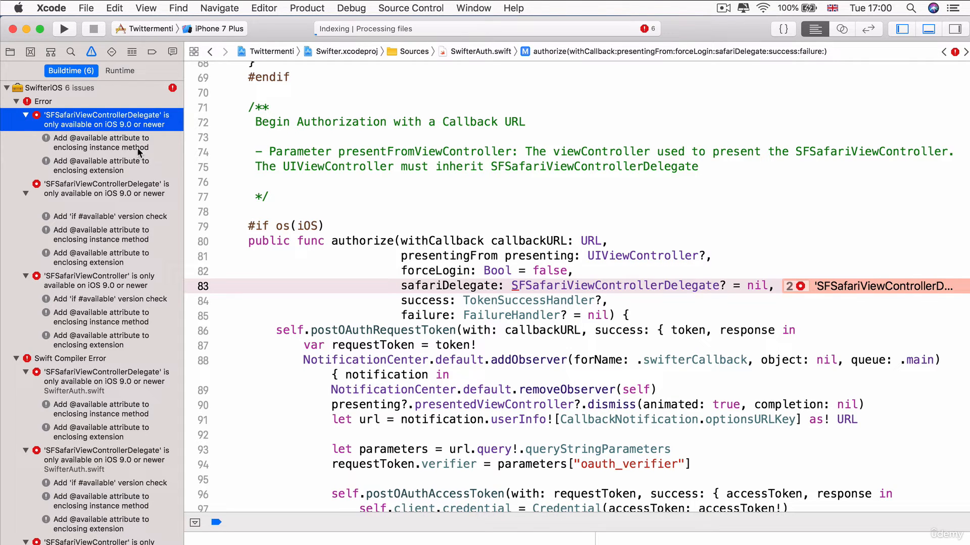
mouse_move(74, 158)
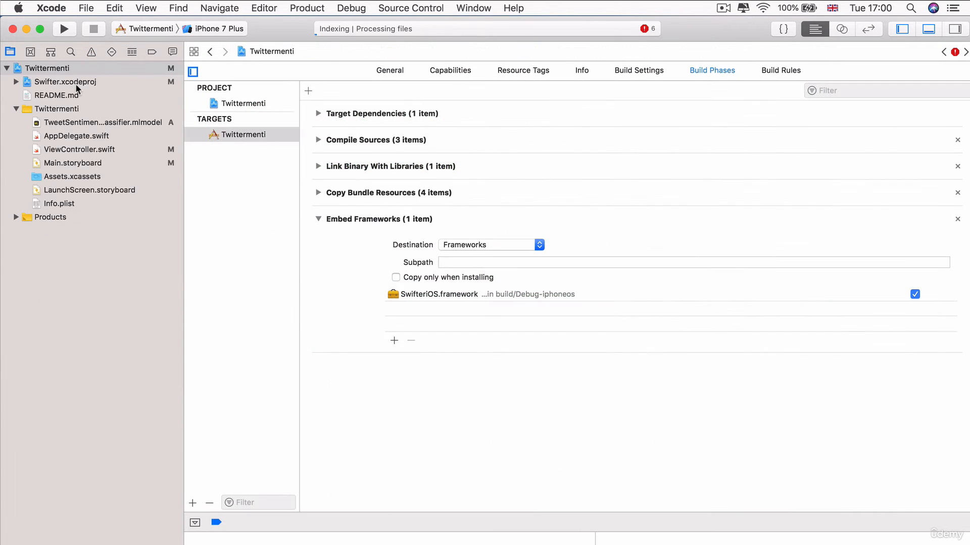
Change the SwifteriOS target's deployment target from iOS 8.0 to 10.0.
left_click(66, 82)
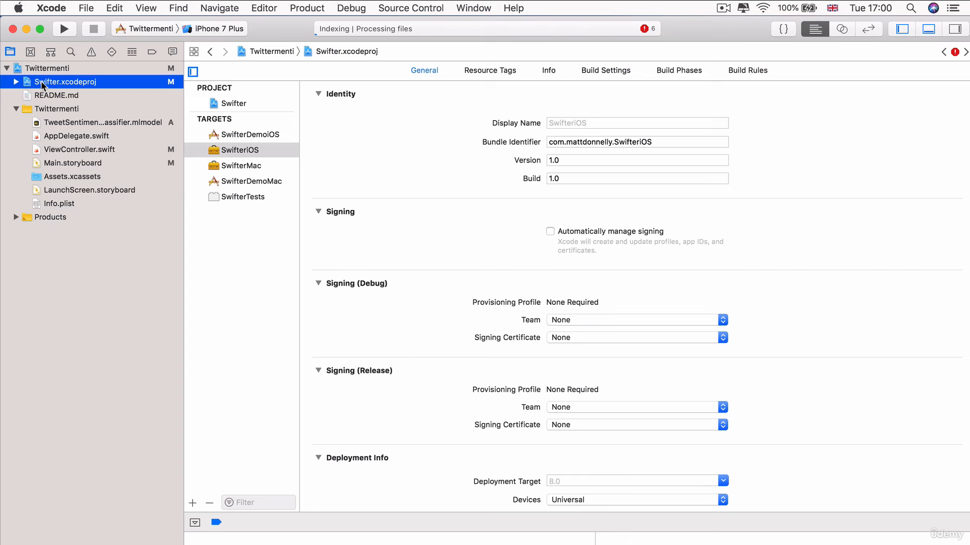
left_click(241, 150)
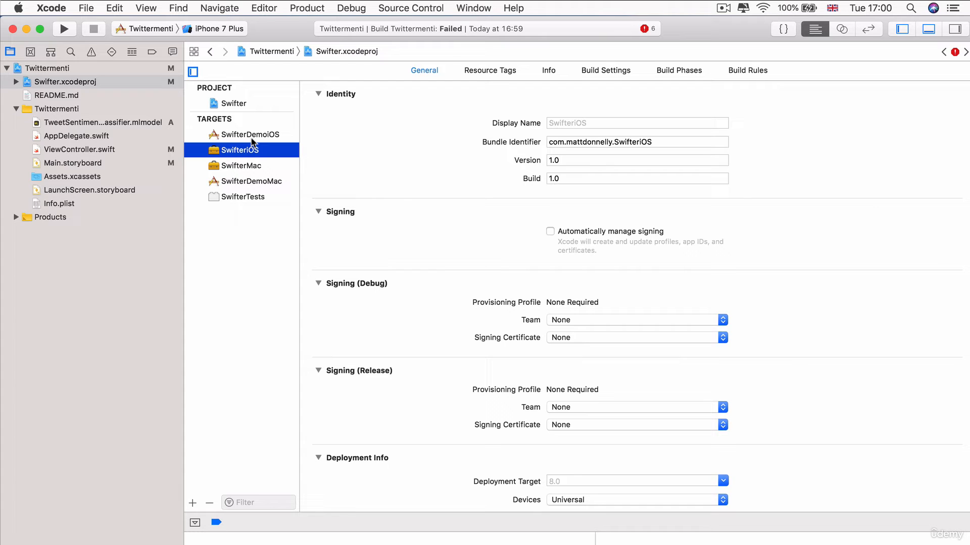
scroll("down", 3)
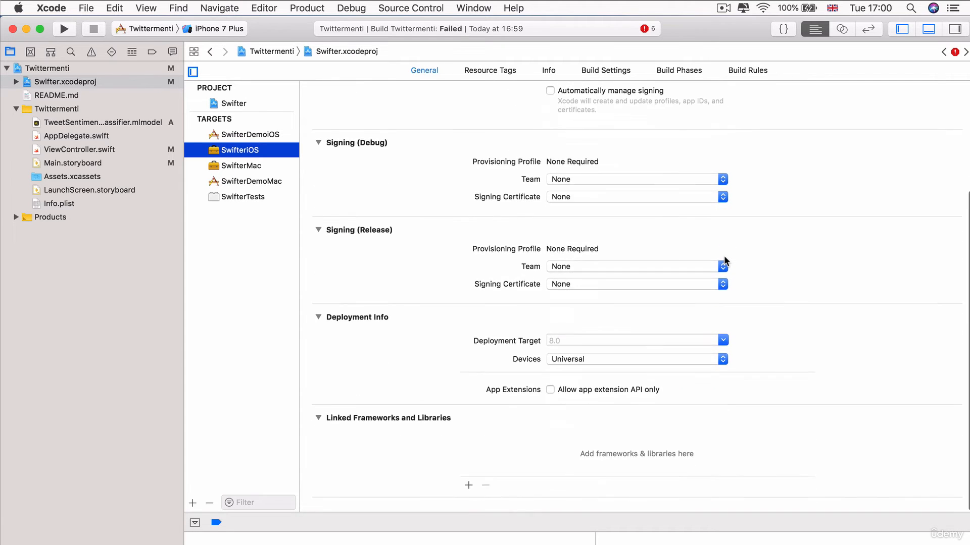
scroll("up", 3)
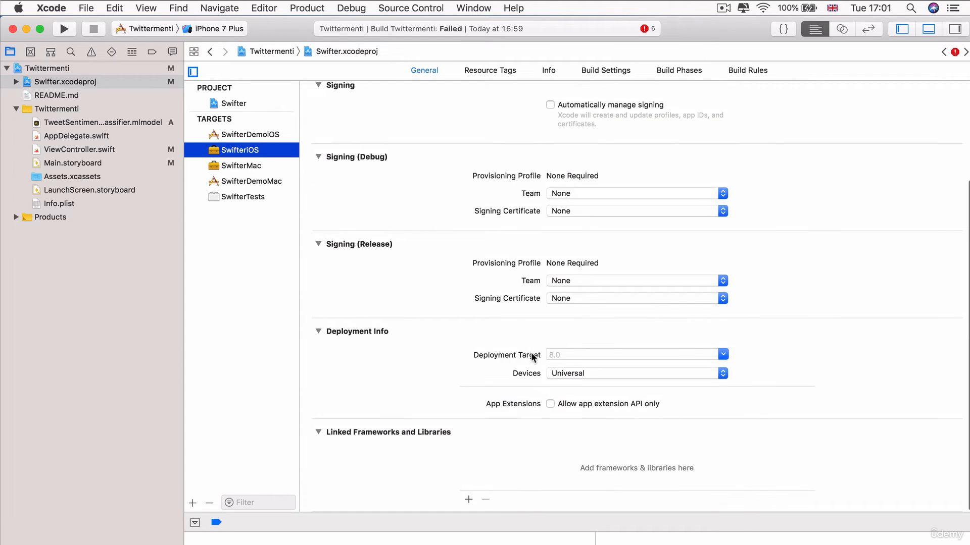
mouse_move(729, 355)
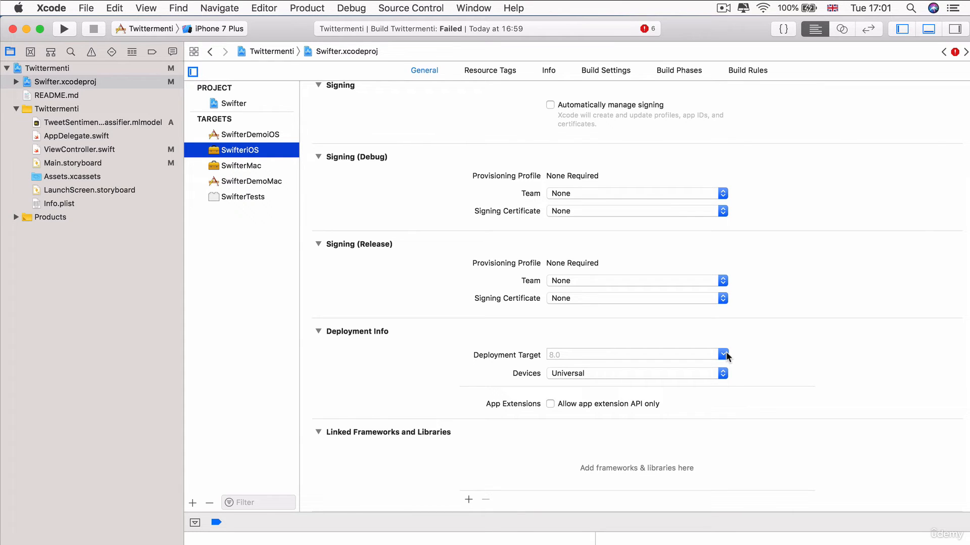
left_click(722, 354)
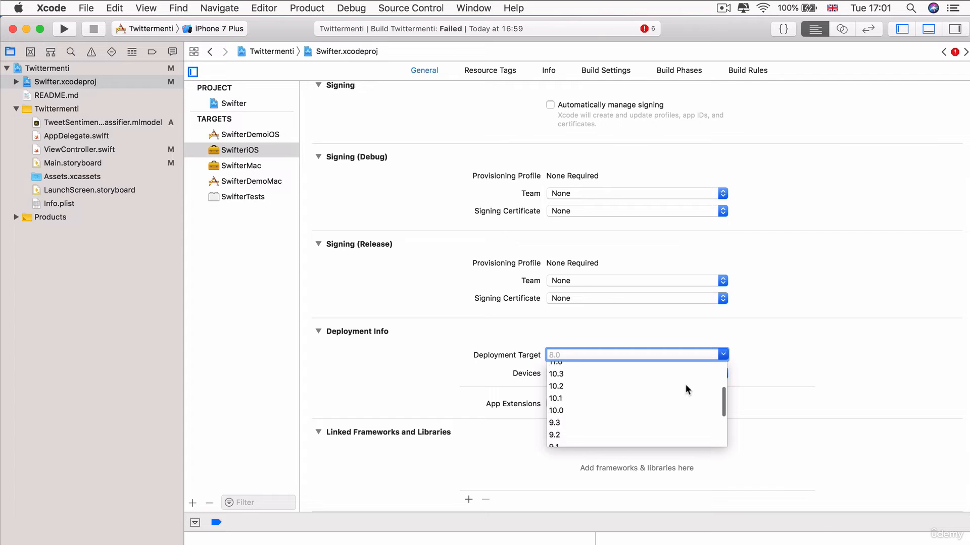
left_click(556, 410)
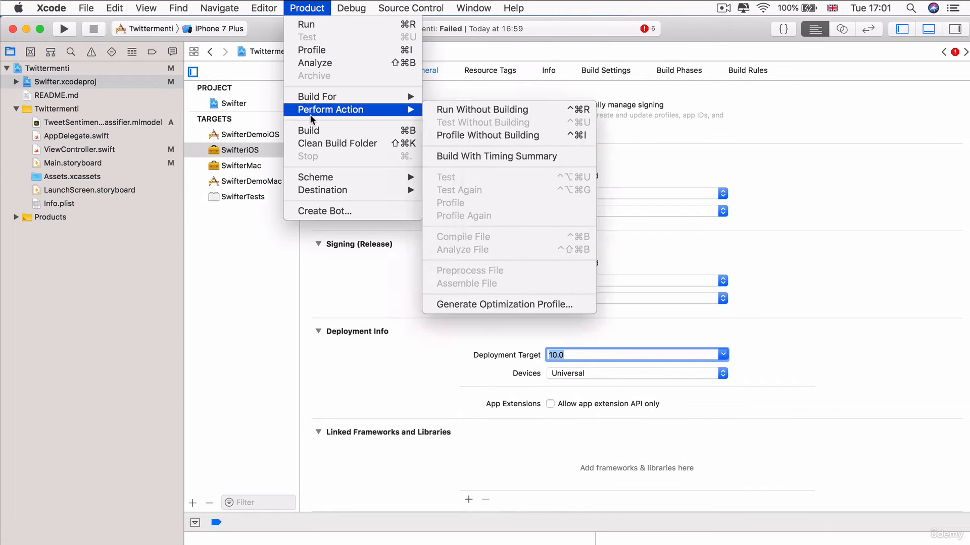
Rebuild and jump to the remaining openURL deprecation warning in SwifterAuth.swift.
left_click(307, 130)
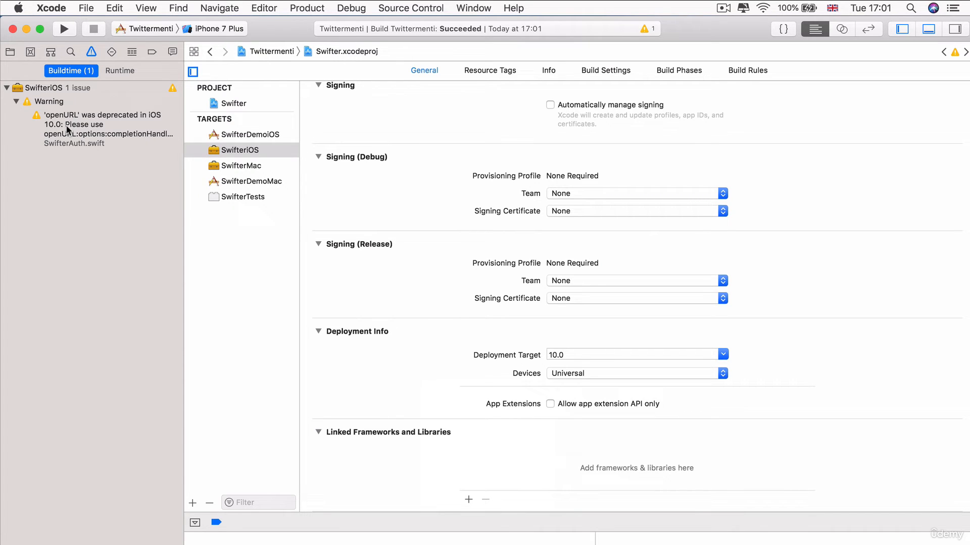
left_click(105, 128)
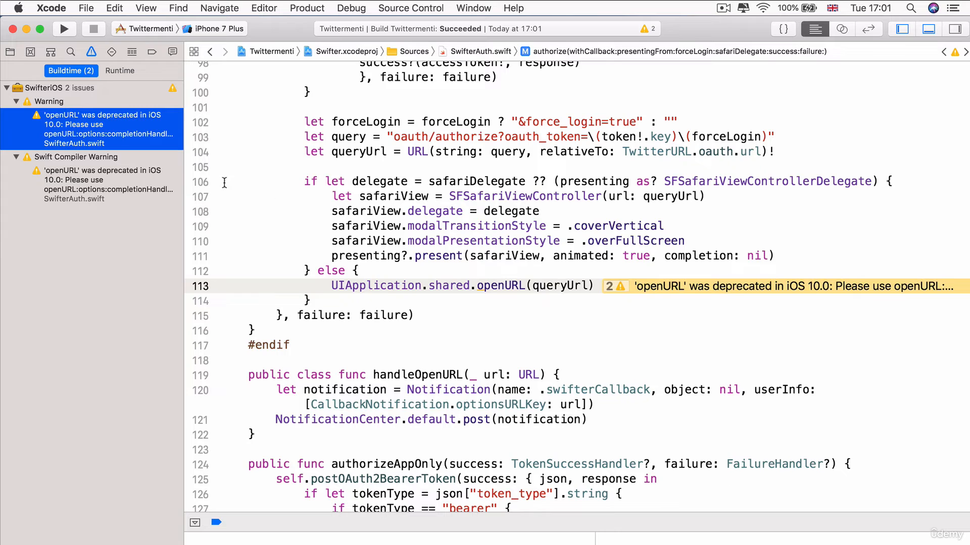
mouse_move(523, 340)
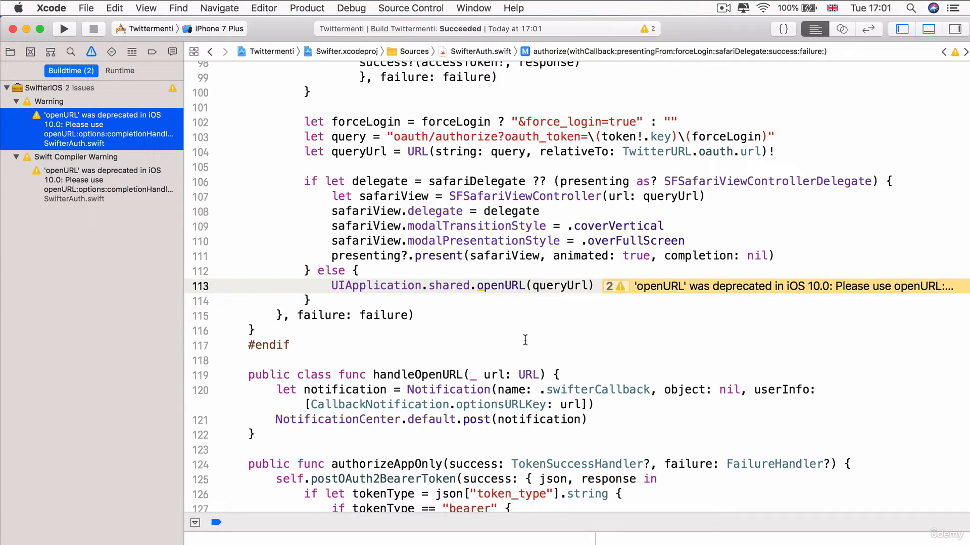
mouse_move(533, 286)
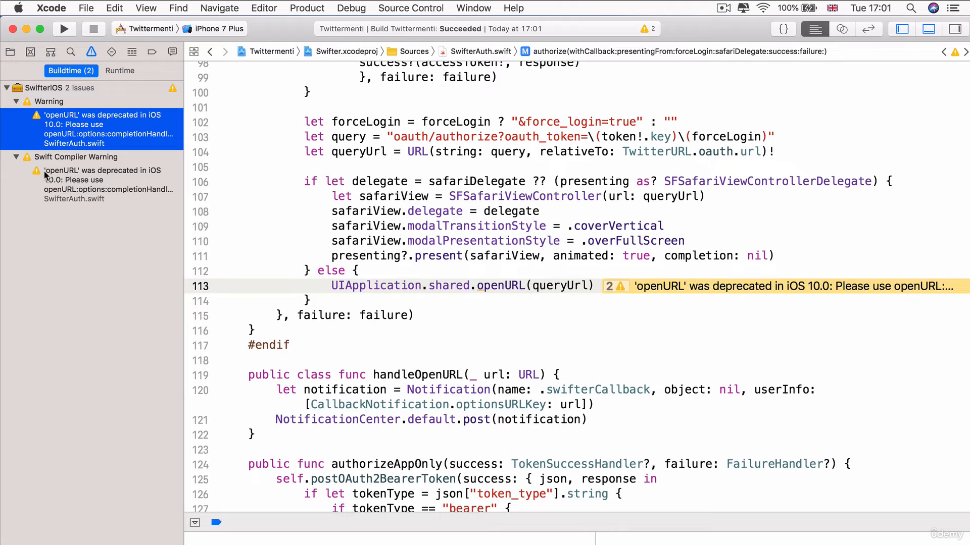
mouse_move(749, 285)
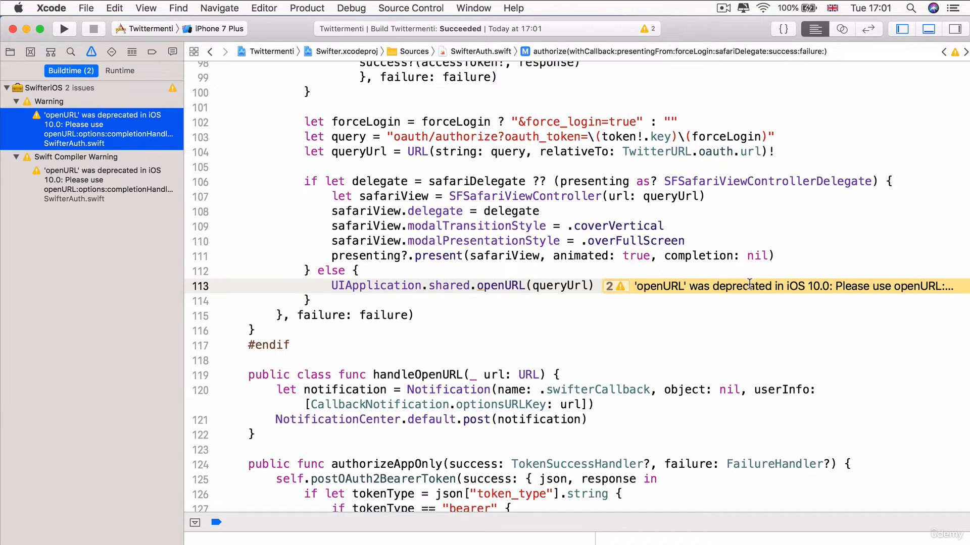
Expand and then collapse the openURL deprecation warning on SwifterAuth.swift line 113.
left_click(614, 286)
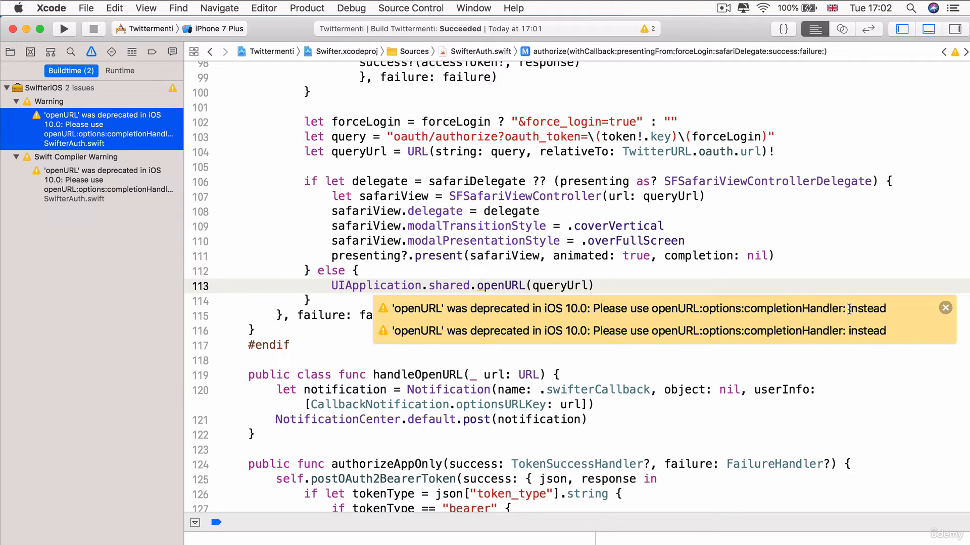
left_click(945, 307)
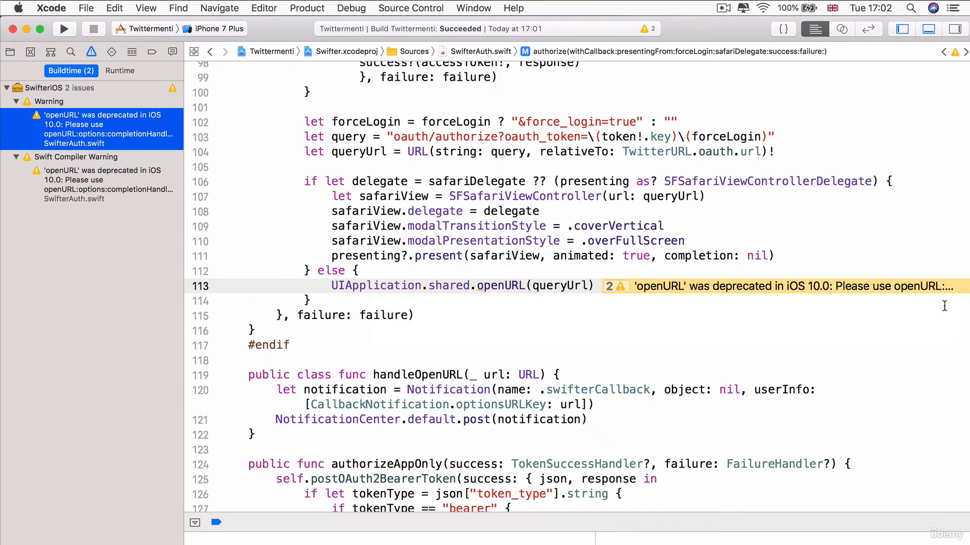
mouse_move(467, 304)
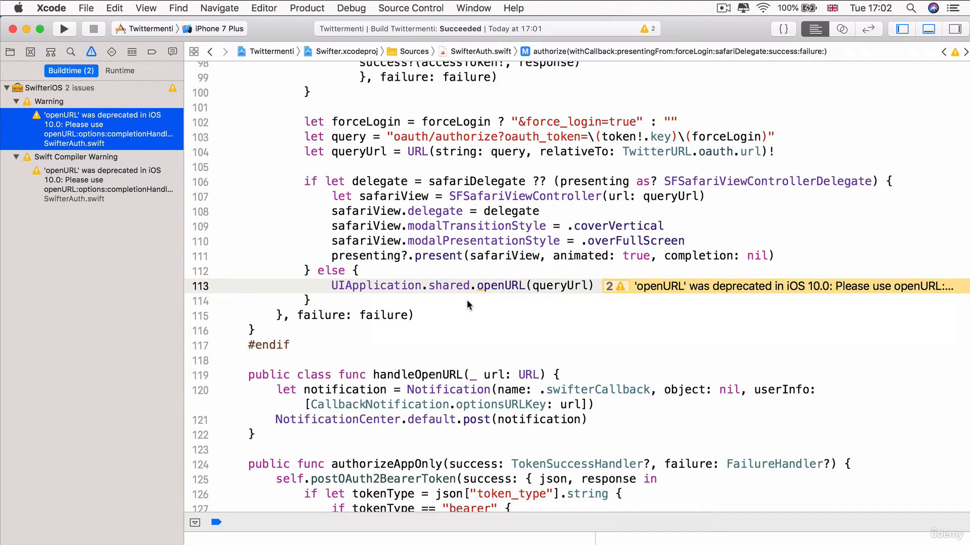
mouse_move(586, 285)
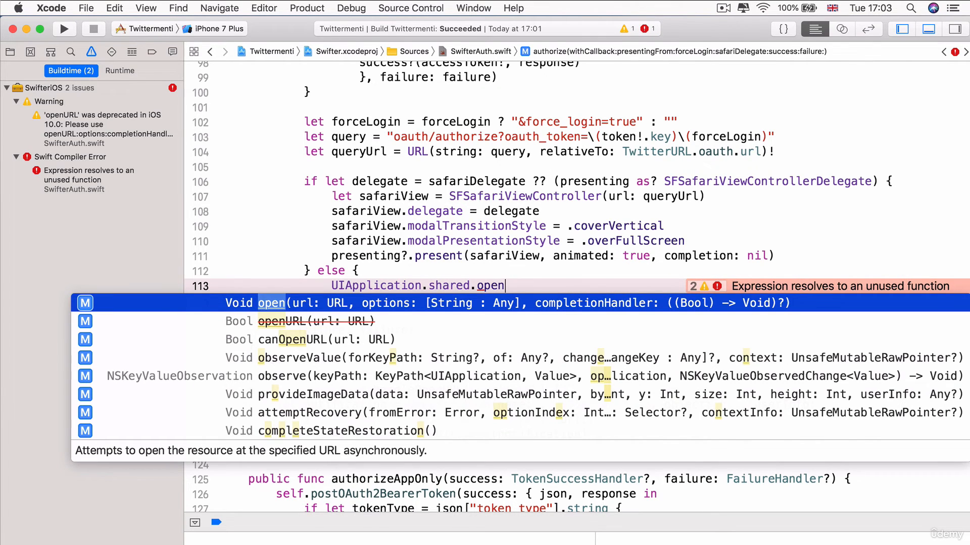
Insert the open(url:options:completionHandler:) completion on line 113, filling in queryUrl and [:] options.
left_click(495, 302)
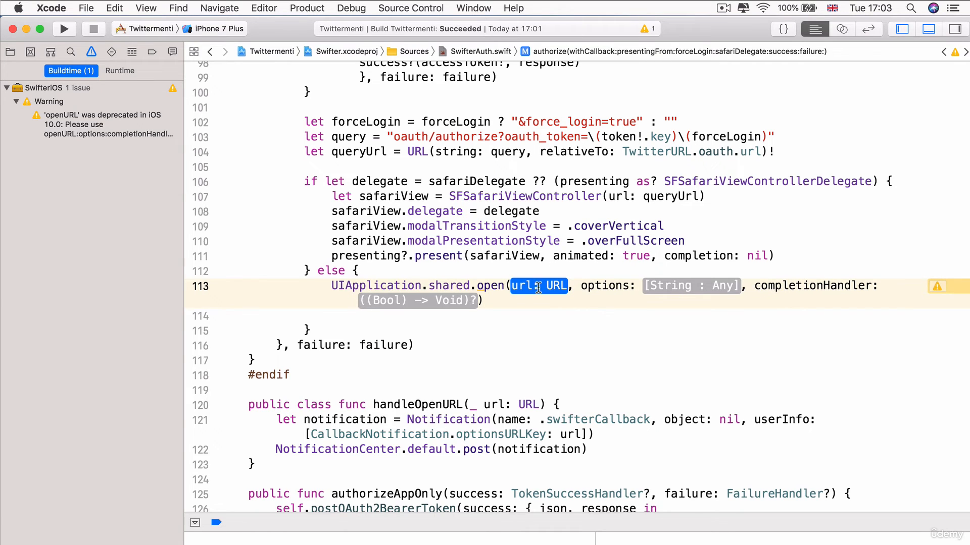
mouse_move(679, 172)
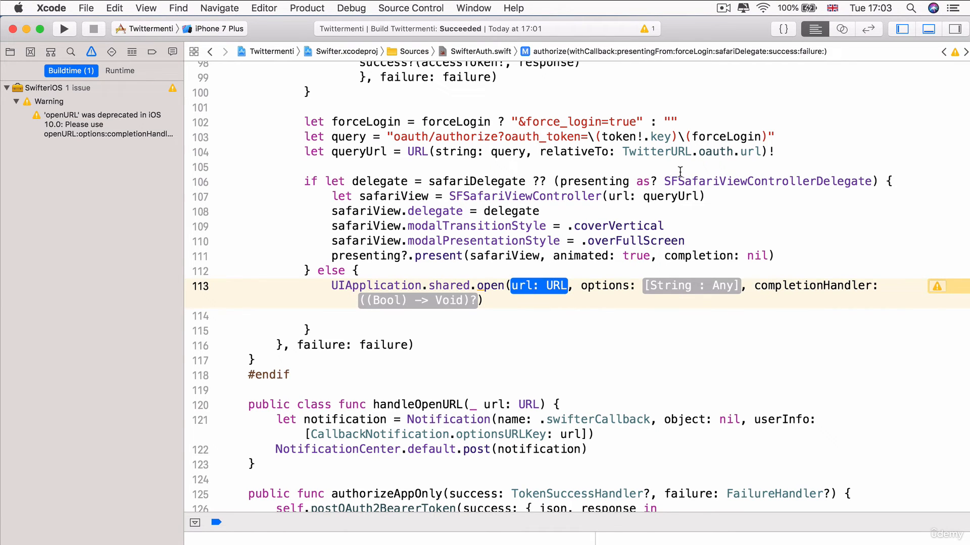
mouse_move(681, 204)
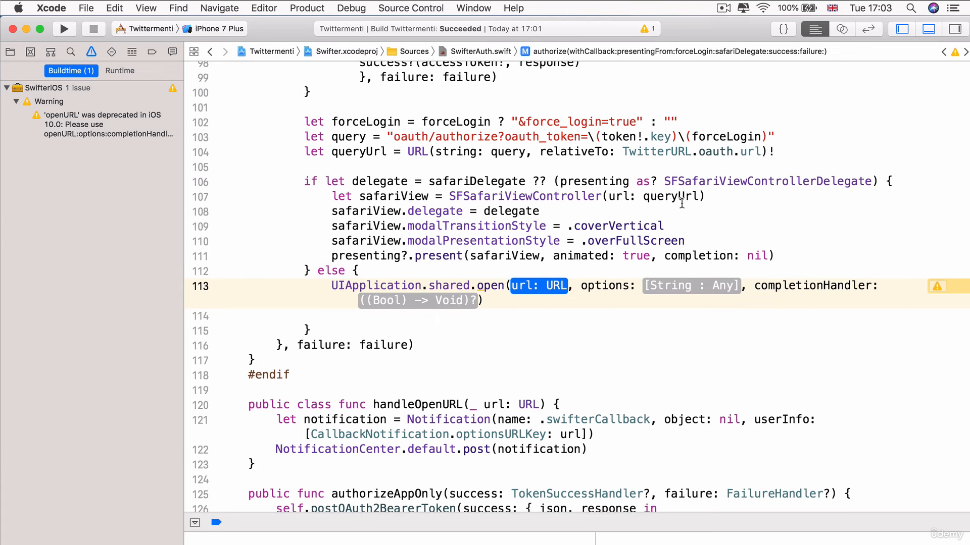
type("queryU")
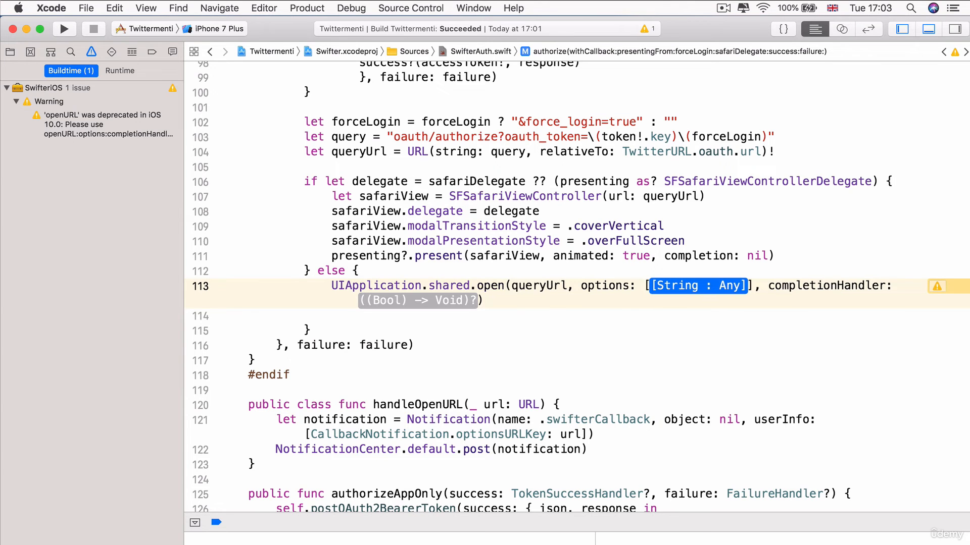
type("[:]")
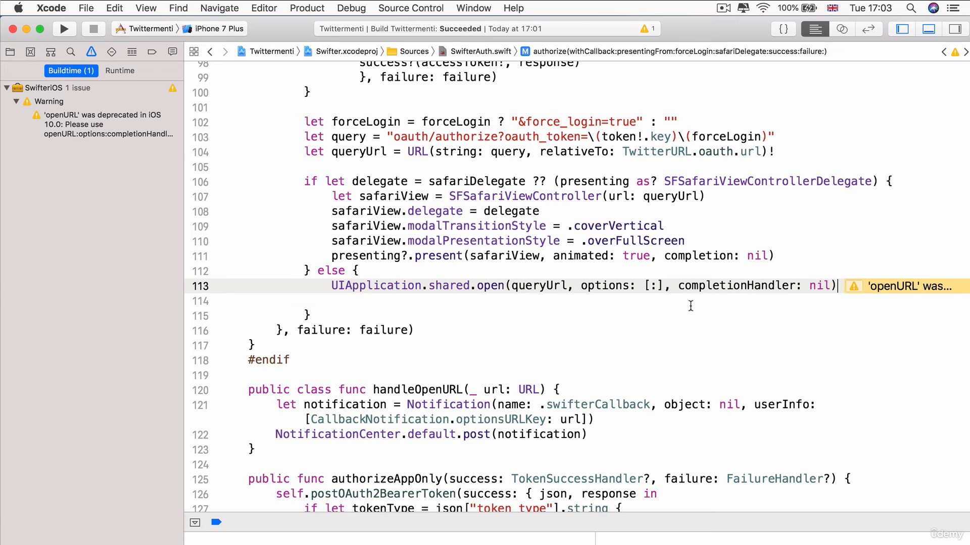
mouse_move(612, 72)
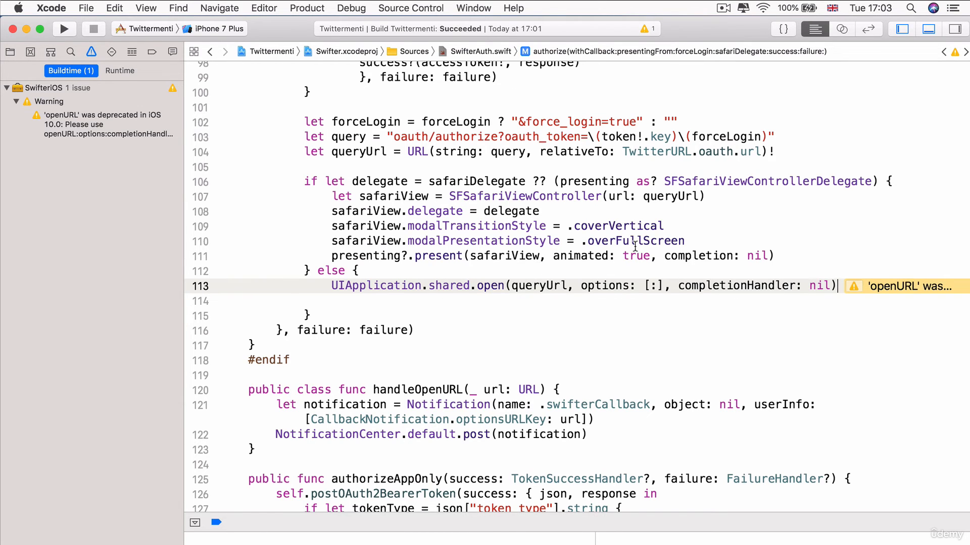
mouse_move(939, 301)
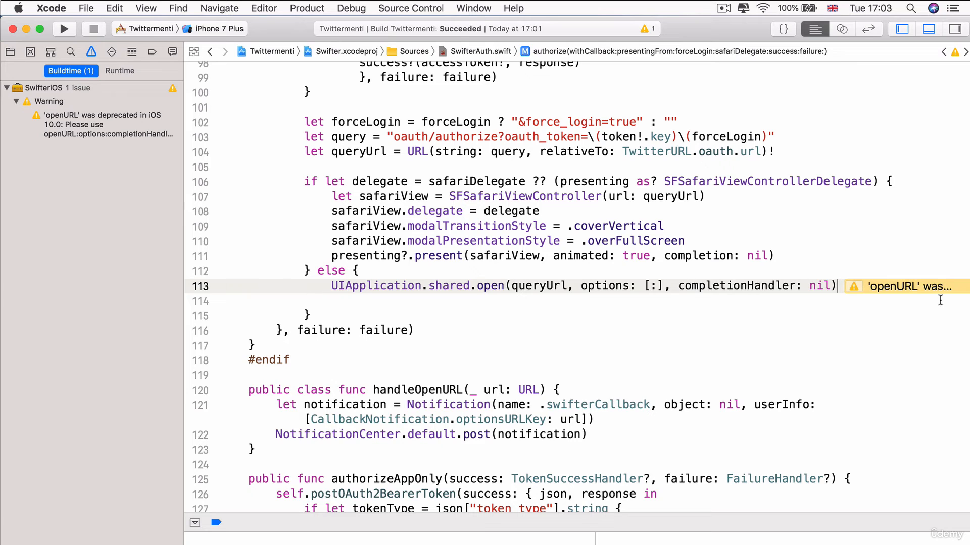
mouse_move(489, 265)
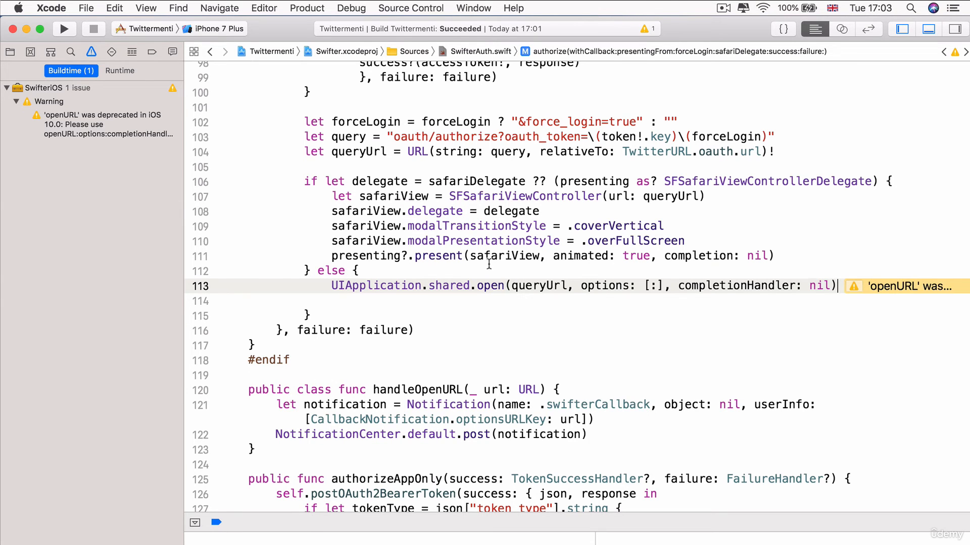
Rebuild Twittermenti to confirm the openURL deprecation warning is gone.
left_click(63, 28)
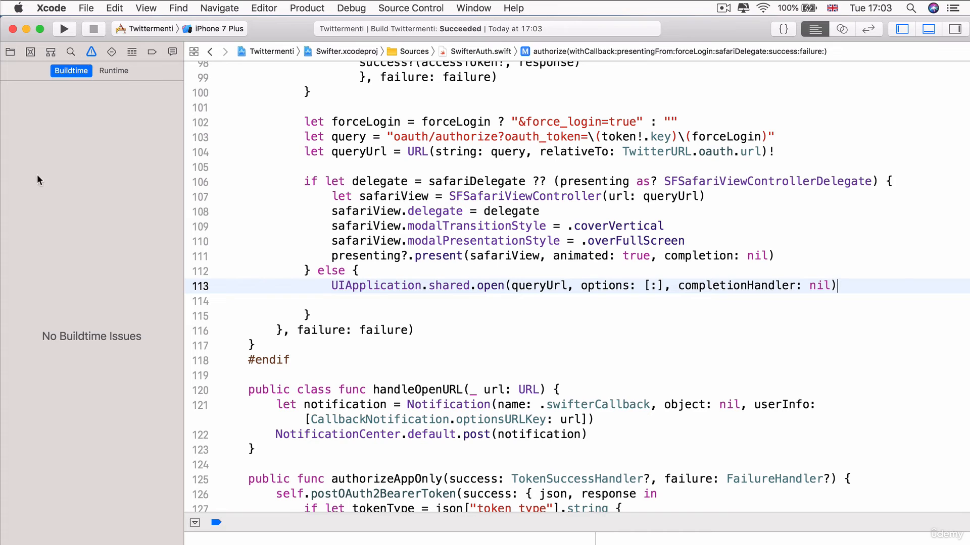
mouse_move(173, 171)
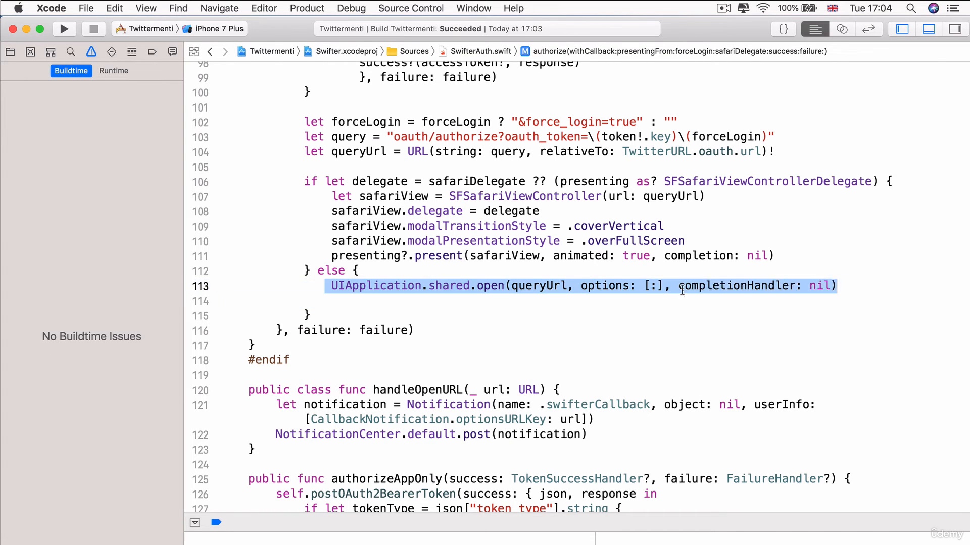
mouse_move(848, 299)
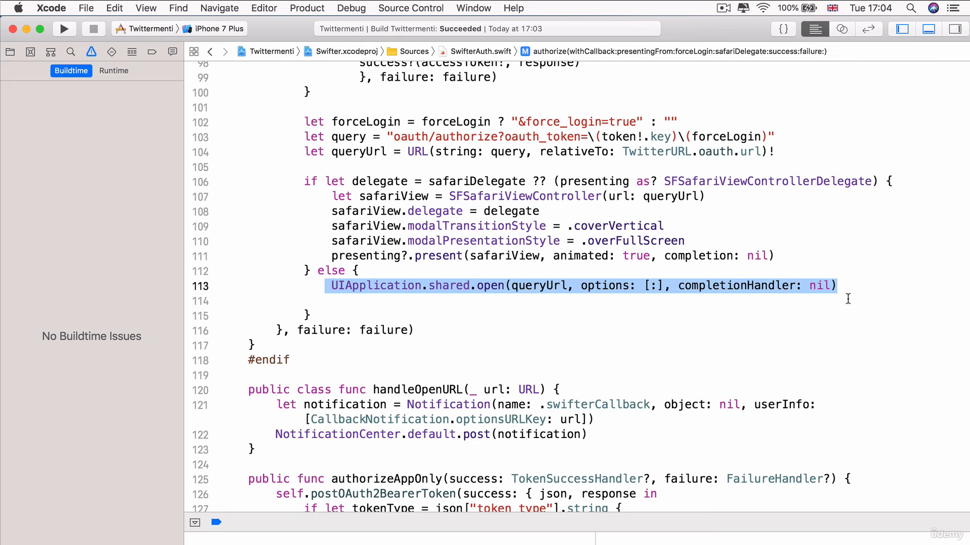
mouse_move(892, 307)
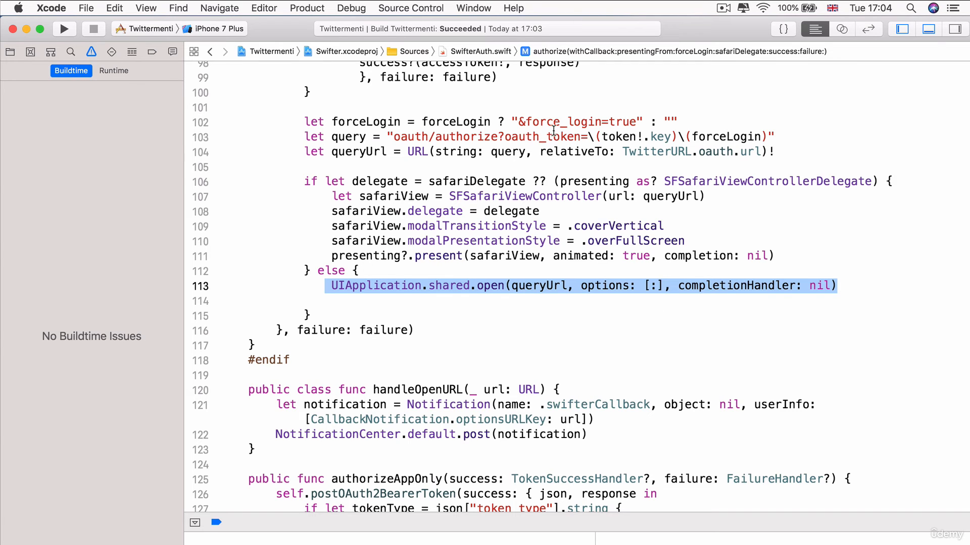
mouse_move(79, 187)
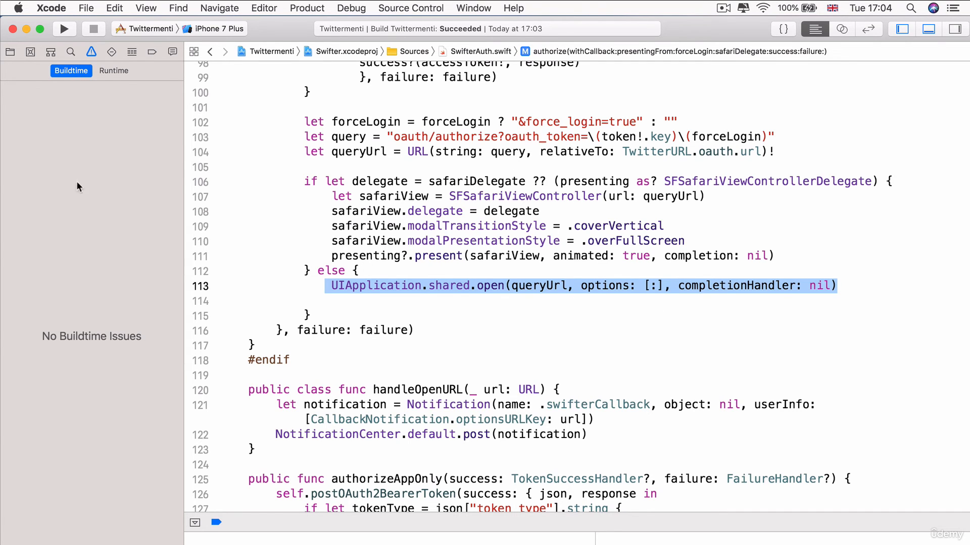
mouse_move(61, 371)
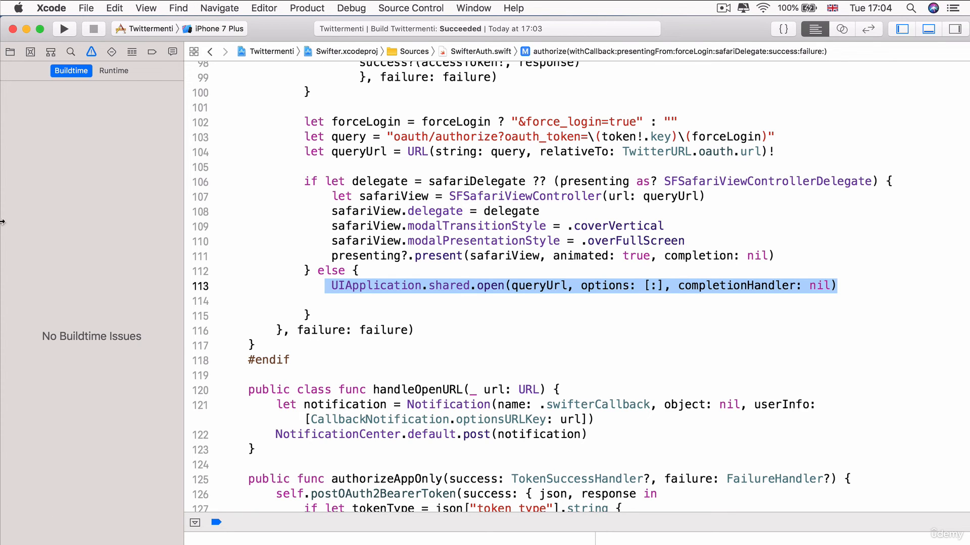
mouse_move(884, 221)
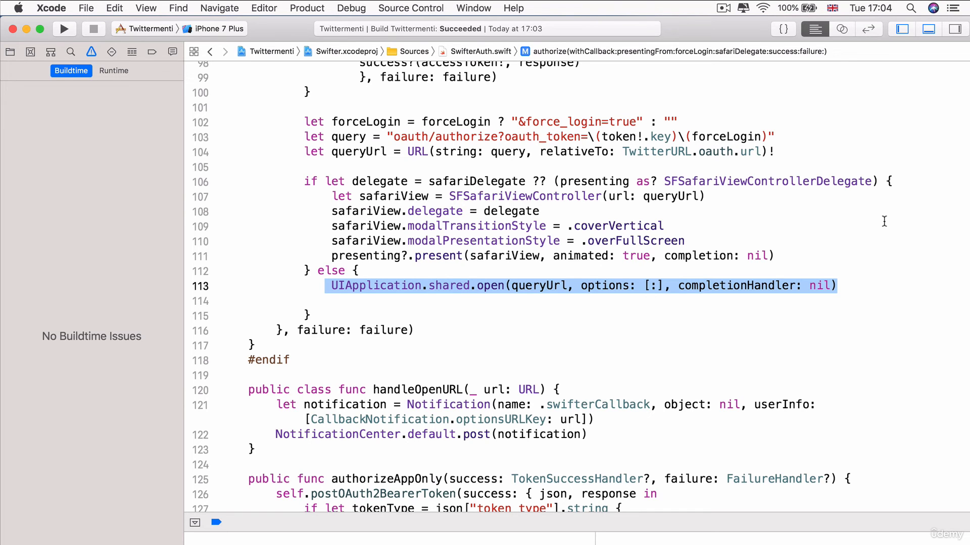
mouse_move(152, 297)
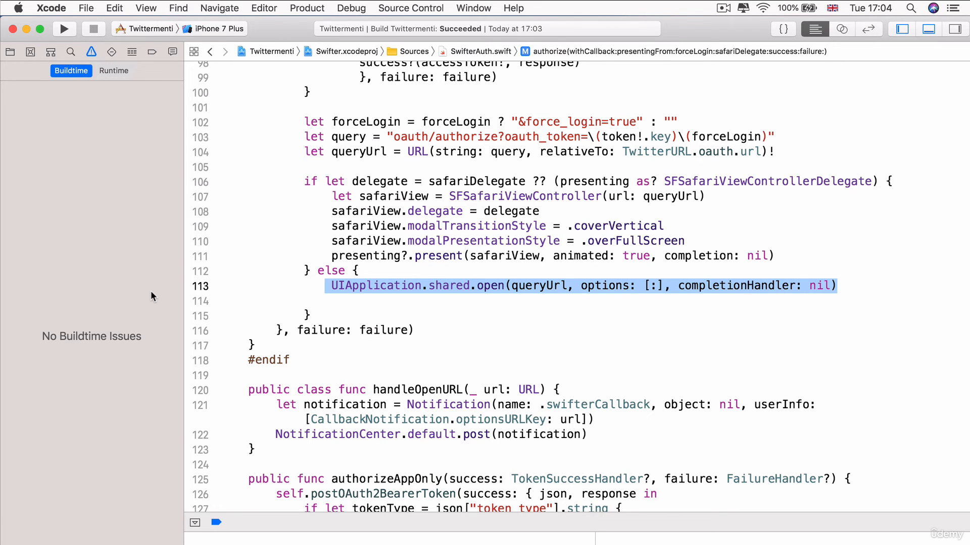
mouse_move(514, 333)
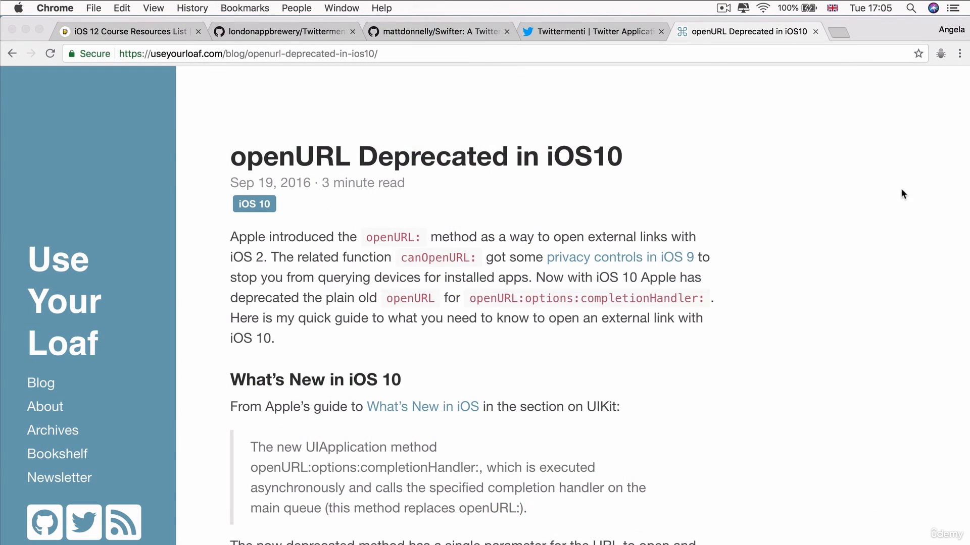
mouse_move(741, 153)
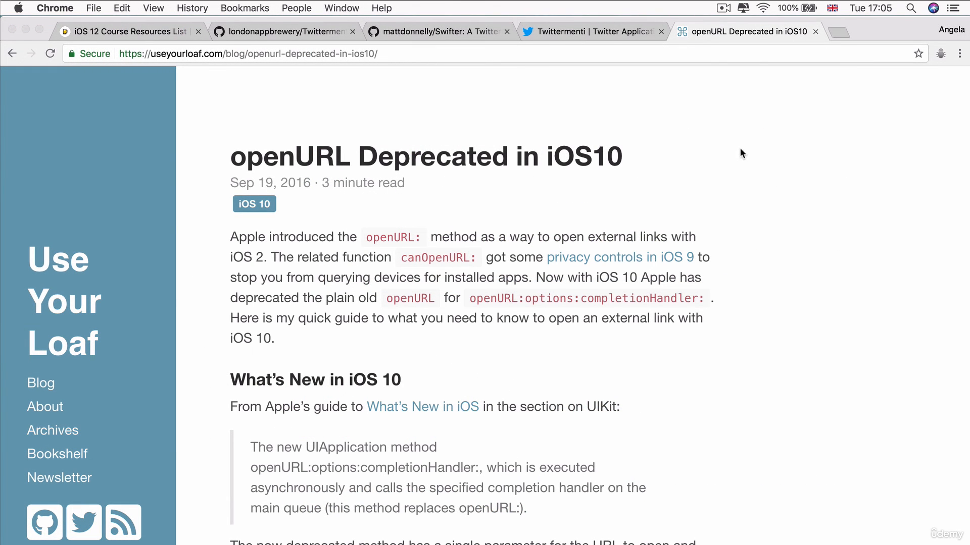
mouse_move(560, 130)
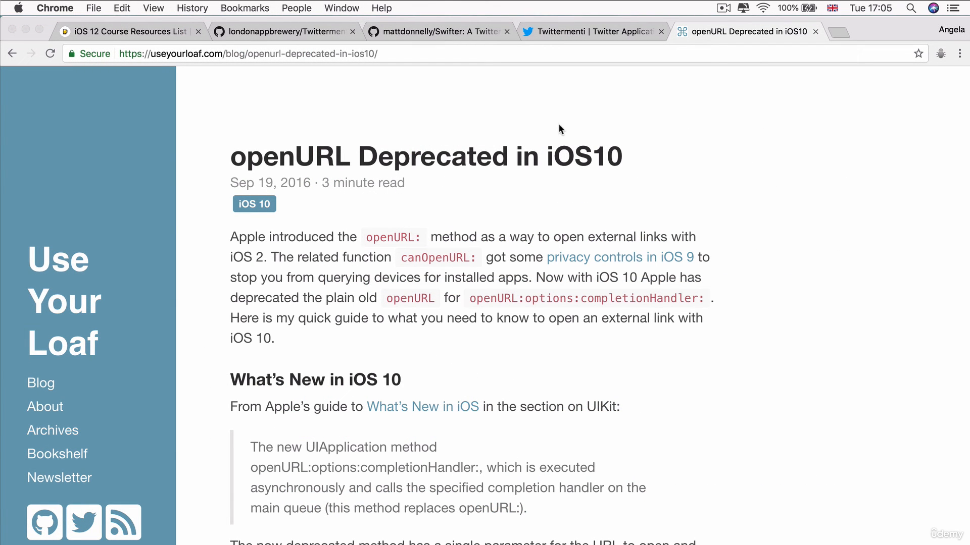
mouse_move(230, 162)
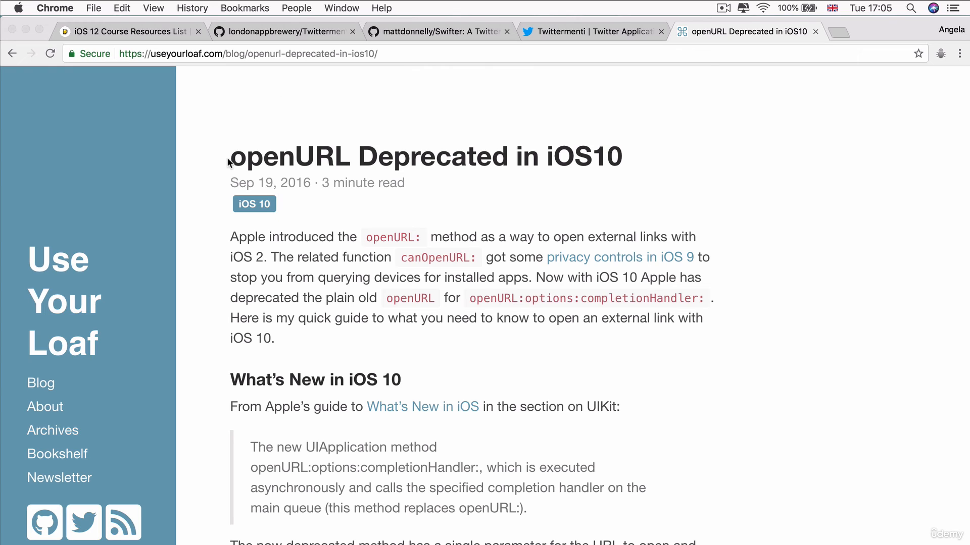
mouse_move(294, 154)
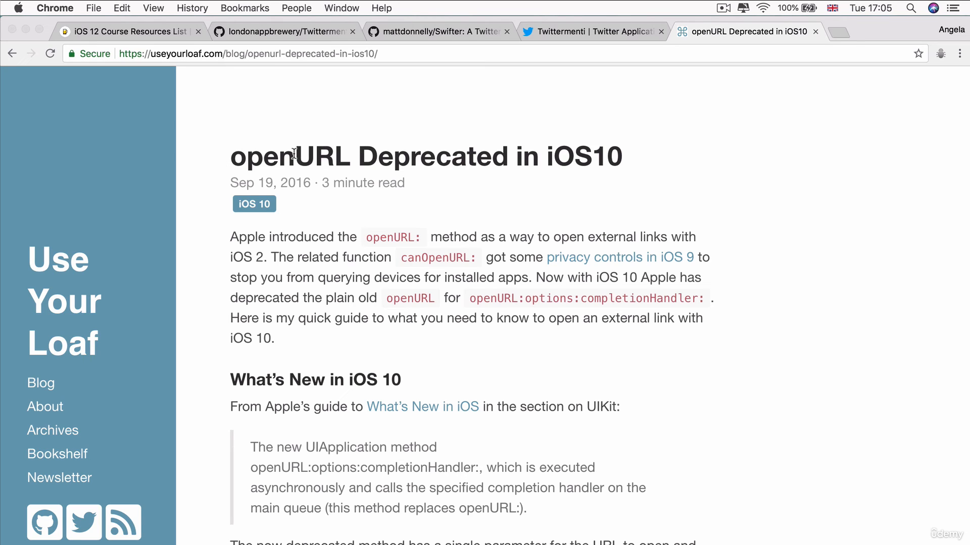
mouse_move(605, 140)
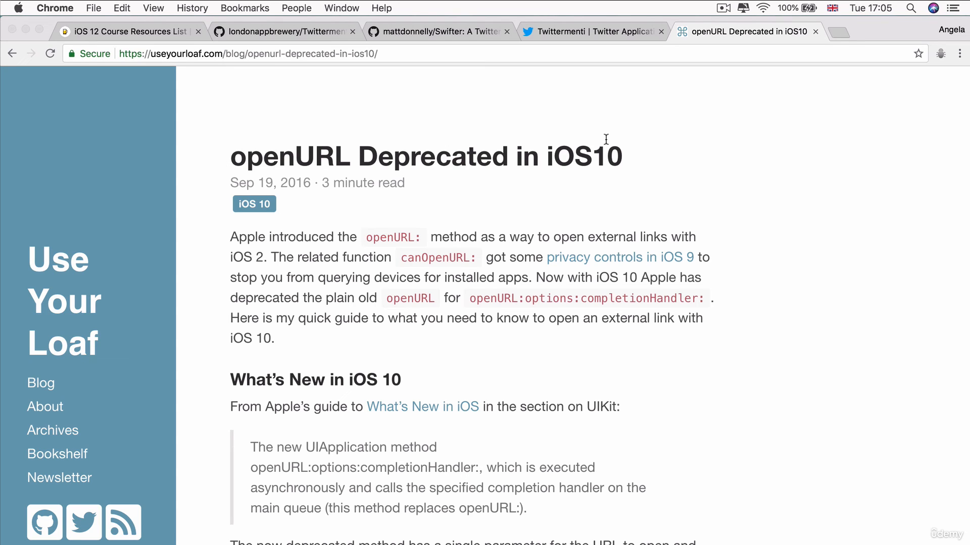
mouse_move(454, 135)
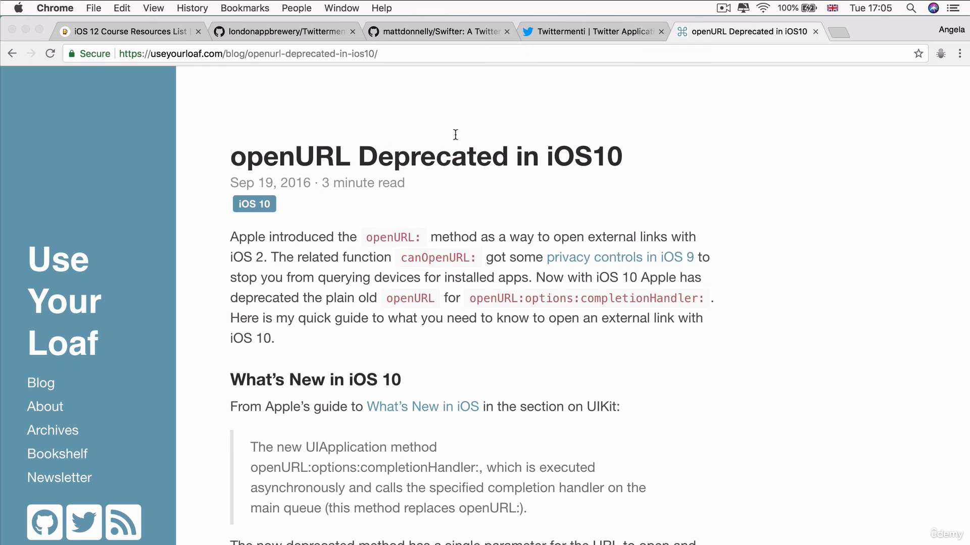
mouse_move(817, 35)
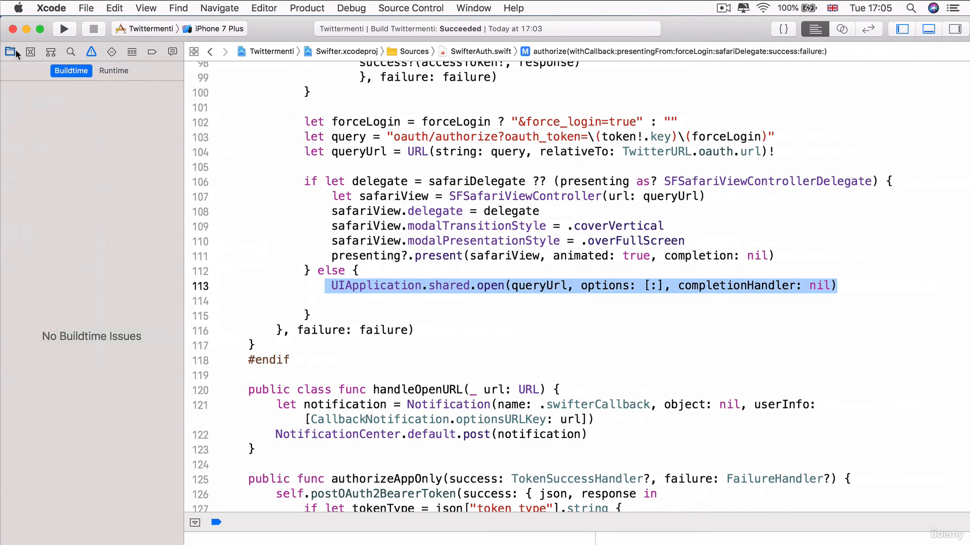
Show the Project Navigator listing Twittermenti's files, including ViewController.swift and TweetSentimentClassifier.mlmodel.
left_click(10, 52)
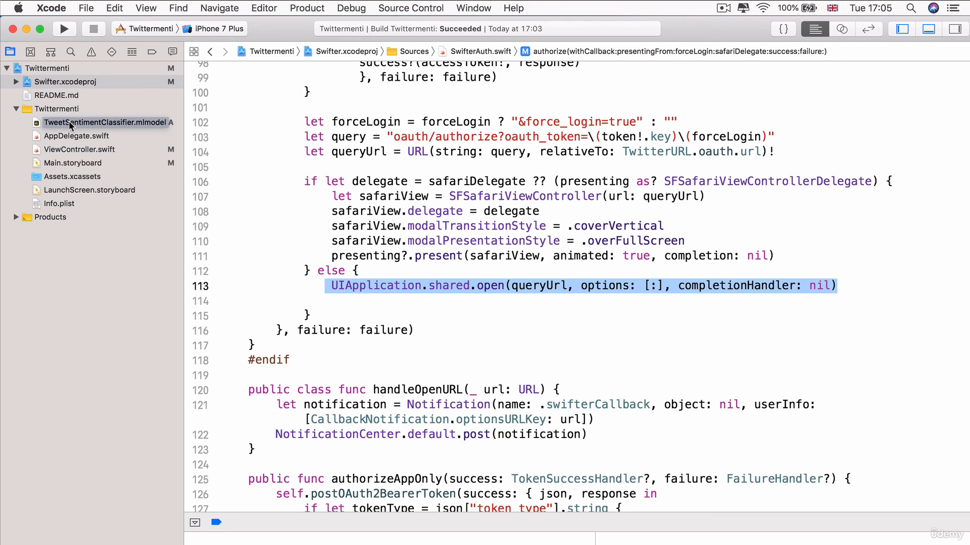
mouse_move(108, 86)
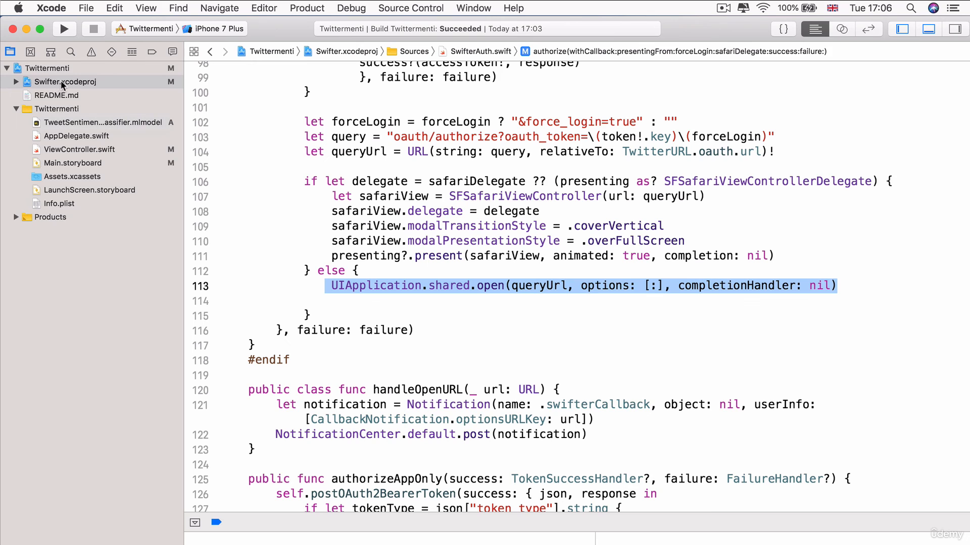
mouse_move(322, 171)
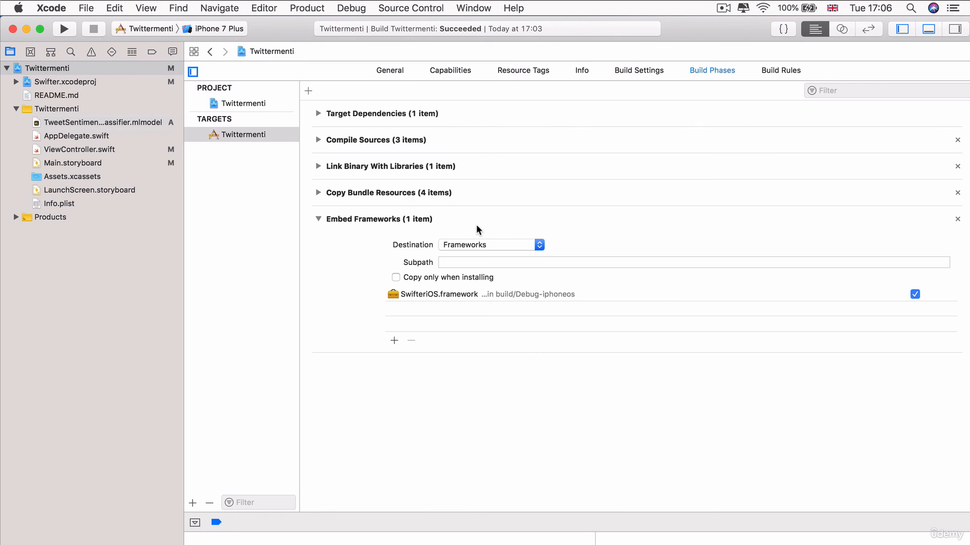
mouse_move(265, 351)
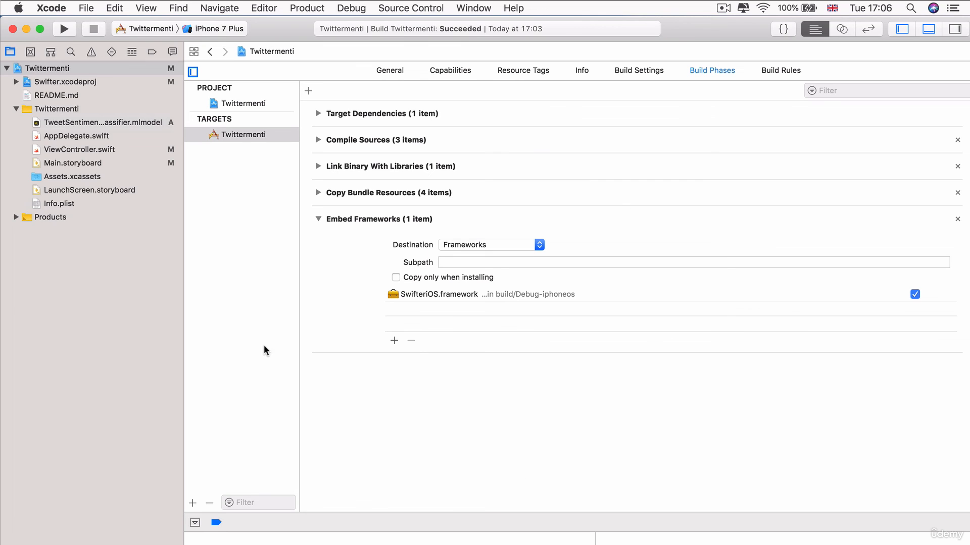
mouse_move(90, 45)
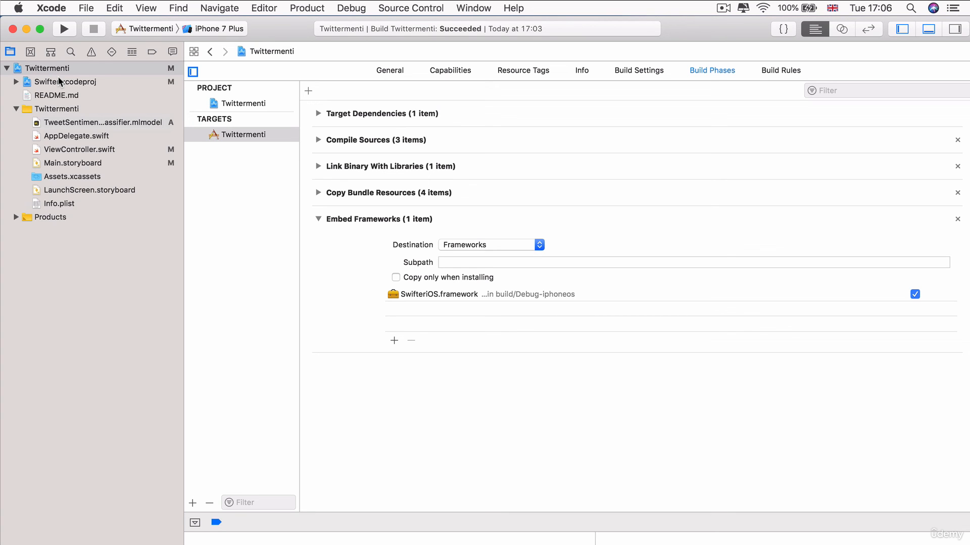
mouse_move(101, 85)
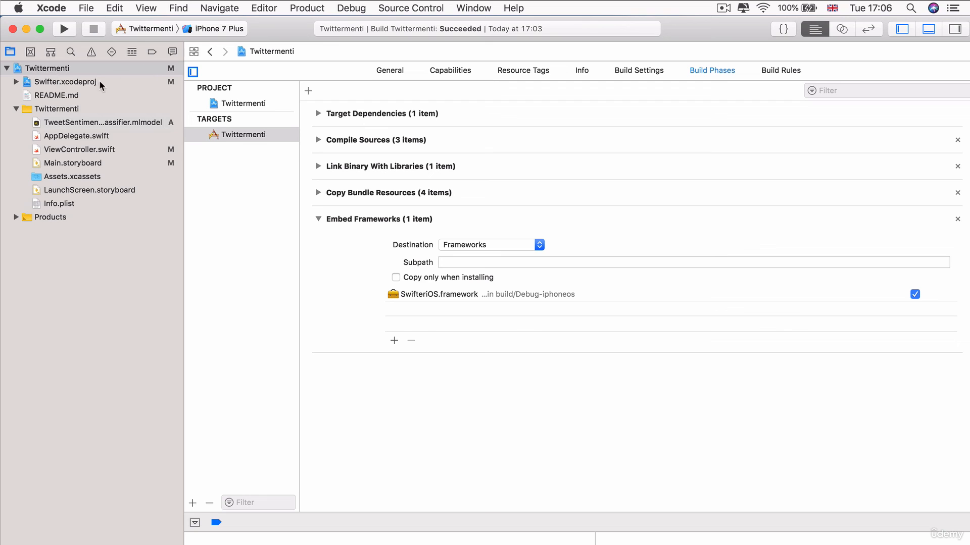
mouse_move(80, 86)
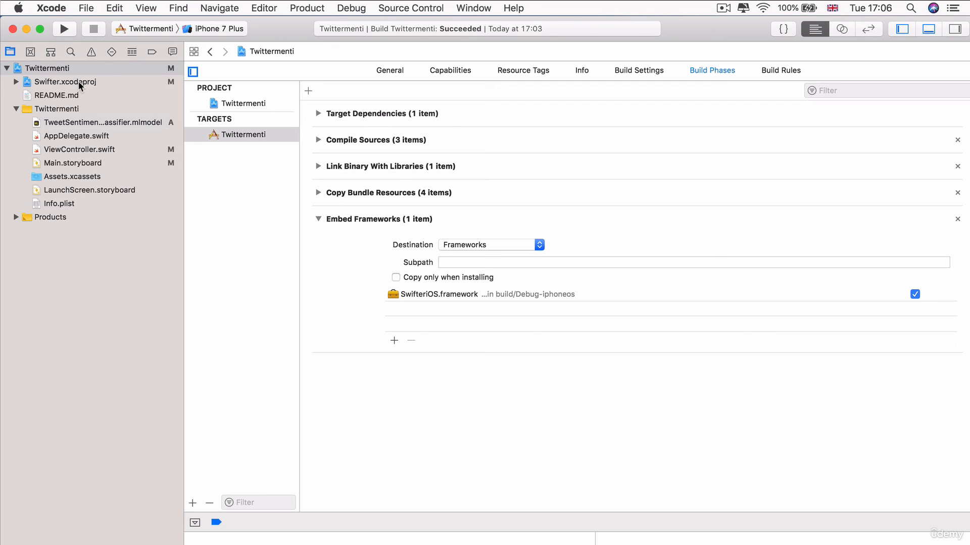
mouse_move(439, 228)
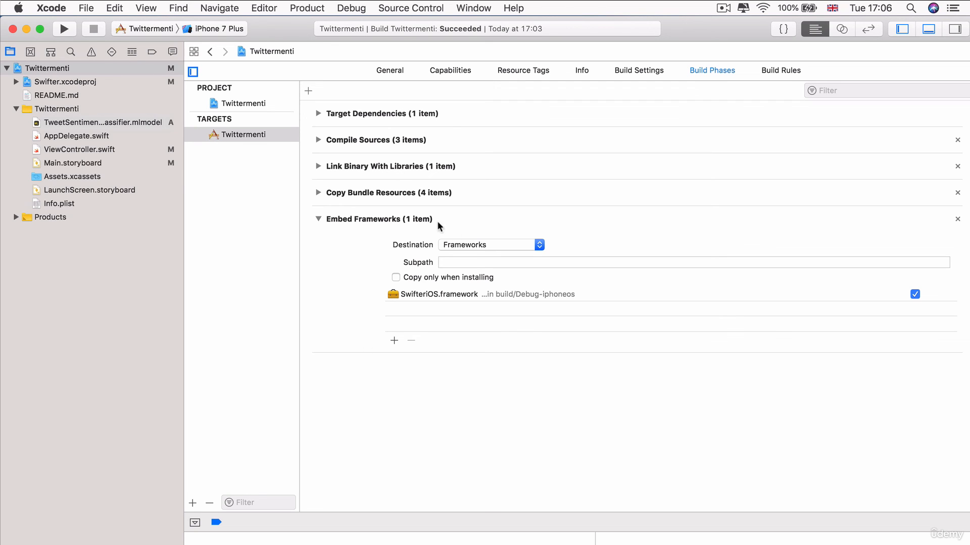
mouse_move(399, 371)
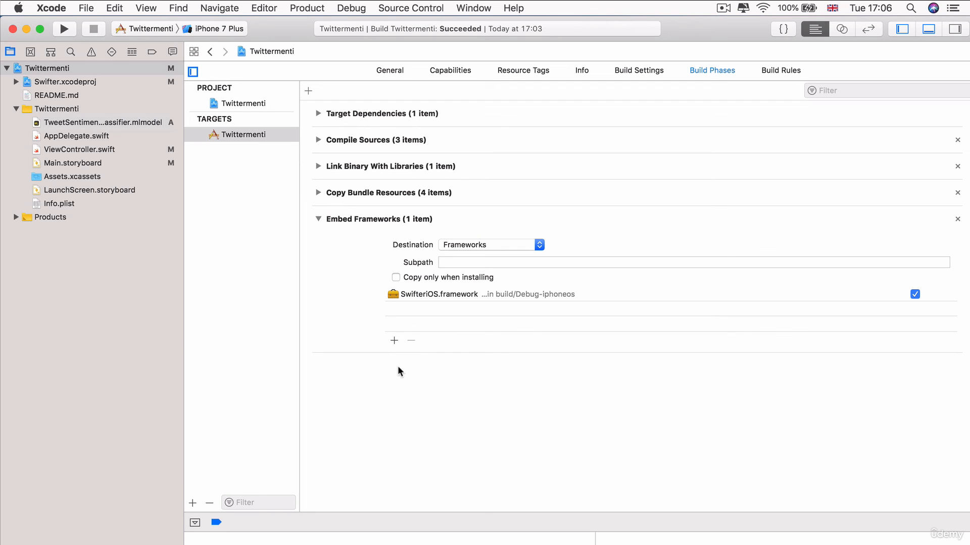
mouse_move(34, 97)
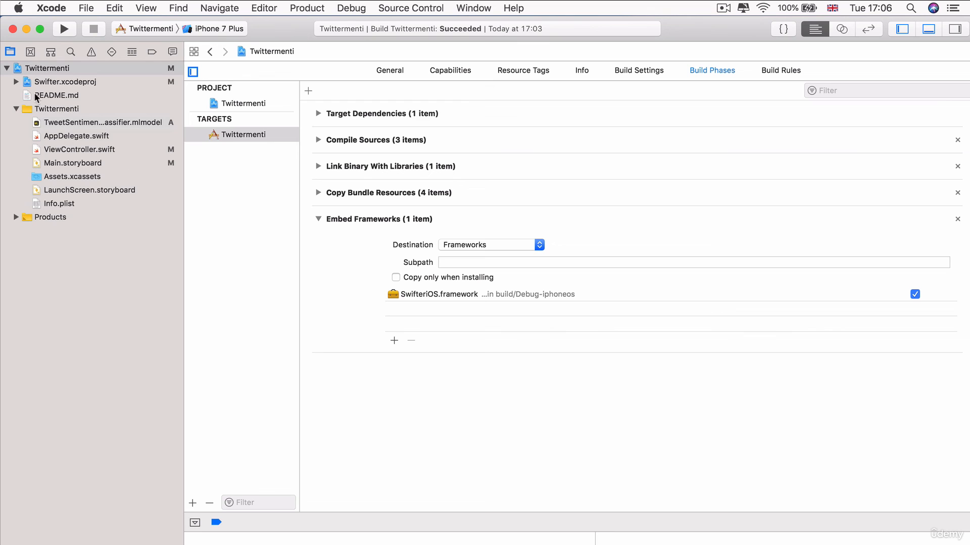
mouse_move(35, 84)
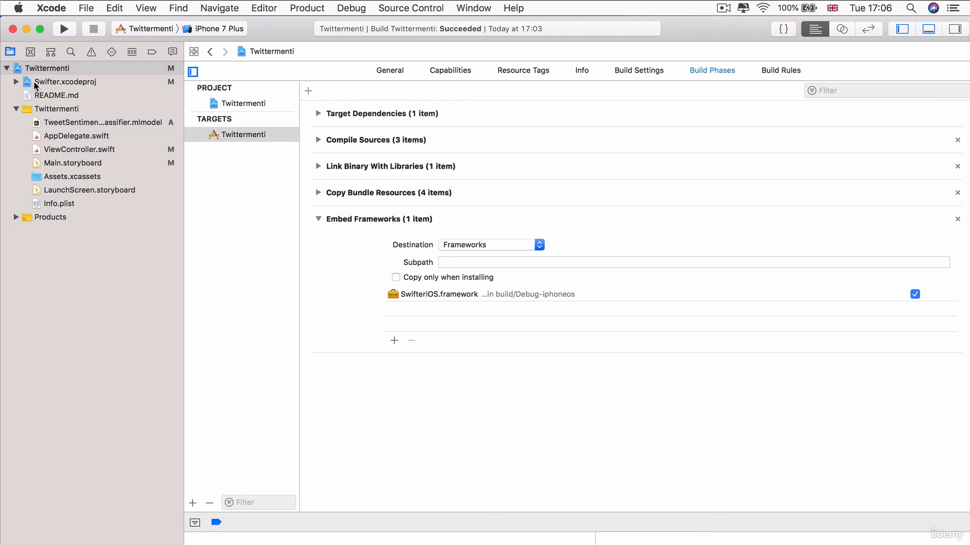